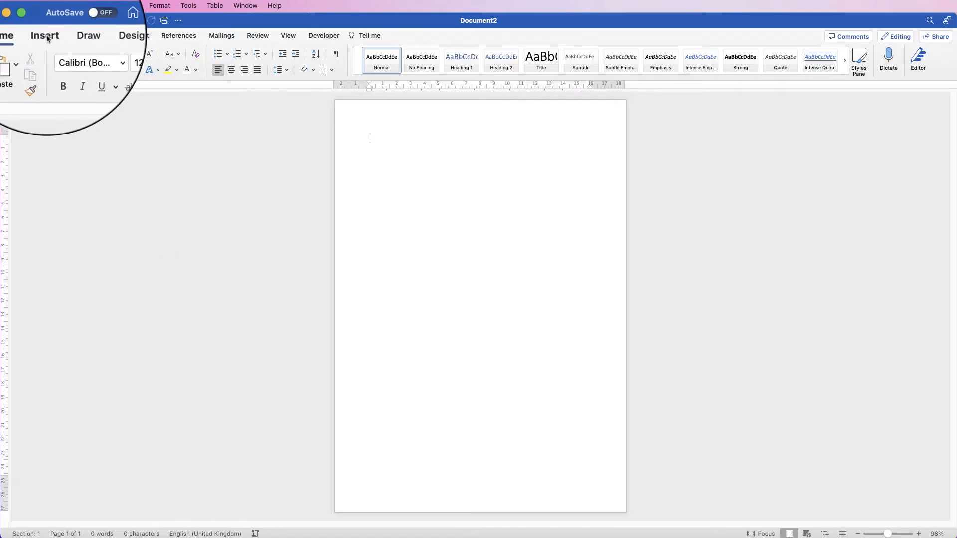
Choose the wave shape from the Insert > Shapes gallery, ready to draw
{"action": "left_click", "coordinate": [44, 35]}
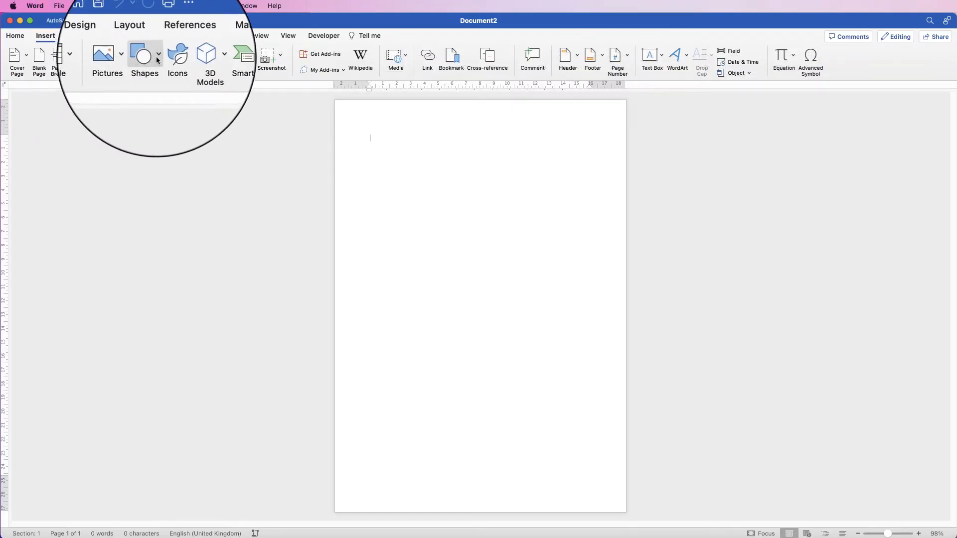
{"action": "left_click", "coordinate": [144, 58]}
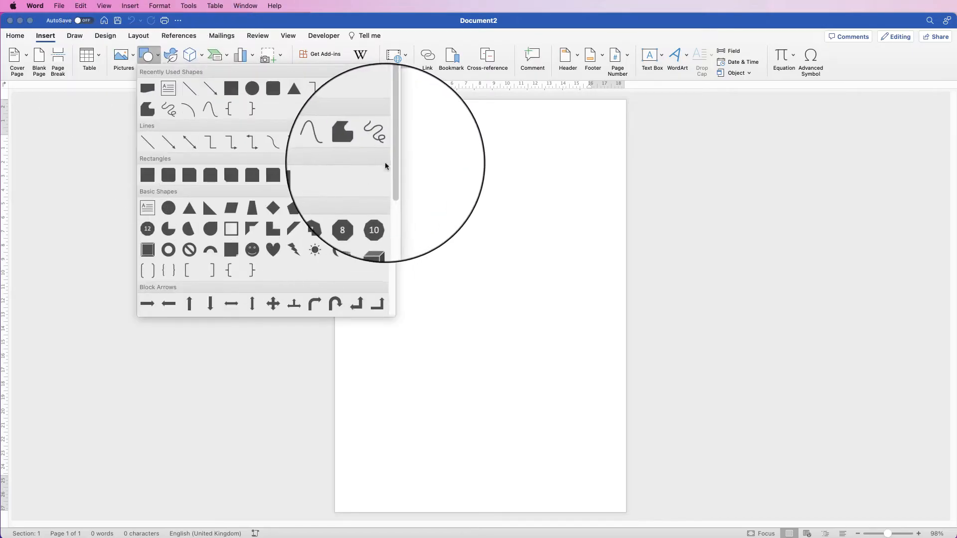
{"action": "scroll", "scroll_direction": "down", "scroll_amount": 3}
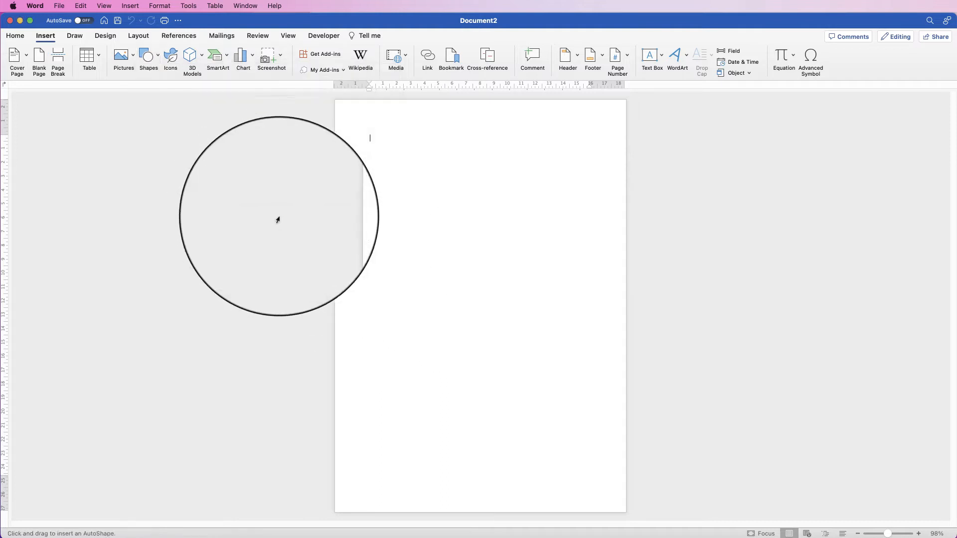
Draw the wave across the page and move it flush to the top edge
{"action": "left_click_drag", "start_coordinate": [361, 184], "coordinate": [619, 288]}
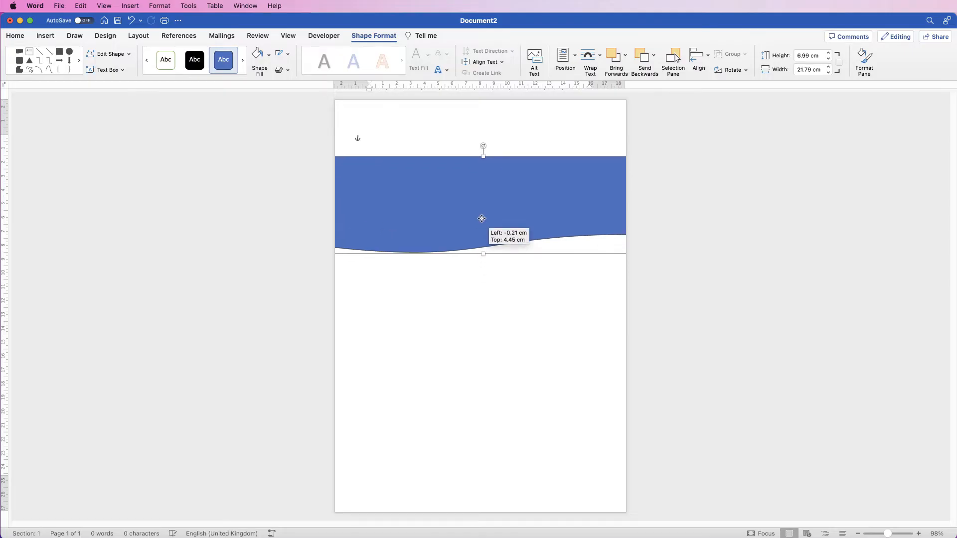
{"action": "left_click_drag", "start_coordinate": [481, 219], "coordinate": [513, 173]}
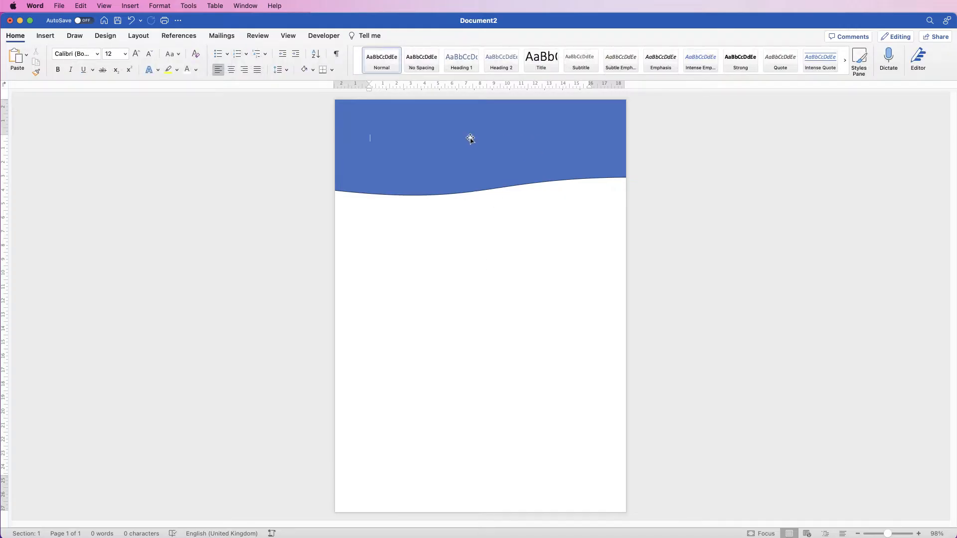
{"action": "mouse_move", "coordinate": [587, 171]}
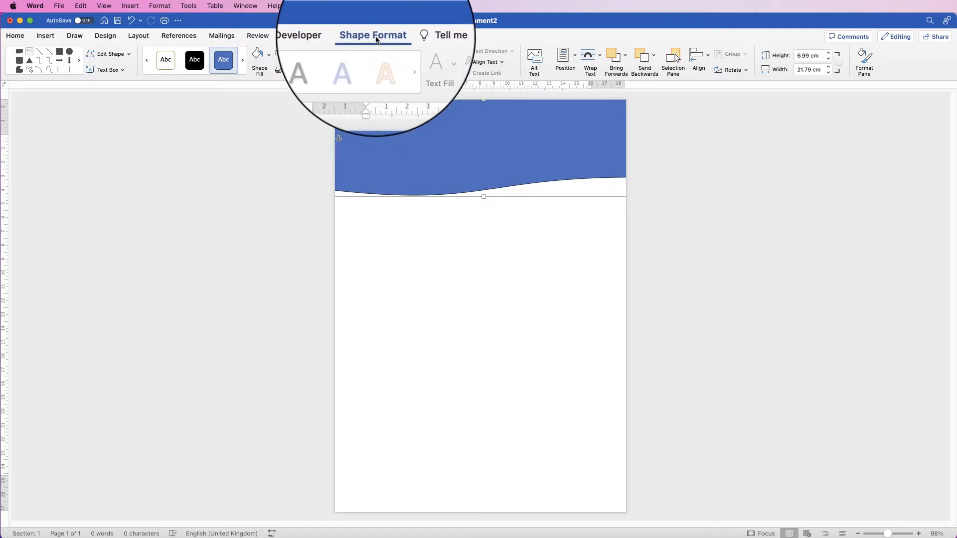
Switch the wave's fill to a gradient in the Format Shape pane
{"action": "left_click", "coordinate": [287, 55]}
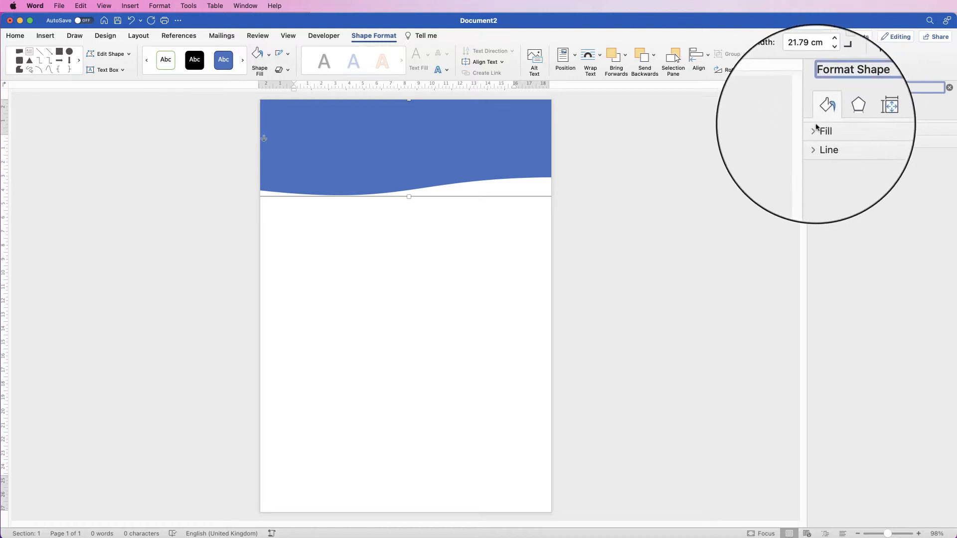
{"action": "left_click", "coordinate": [825, 130]}
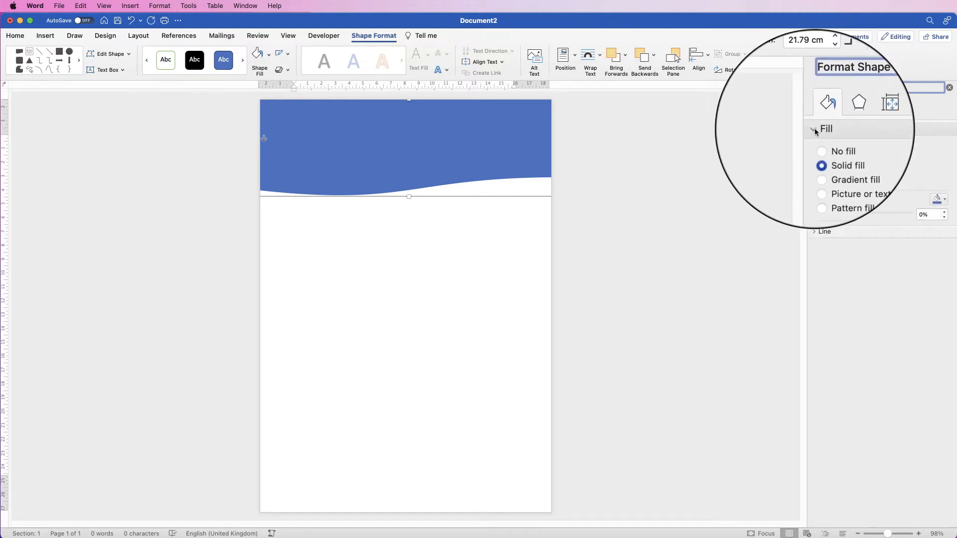
{"action": "left_click", "coordinate": [821, 166]}
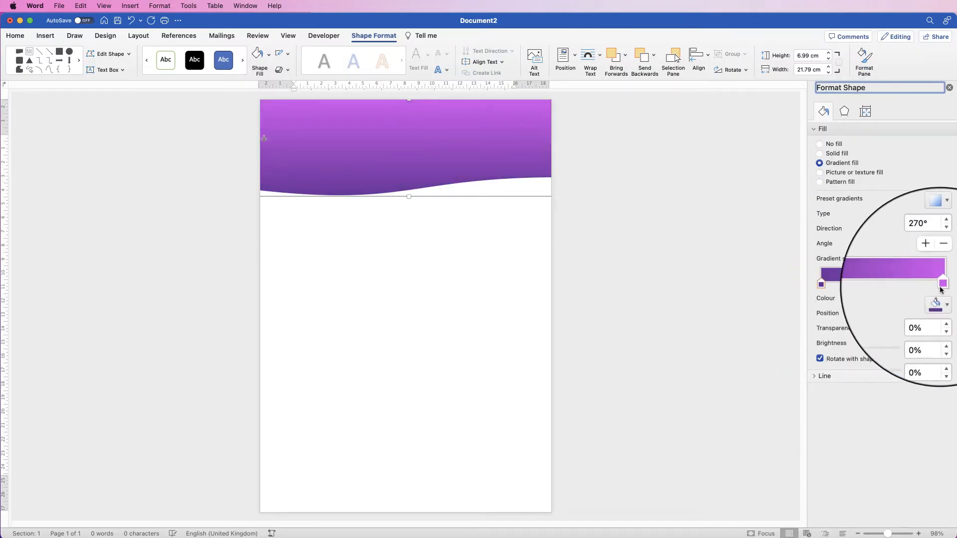
Select one gradient stop and bring up its colour picker
{"action": "left_click", "coordinate": [820, 282]}
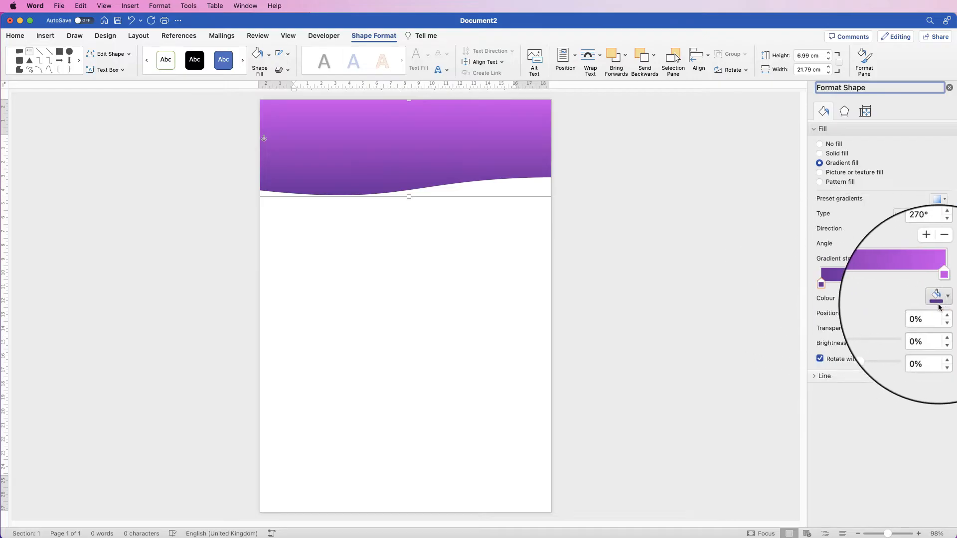
{"action": "left_click", "coordinate": [938, 296]}
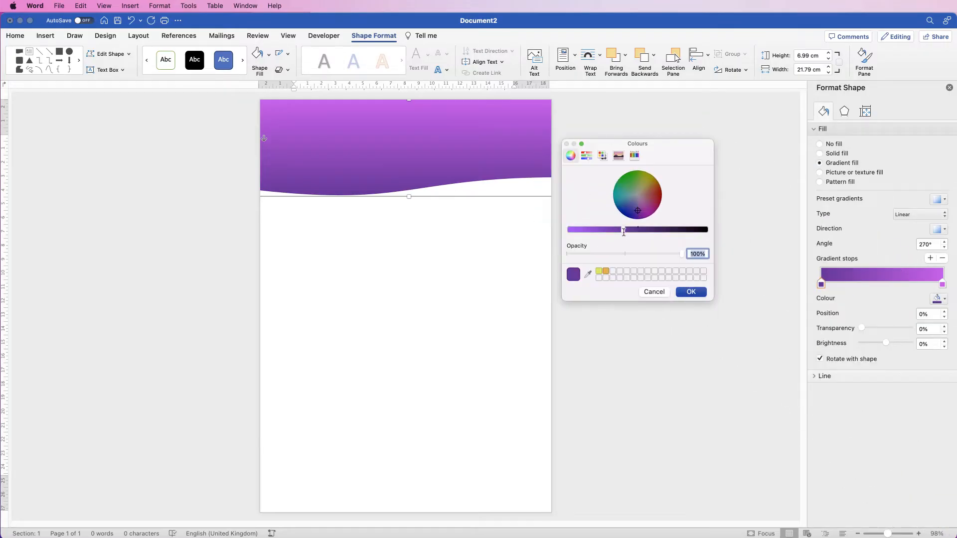
Set the gradient stop to a light orchid purple from the colour wheel and confirm it
{"action": "left_click", "coordinate": [625, 184]}
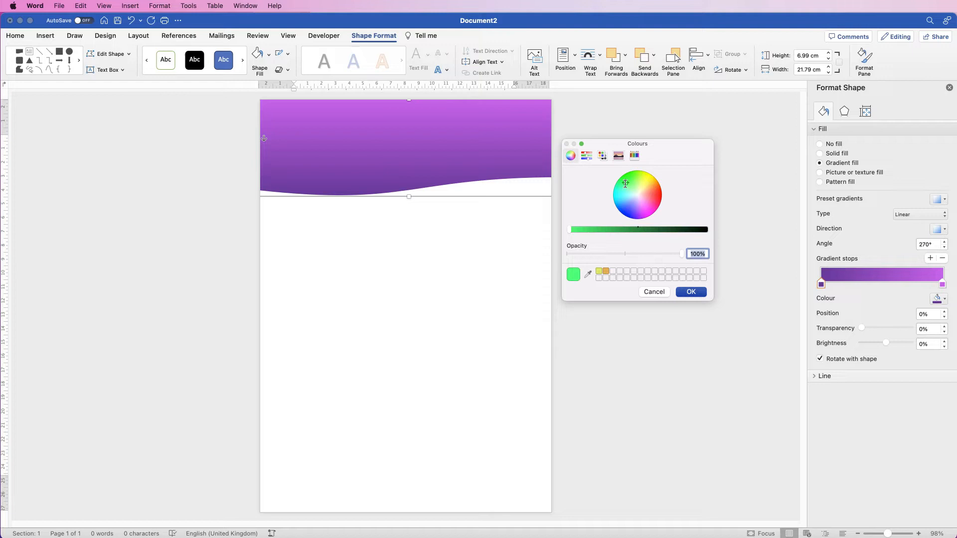
{"action": "left_click", "coordinate": [632, 203]}
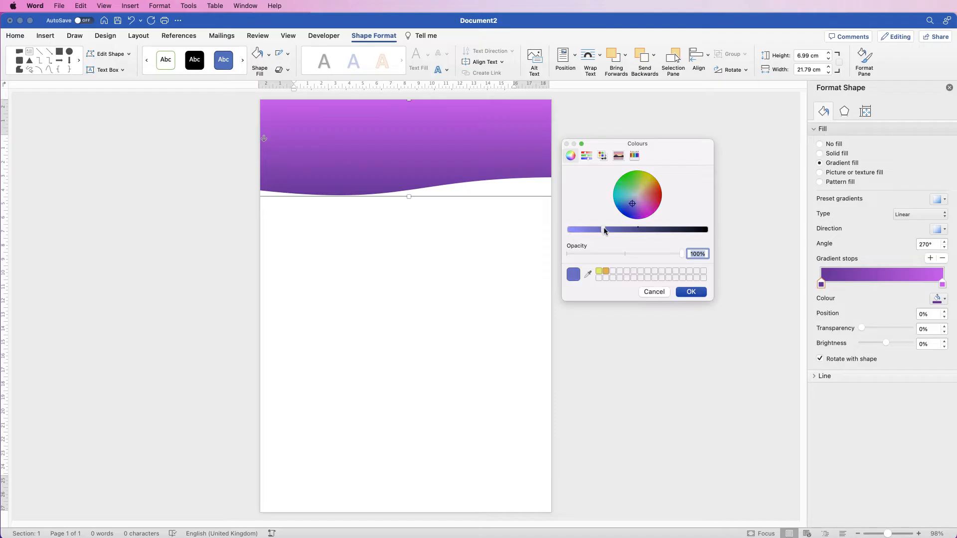
{"action": "left_click_drag", "start_coordinate": [603, 229], "coordinate": [570, 229]}
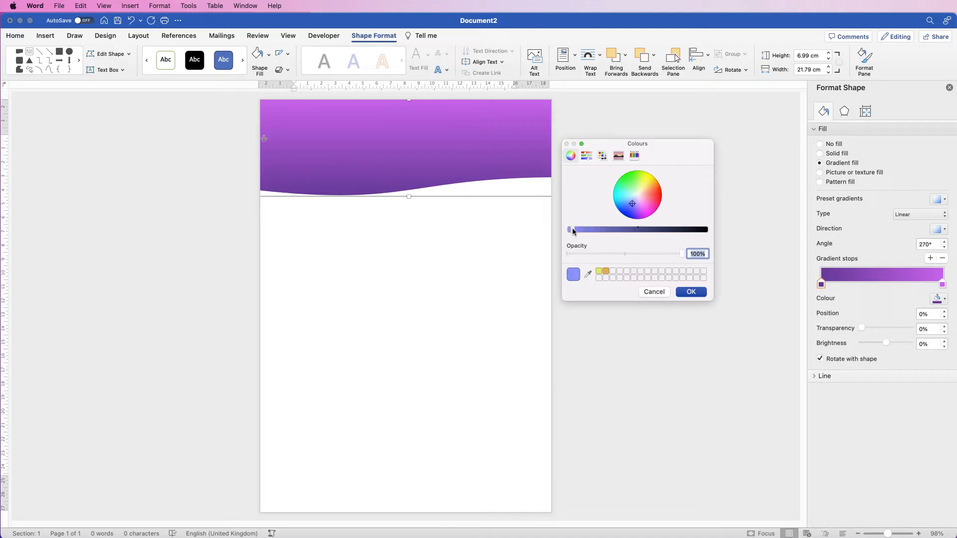
{"action": "left_click", "coordinate": [641, 206]}
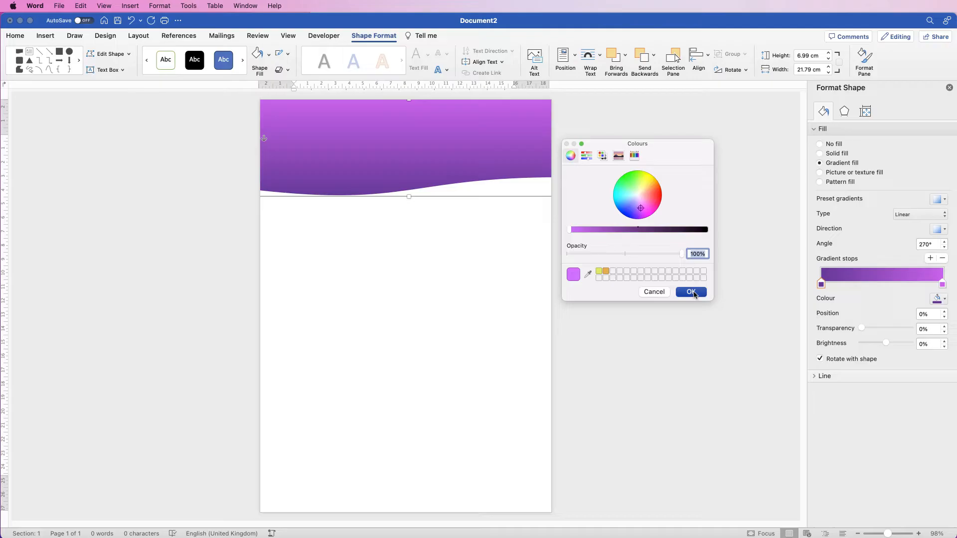
{"action": "left_click", "coordinate": [690, 292]}
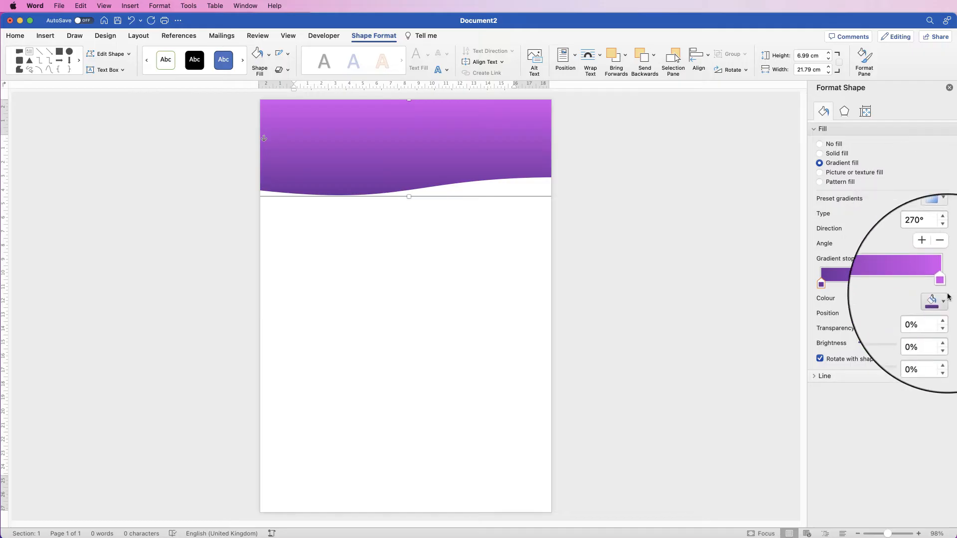
{"action": "left_click", "coordinate": [932, 299]}
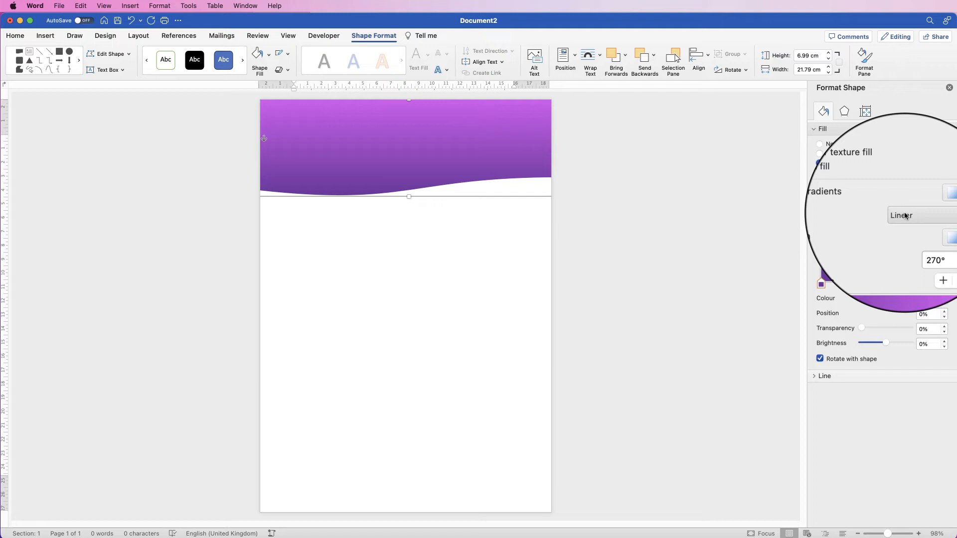
{"action": "left_click", "coordinate": [908, 215]}
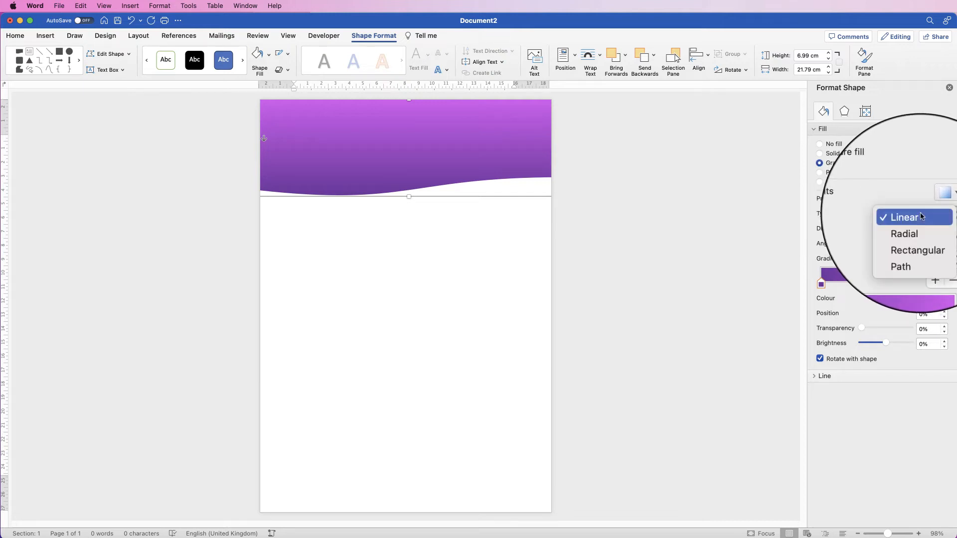
{"action": "left_click", "coordinate": [904, 217]}
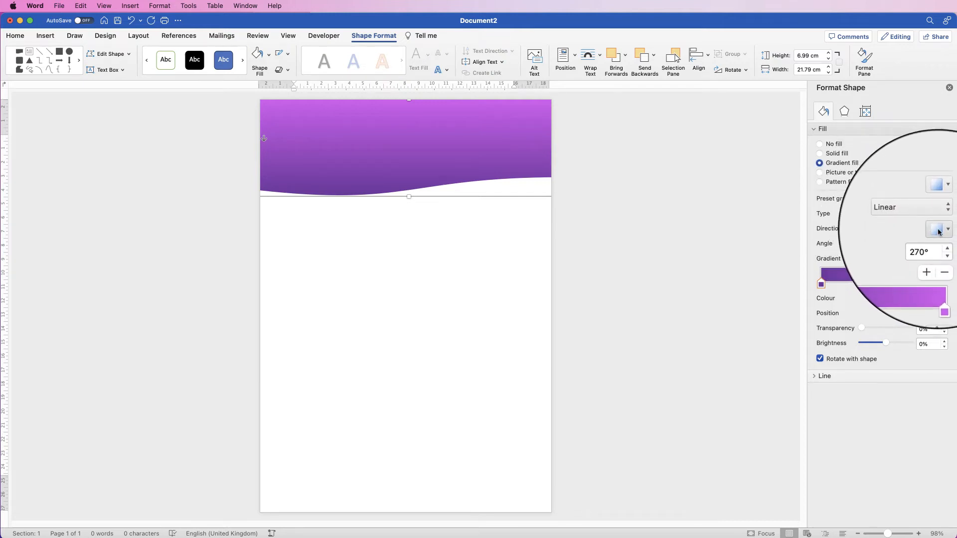
{"action": "left_click", "coordinate": [938, 228]}
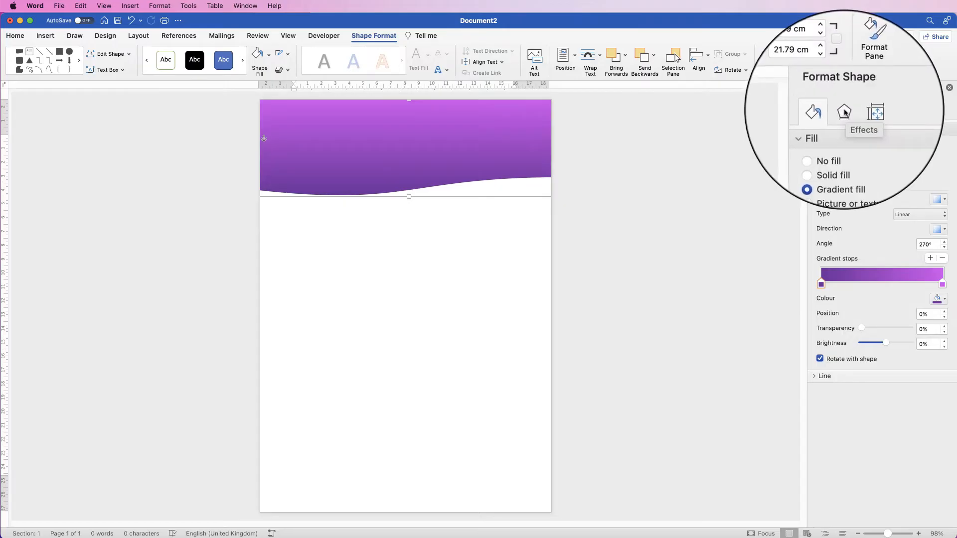
Give the wave a preset drop shadow at 101% size, 15 pt blur and 7 pt distance
{"action": "left_click", "coordinate": [844, 111]}
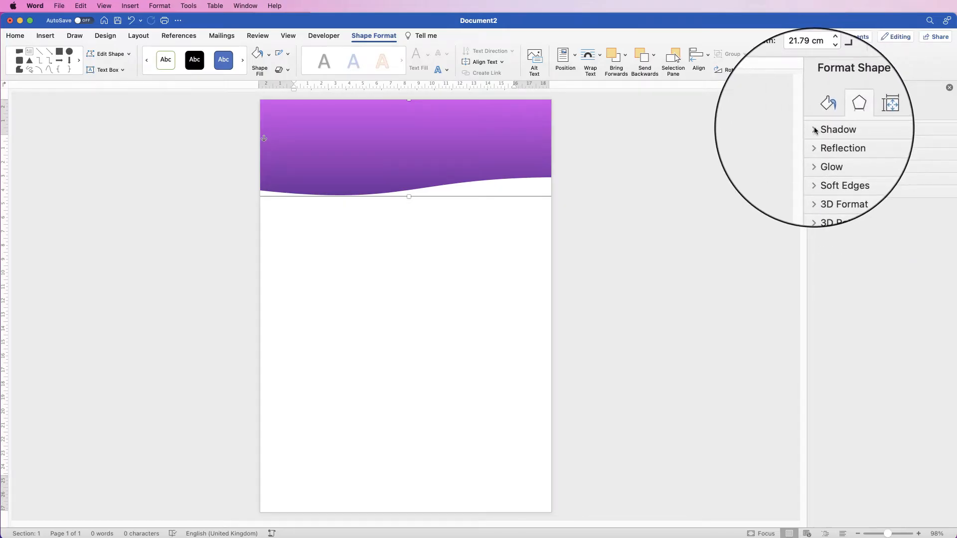
{"action": "left_click", "coordinate": [836, 129]}
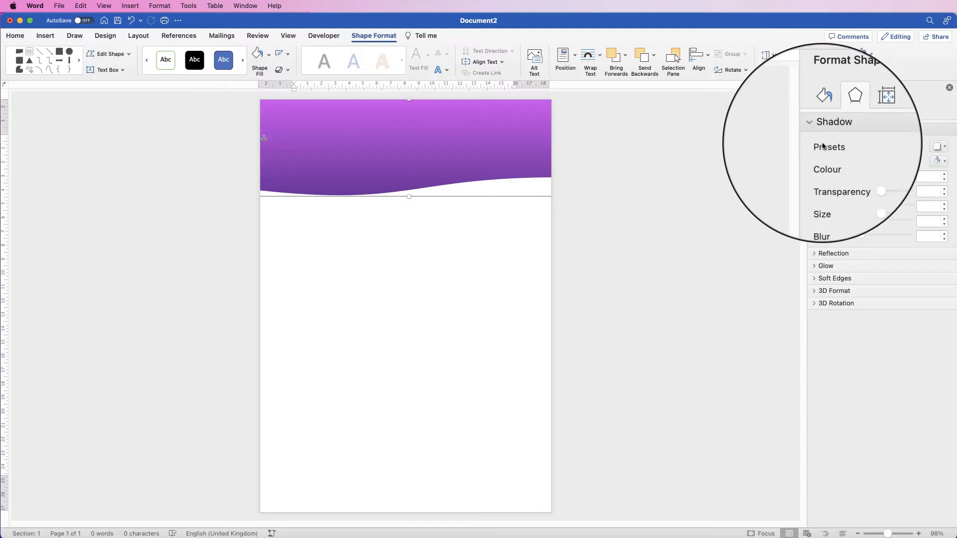
{"action": "left_click", "coordinate": [937, 147]}
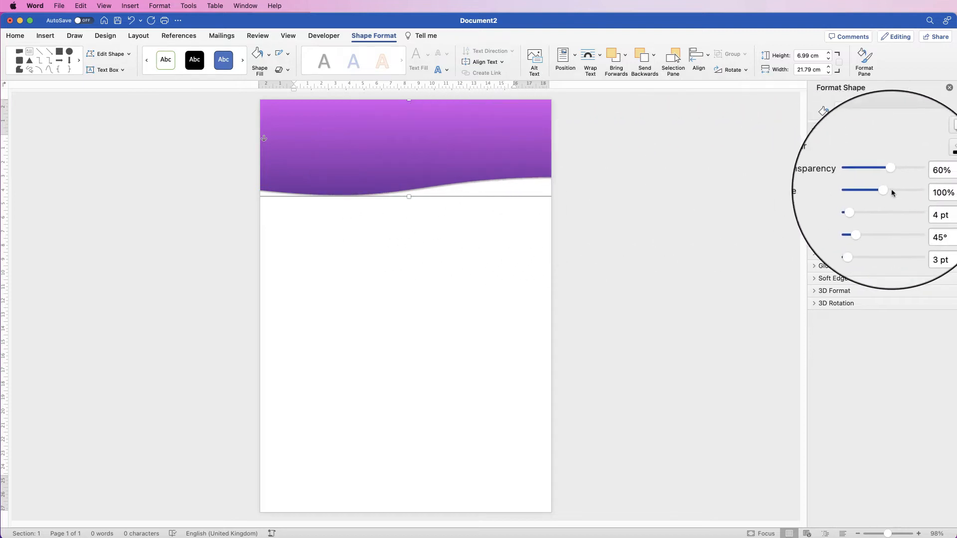
{"action": "left_click_drag", "start_coordinate": [882, 190], "coordinate": [889, 190]}
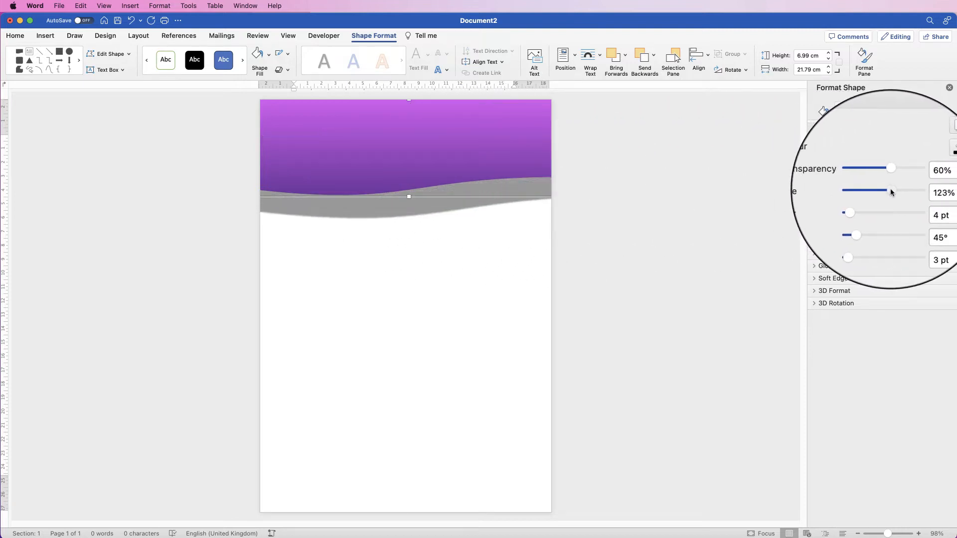
{"action": "left_click_drag", "start_coordinate": [890, 190], "coordinate": [885, 190]}
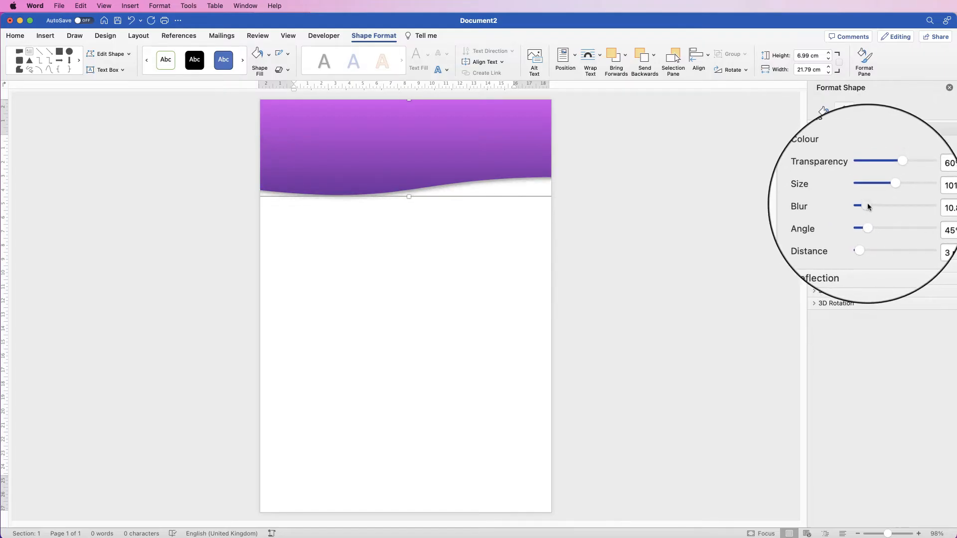
{"action": "left_click_drag", "start_coordinate": [856, 206], "coordinate": [869, 206]}
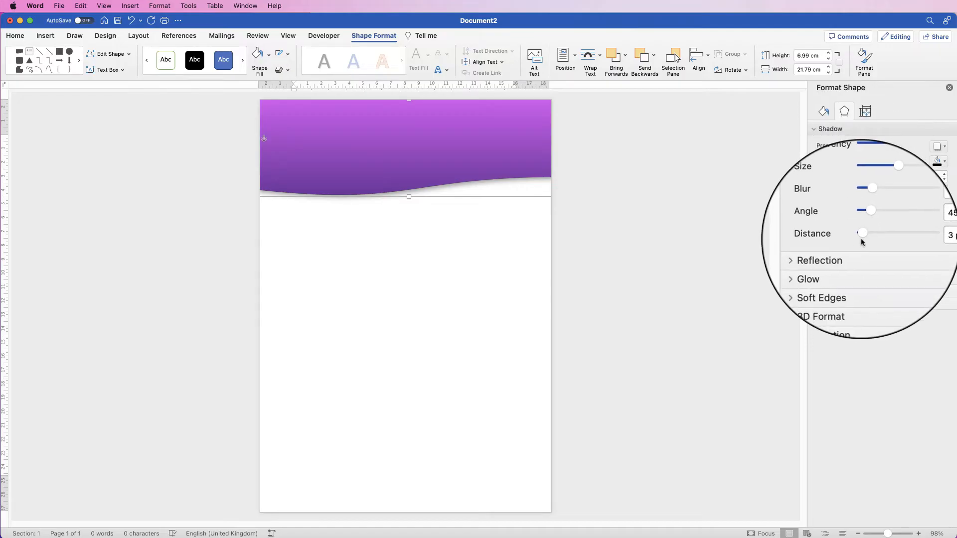
{"action": "left_click_drag", "start_coordinate": [860, 236], "coordinate": [865, 236]}
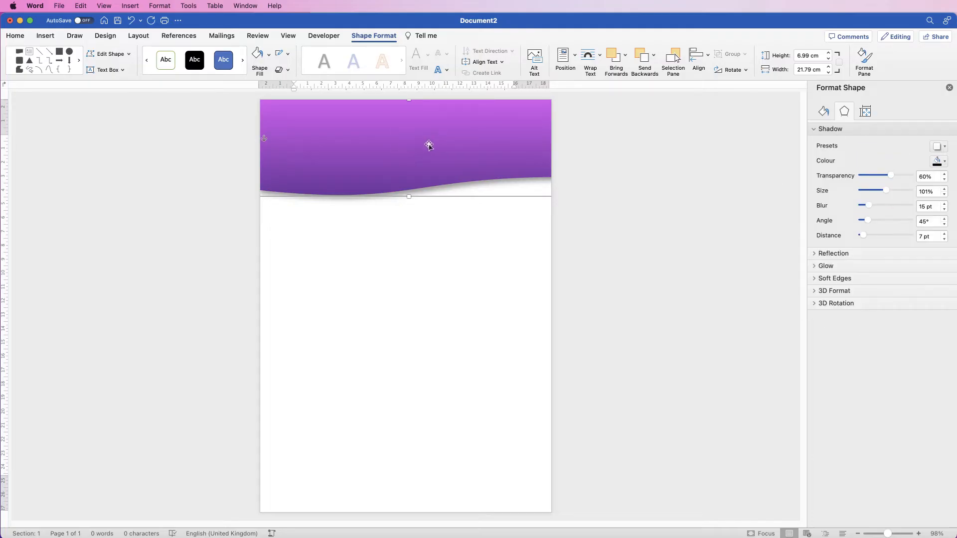
{"action": "mouse_move", "coordinate": [382, 135]}
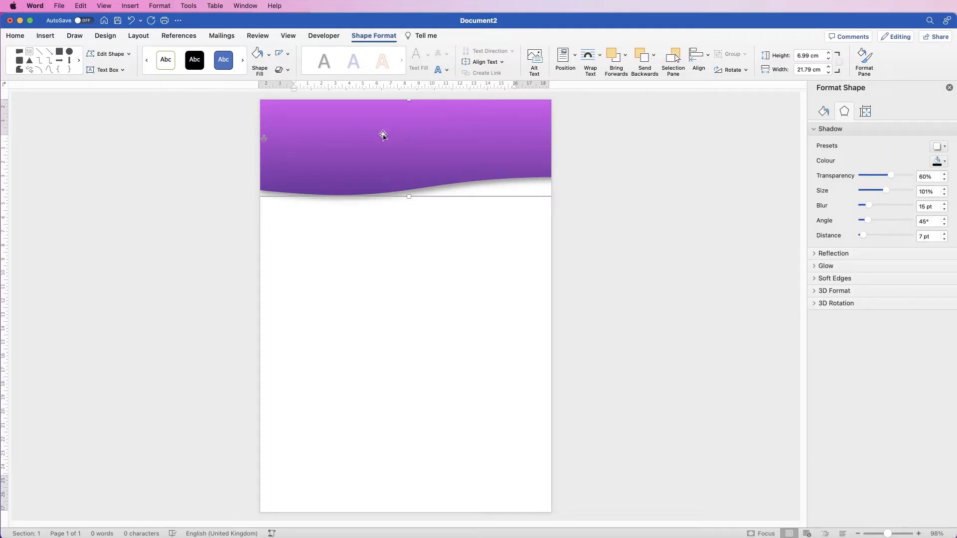
{"action": "mouse_move", "coordinate": [404, 130]}
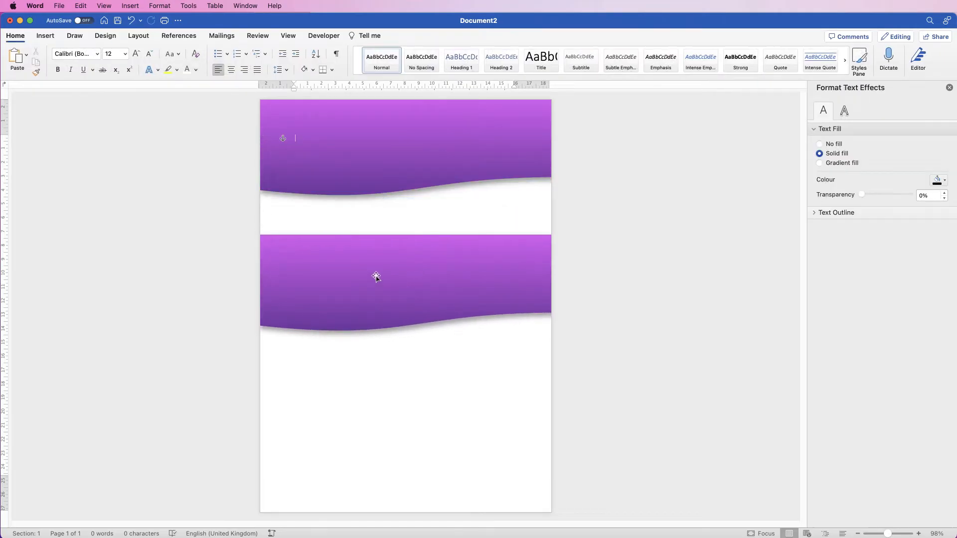
Place a duplicate wave lower on the page, level it, and nudge the top wave upward
{"action": "left_click_drag", "start_coordinate": [375, 277], "coordinate": [382, 287]}
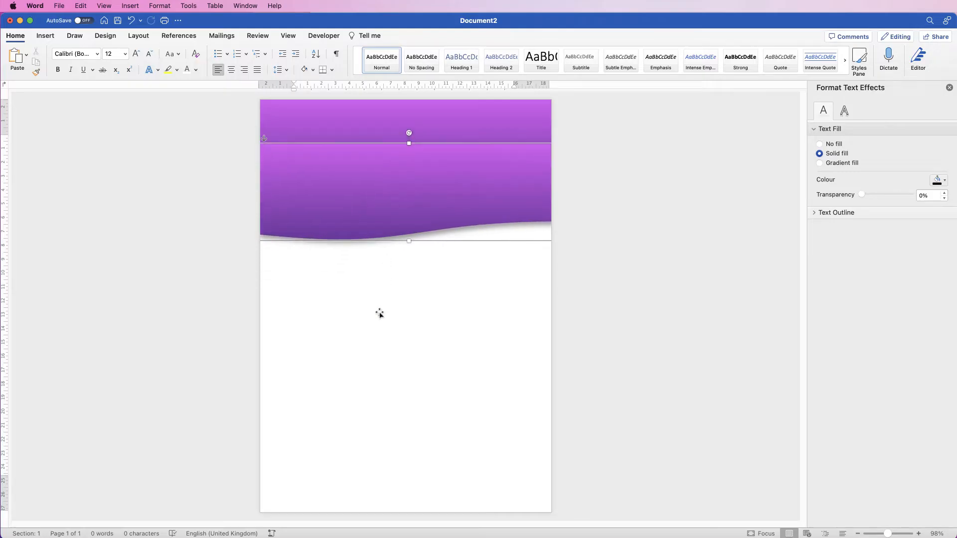
{"action": "left_click_drag", "start_coordinate": [409, 143], "coordinate": [409, 274]}
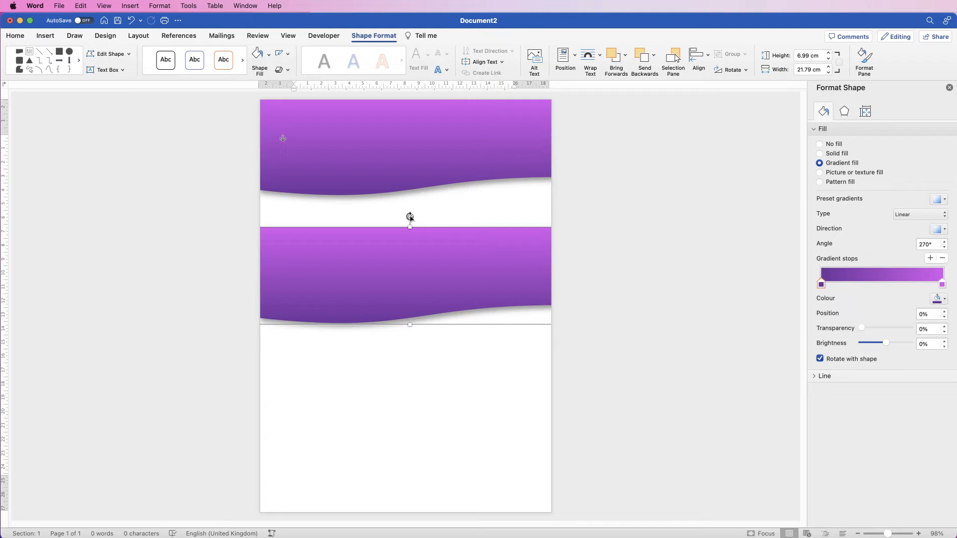
{"action": "left_click_drag", "start_coordinate": [409, 218], "coordinate": [416, 215]}
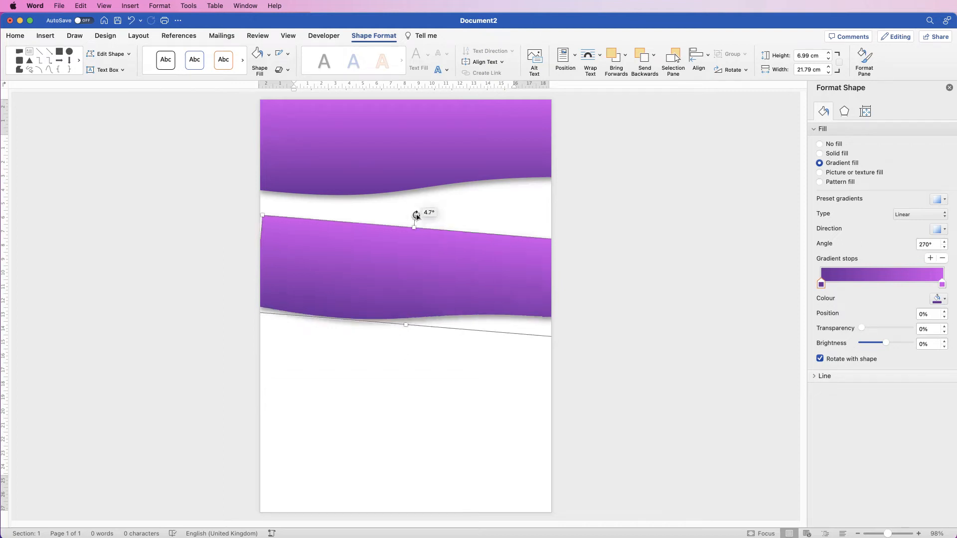
{"action": "left_click_drag", "start_coordinate": [416, 215], "coordinate": [397, 209]}
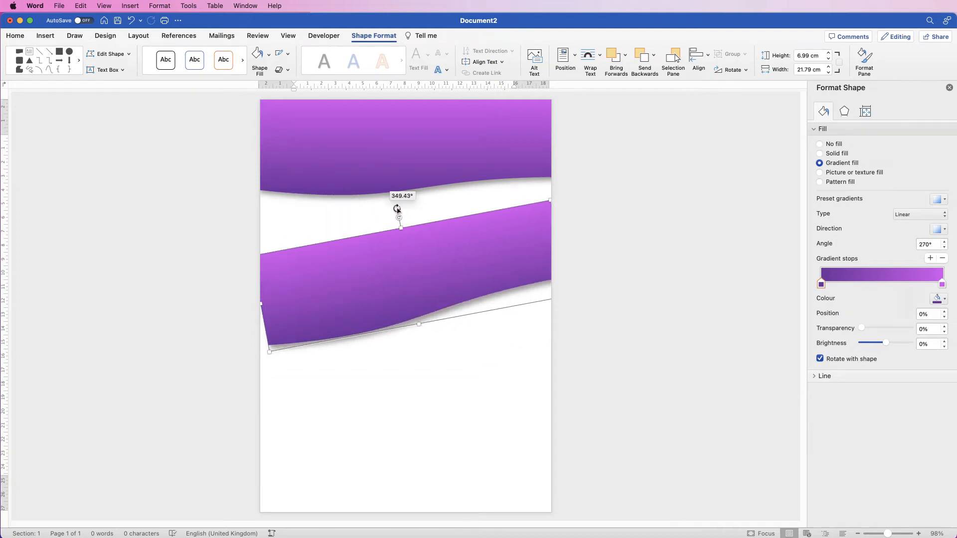
{"action": "left_click_drag", "start_coordinate": [398, 209], "coordinate": [410, 218]}
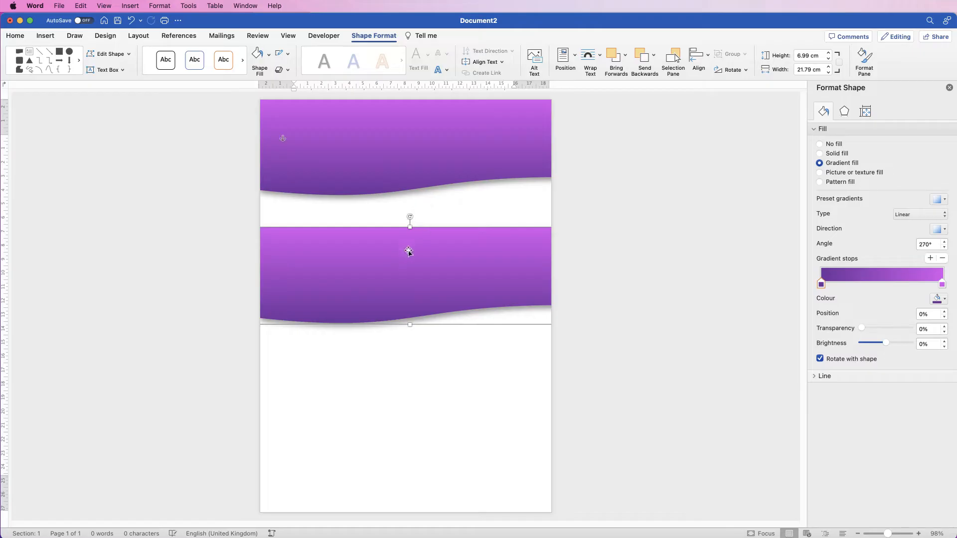
{"action": "mouse_move", "coordinate": [412, 165]}
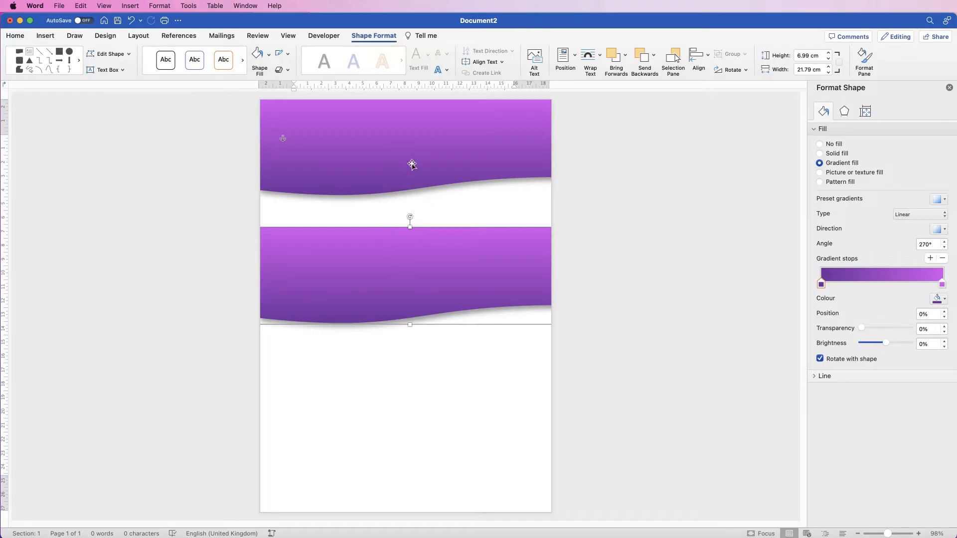
{"action": "left_click_drag", "start_coordinate": [412, 165], "coordinate": [407, 157]}
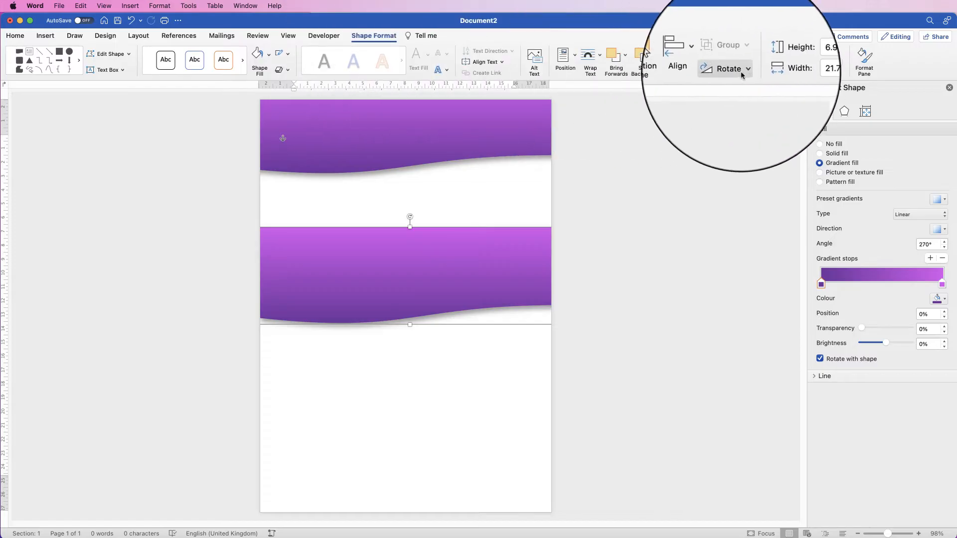
Flip the copied wave horizontally and send it behind the original wave
{"action": "left_click", "coordinate": [725, 68]}
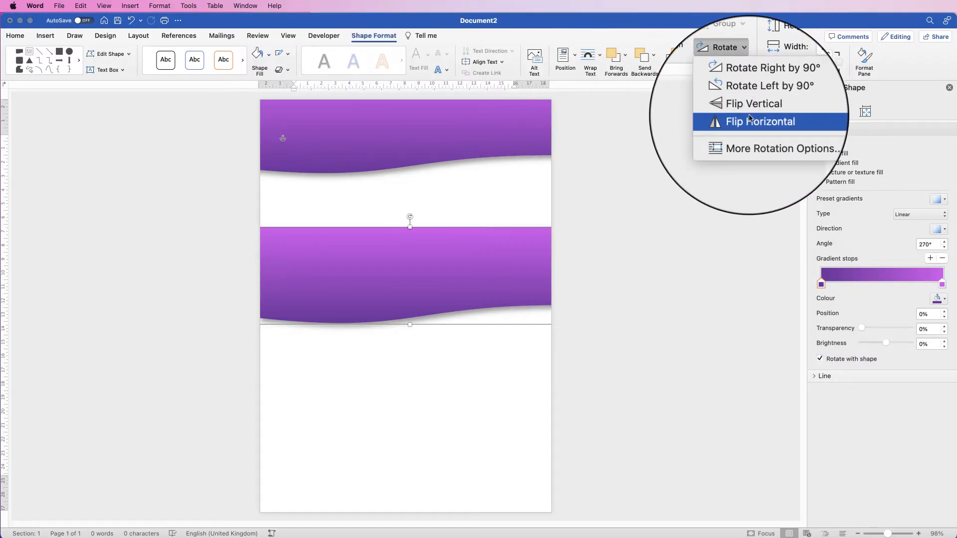
{"action": "left_click", "coordinate": [760, 121]}
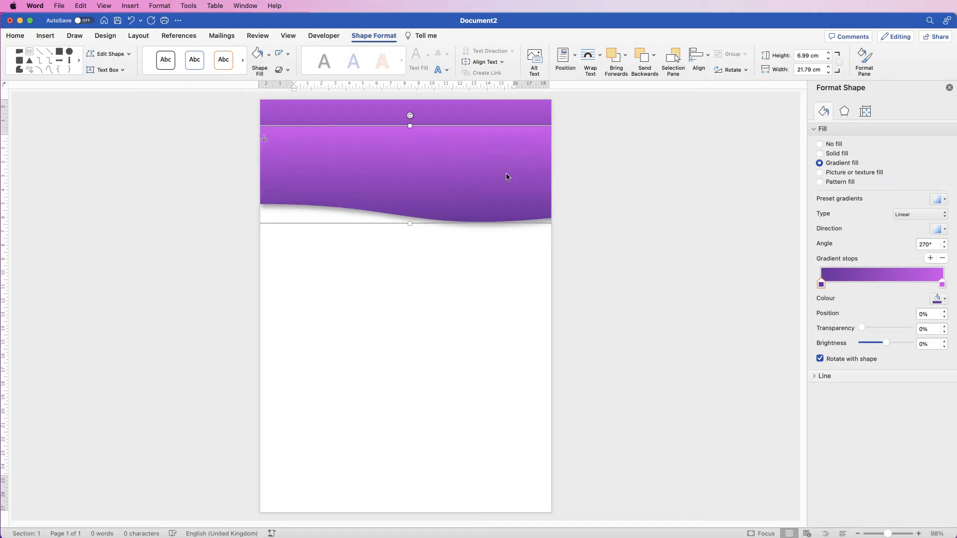
{"action": "mouse_move", "coordinate": [479, 188]}
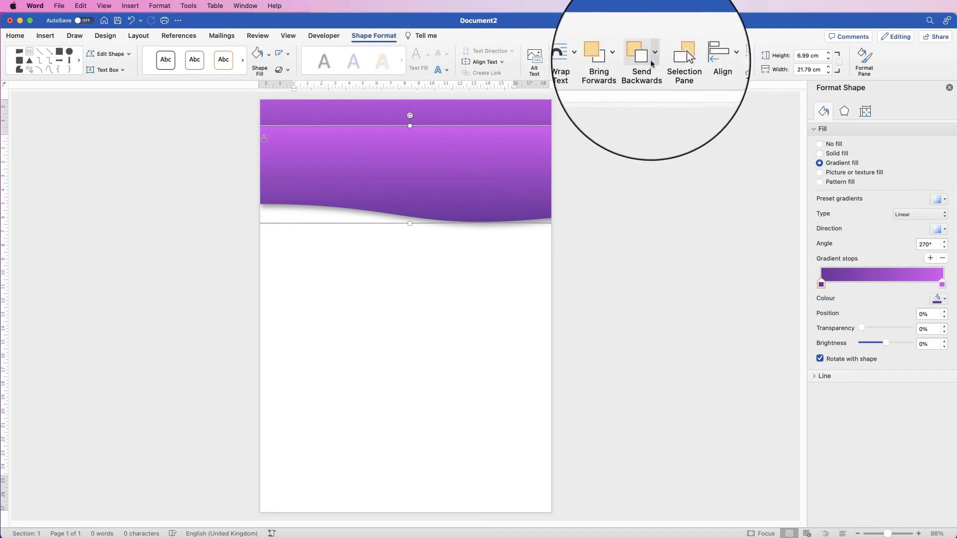
{"action": "left_click", "coordinate": [655, 52]}
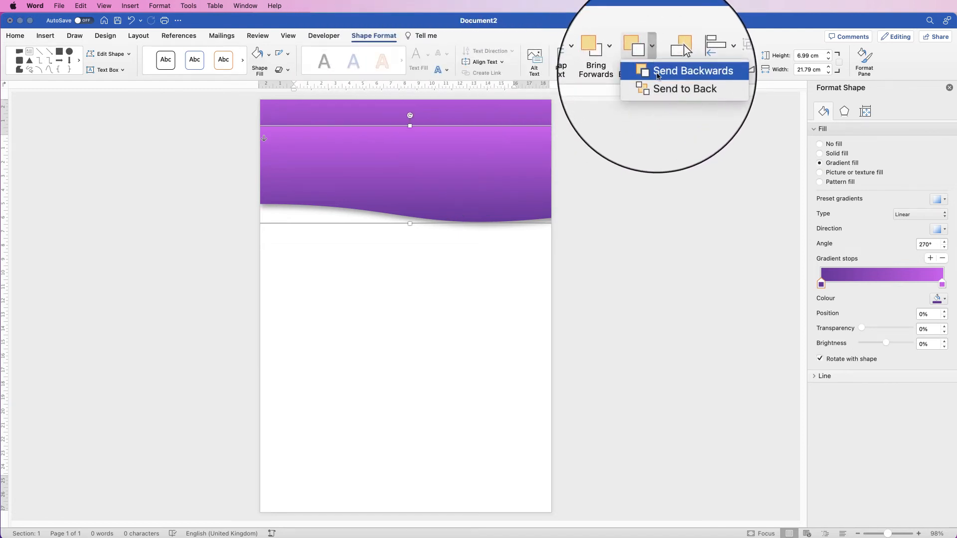
{"action": "left_click", "coordinate": [692, 71]}
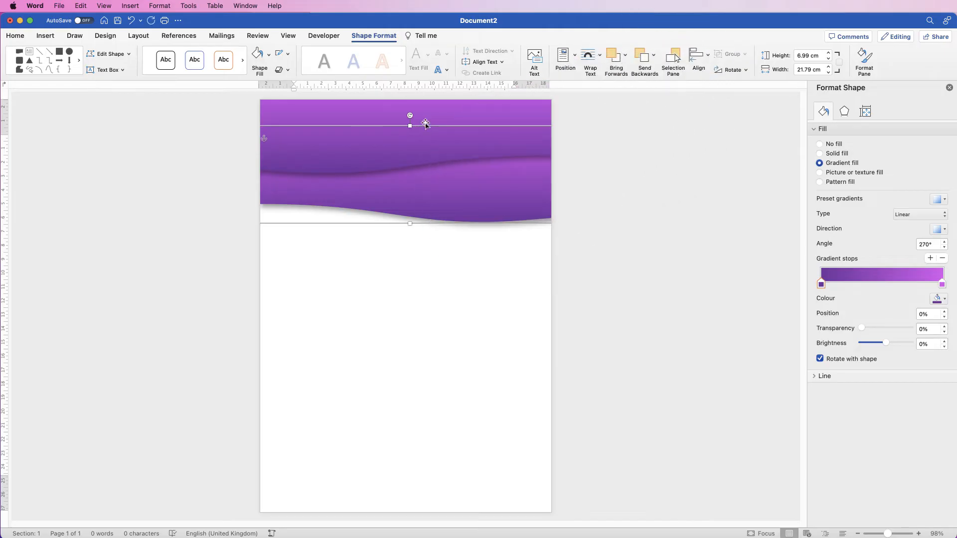
Tilt and shift the rear wave so the two waves cross unevenly along the top edge
{"action": "left_click_drag", "start_coordinate": [409, 115], "coordinate": [418, 114]}
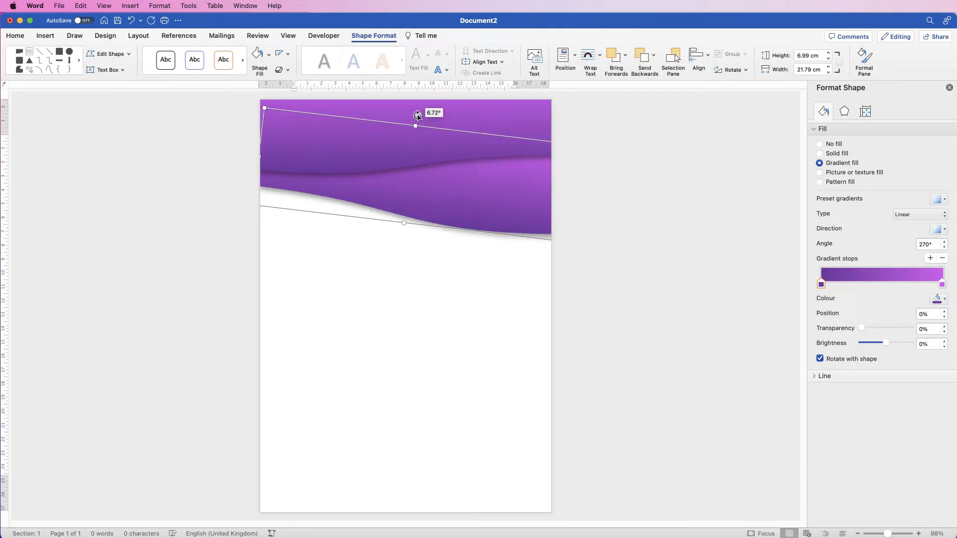
{"action": "left_click_drag", "start_coordinate": [418, 115], "coordinate": [380, 147]}
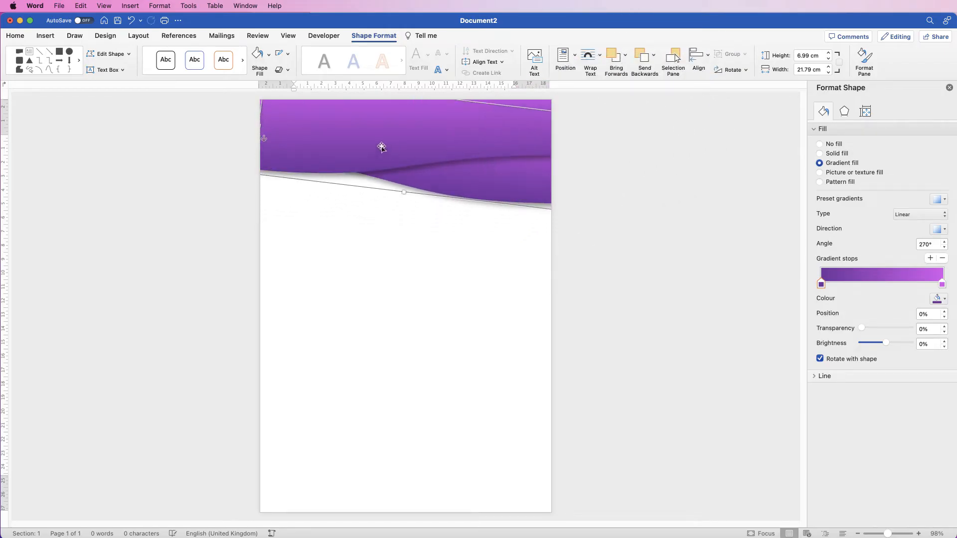
{"action": "left_click_drag", "start_coordinate": [404, 191], "coordinate": [396, 175]}
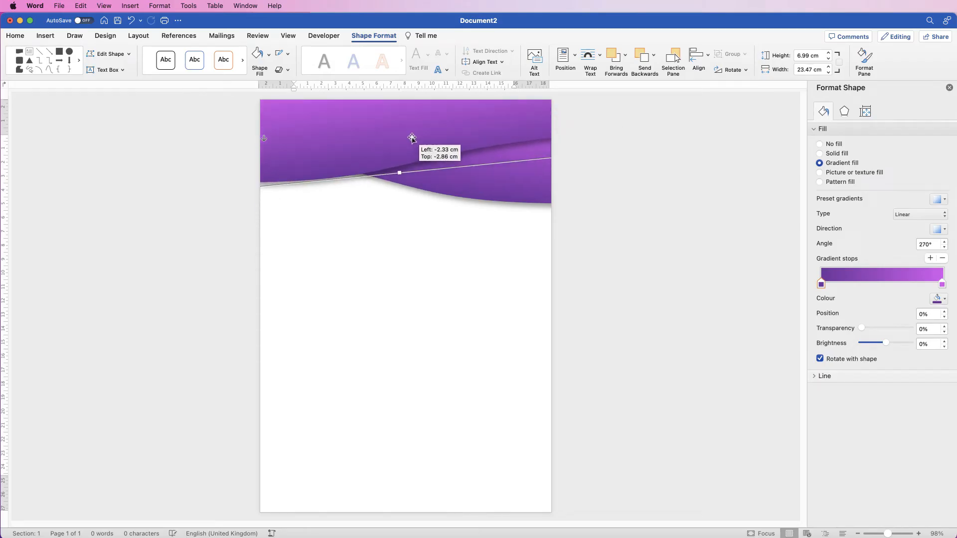
{"action": "left_click_drag", "start_coordinate": [412, 137], "coordinate": [525, 165]}
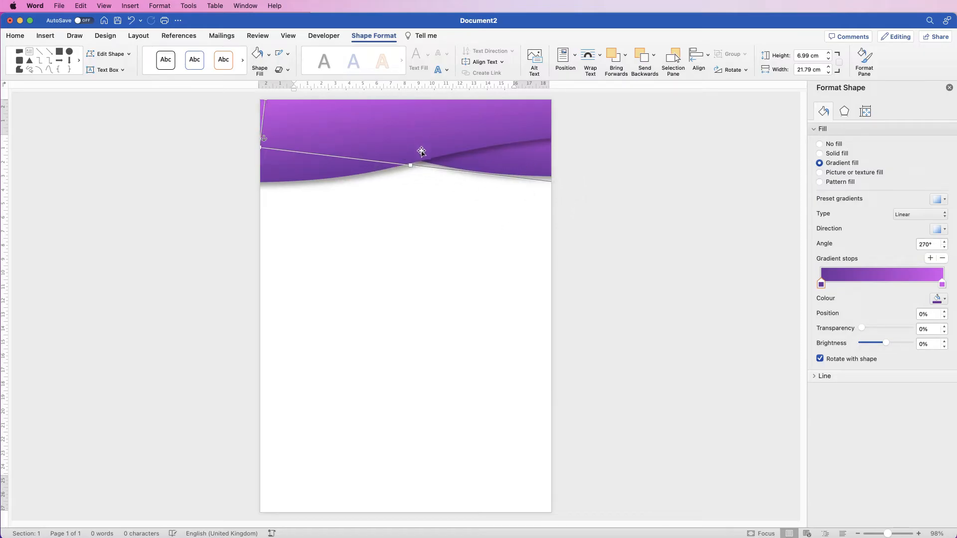
{"action": "mouse_move", "coordinate": [520, 161]}
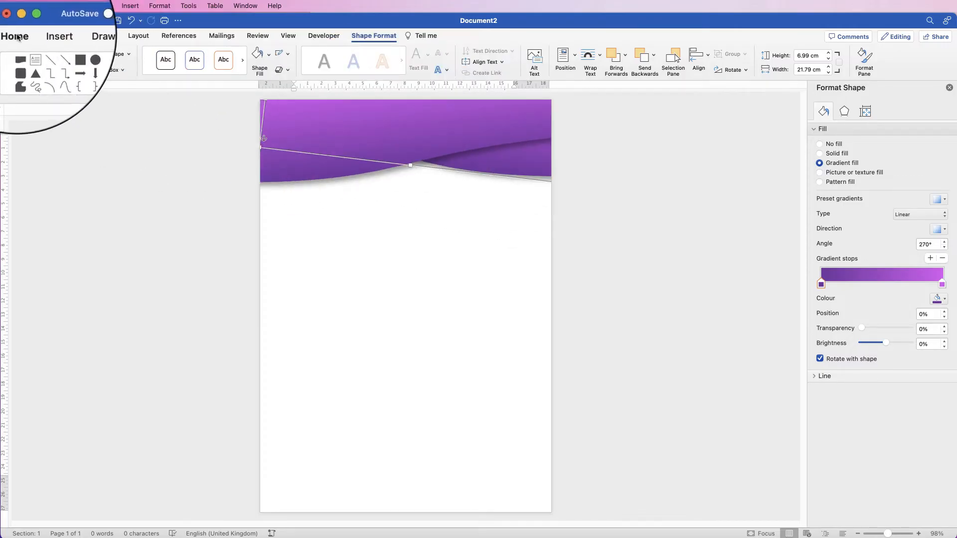
Return to the Home ribbon before adding the purple bottom band
{"action": "left_click", "coordinate": [14, 36]}
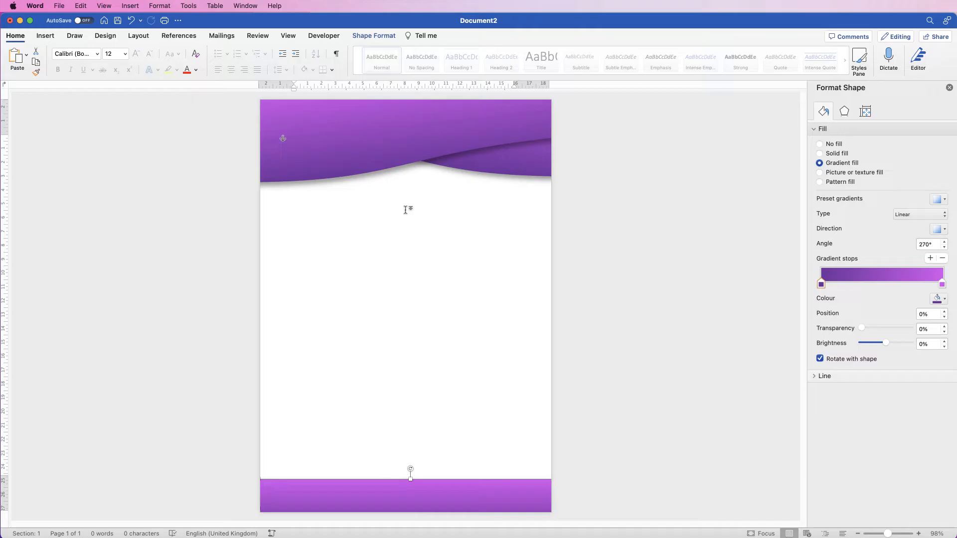
{"action": "mouse_move", "coordinate": [340, 186]}
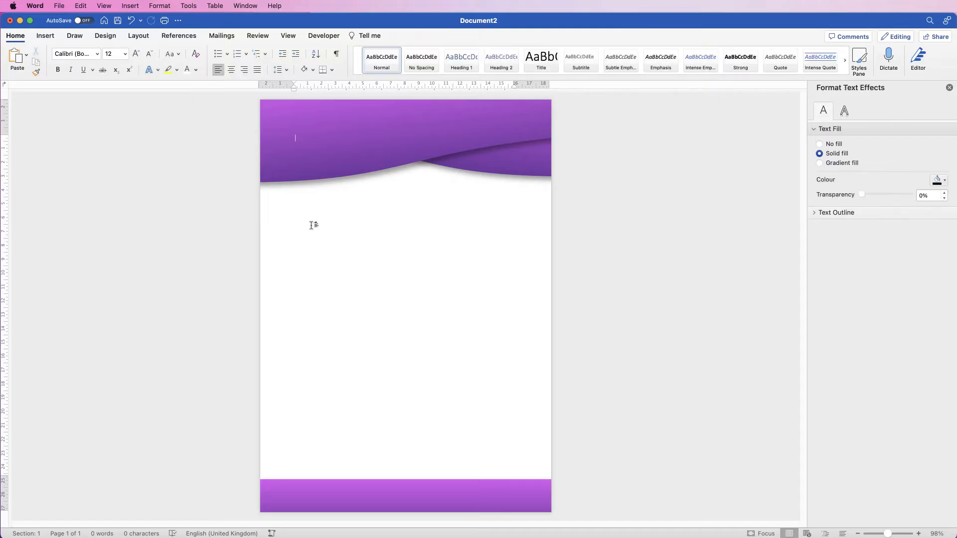
{"action": "mouse_move", "coordinate": [298, 140]}
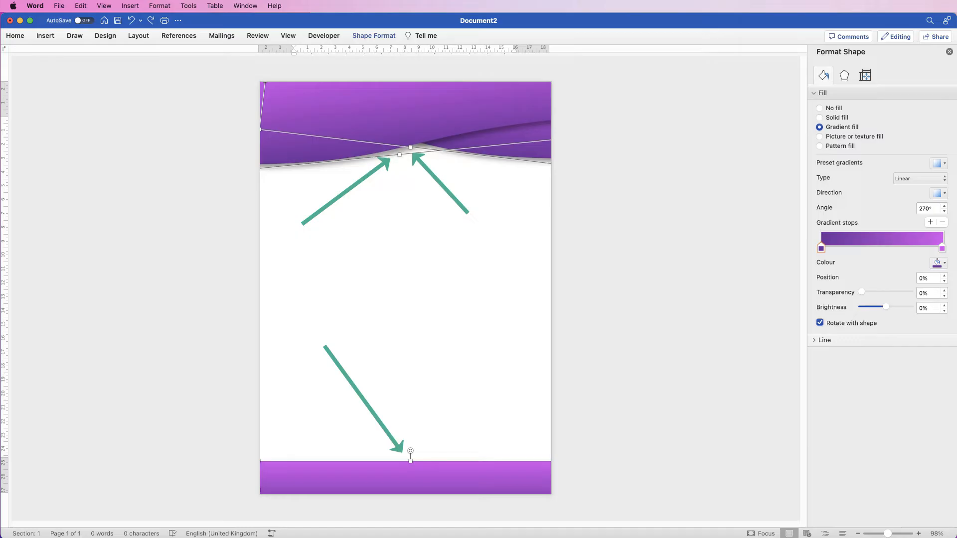
Group the header waves, deselect, then select the bottom band with the Group options shown
{"action": "left_click", "coordinate": [732, 54]}
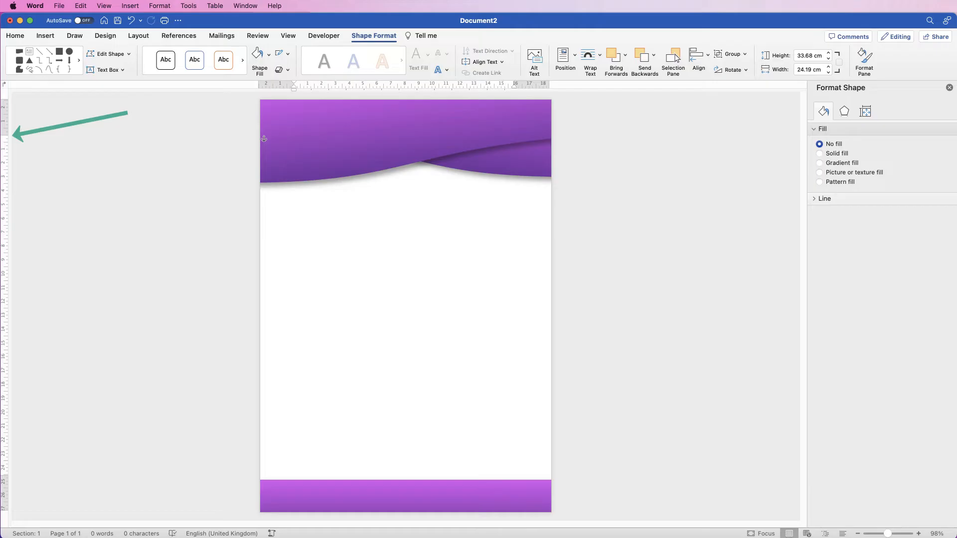
{"action": "left_click", "coordinate": [287, 36]}
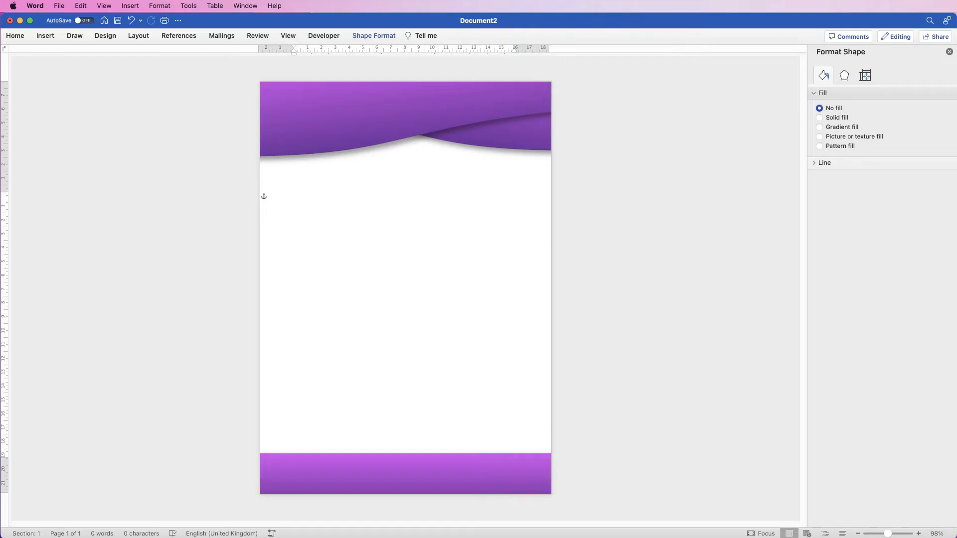
{"action": "left_click", "coordinate": [819, 127]}
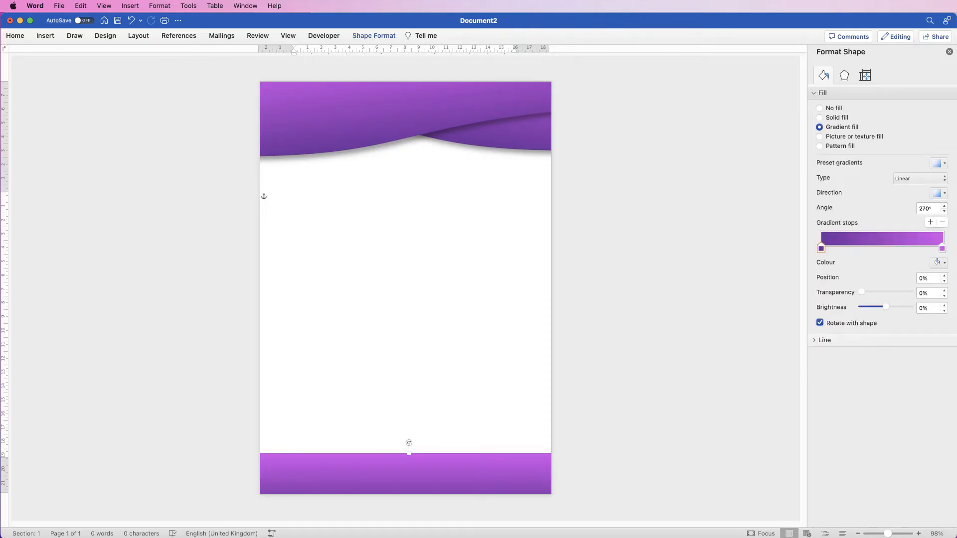
{"action": "left_click", "coordinate": [373, 36]}
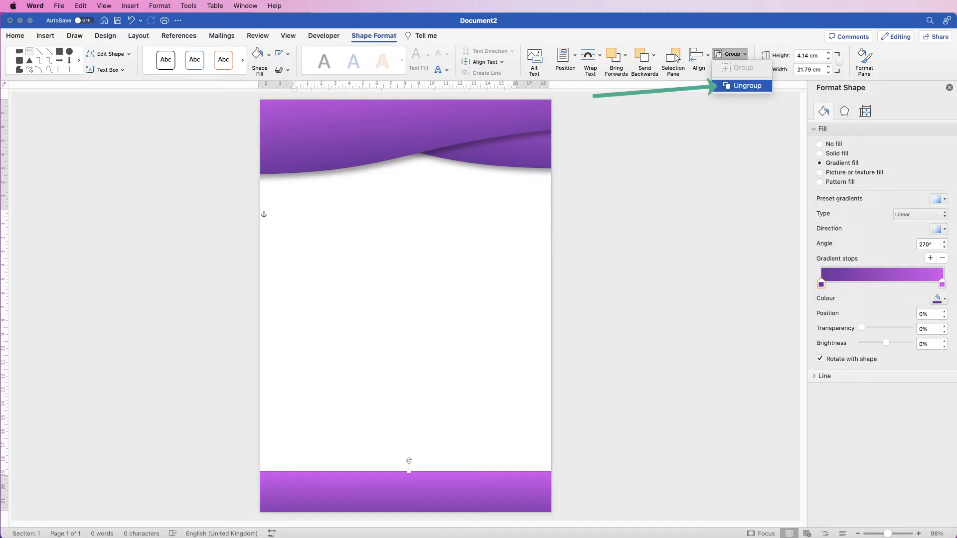
Ungroup the purple shapes and place the cursor back in the page body
{"action": "left_click", "coordinate": [747, 85]}
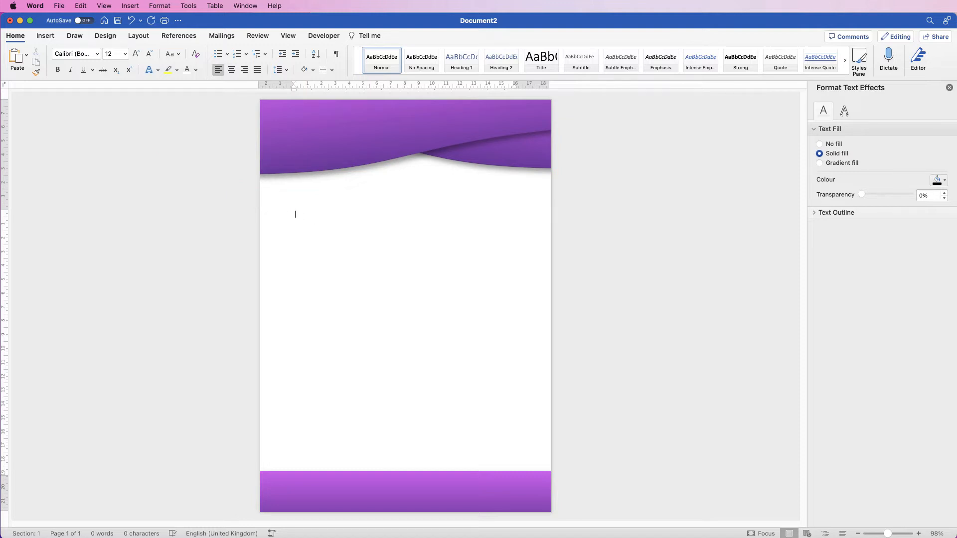
{"action": "left_click", "coordinate": [45, 35]}
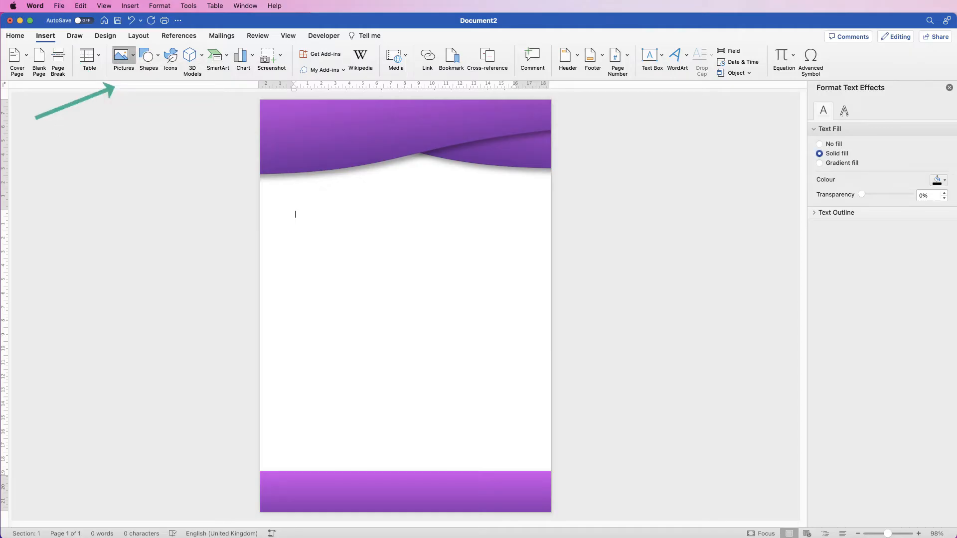
Set the logo to float in front of text and move it to the header's top-left corner
{"action": "left_click", "coordinate": [123, 58]}
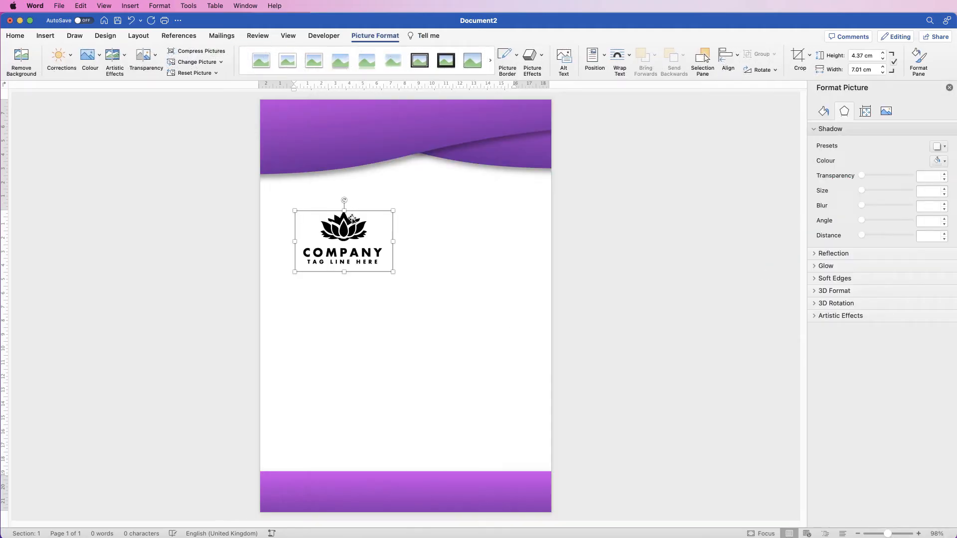
{"action": "mouse_move", "coordinate": [343, 237]}
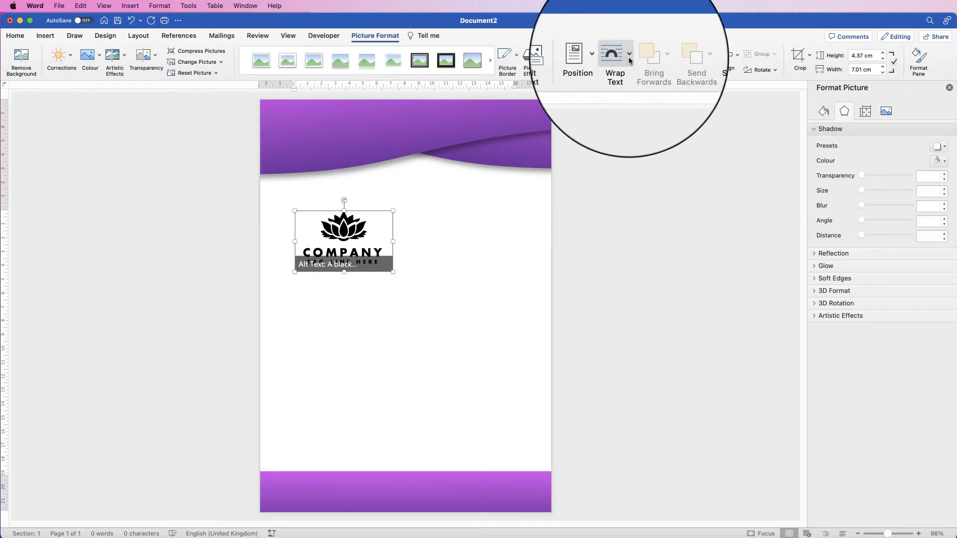
{"action": "left_click", "coordinate": [615, 61]}
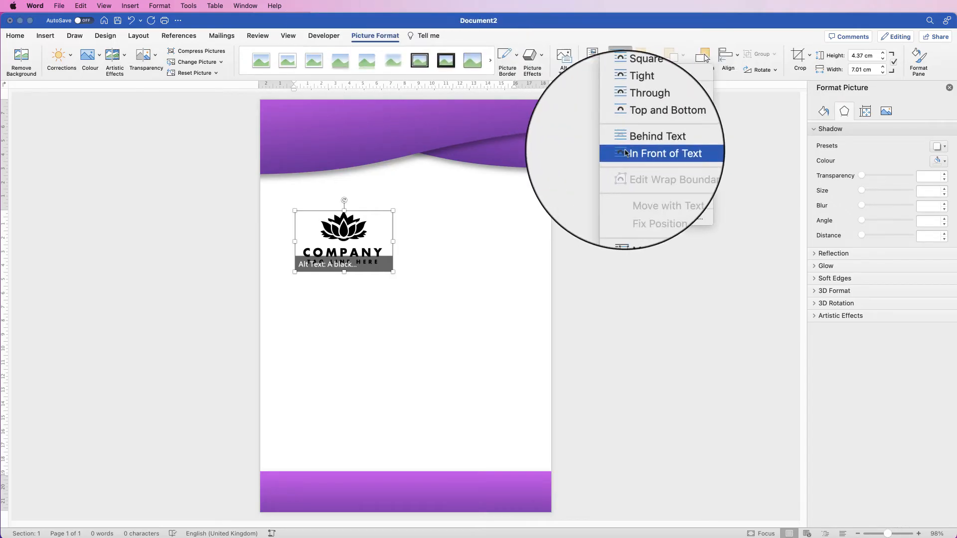
{"action": "left_click", "coordinate": [660, 153]}
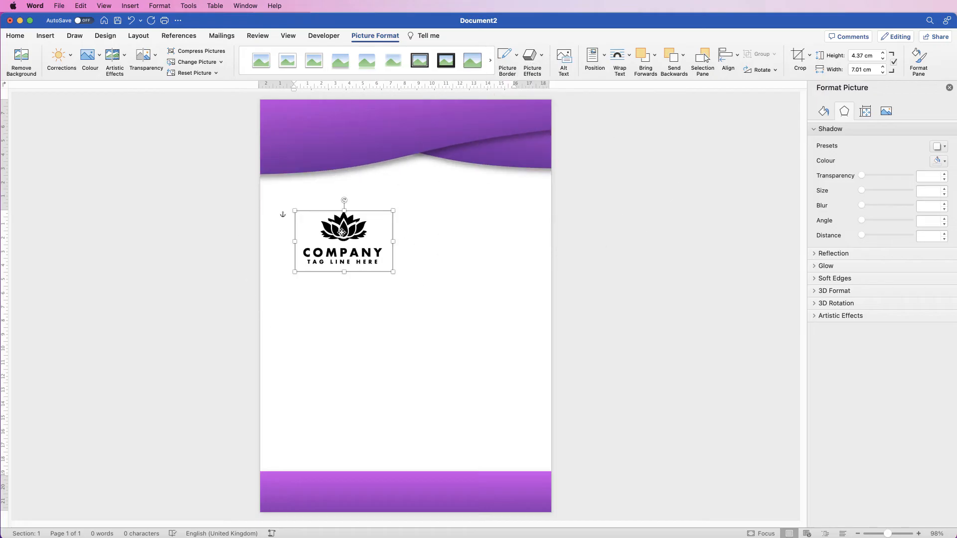
{"action": "left_click_drag", "start_coordinate": [344, 236], "coordinate": [326, 141]}
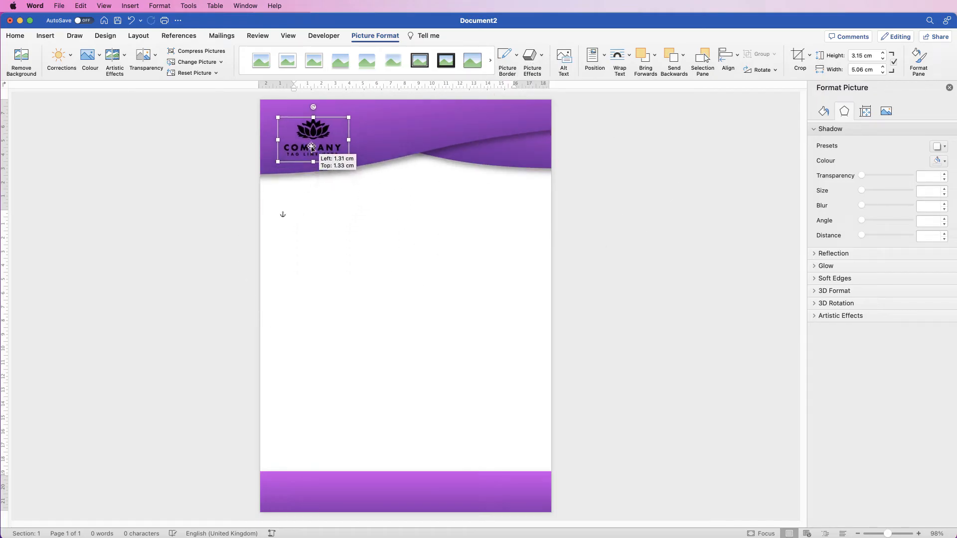
{"action": "left_click_drag", "start_coordinate": [313, 141], "coordinate": [310, 133]}
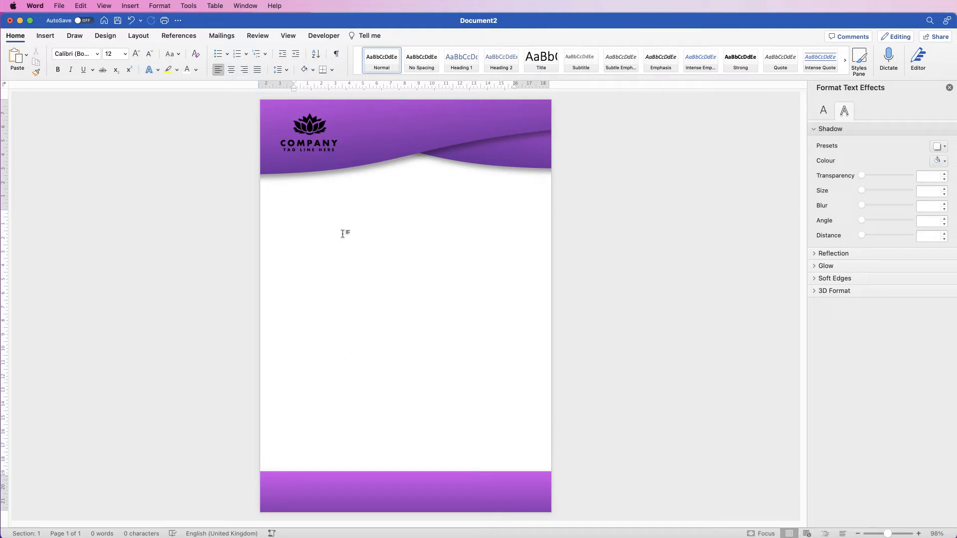
{"action": "left_click", "coordinate": [45, 36]}
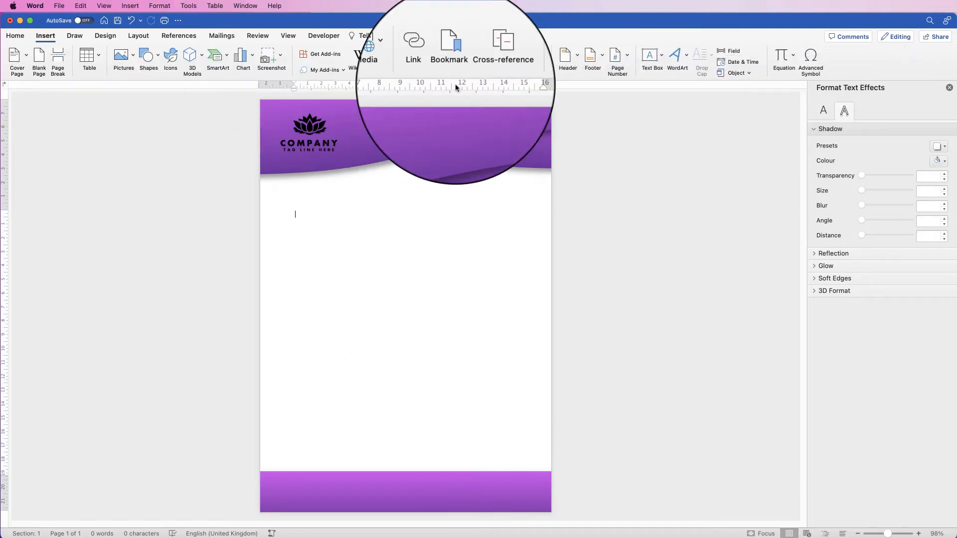
{"action": "left_click", "coordinate": [650, 58]}
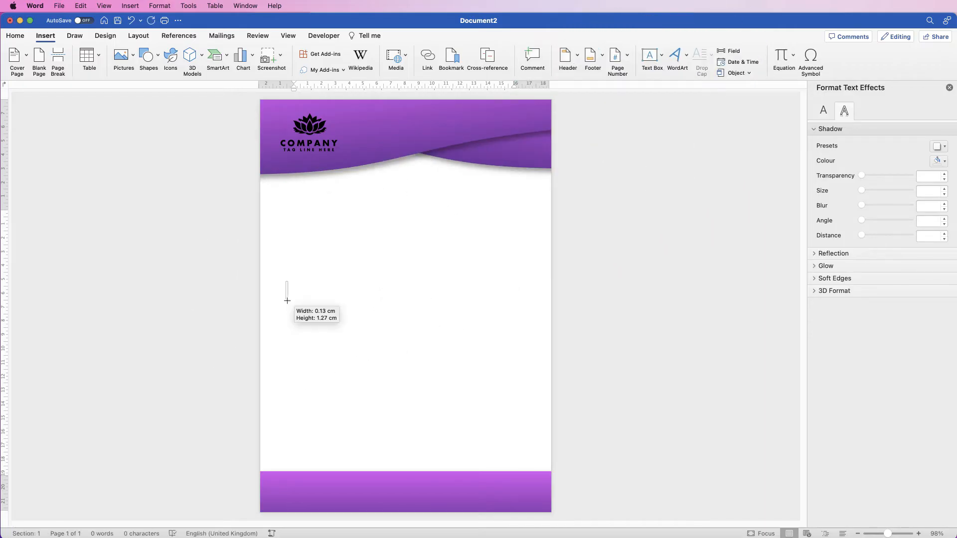
{"action": "left_click_drag", "start_coordinate": [287, 299], "coordinate": [377, 299]}
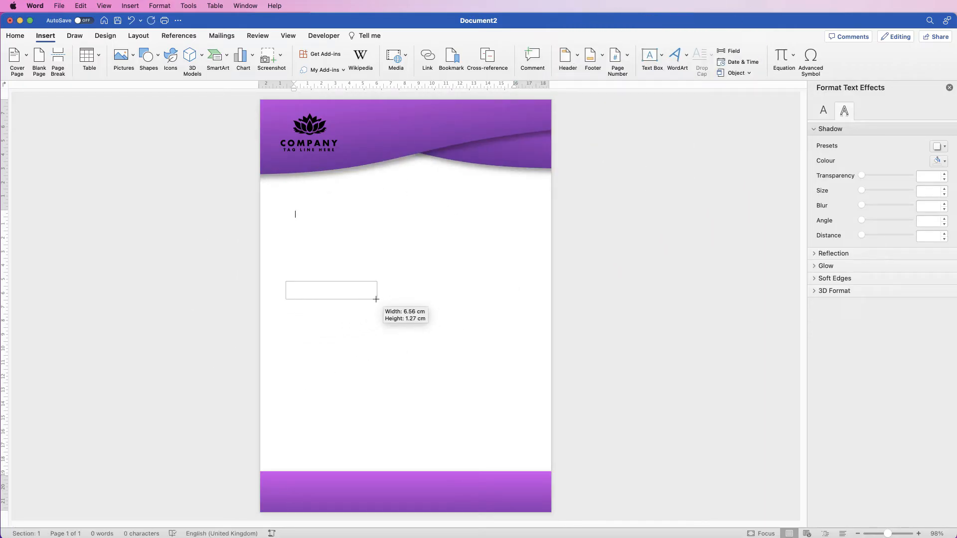
{"action": "left_click_drag", "start_coordinate": [377, 298], "coordinate": [367, 317]}
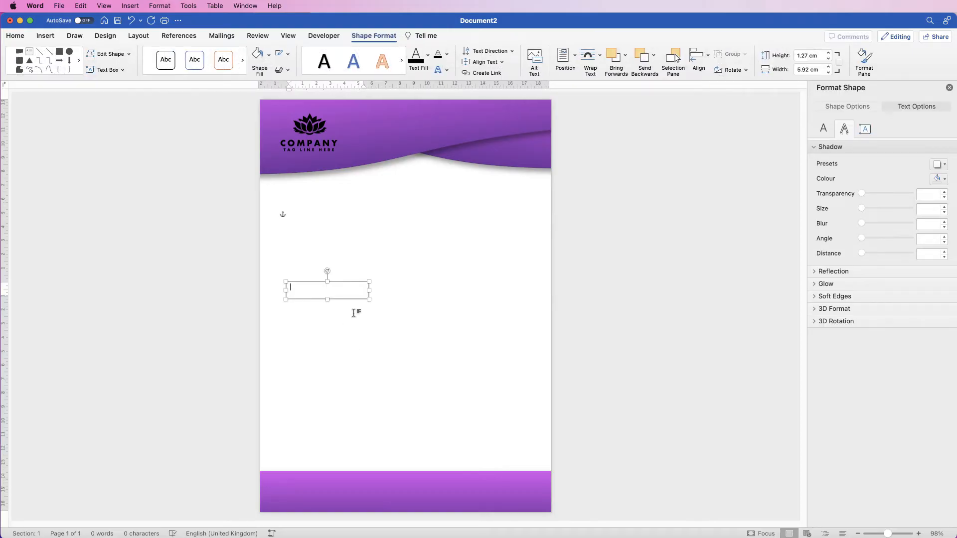
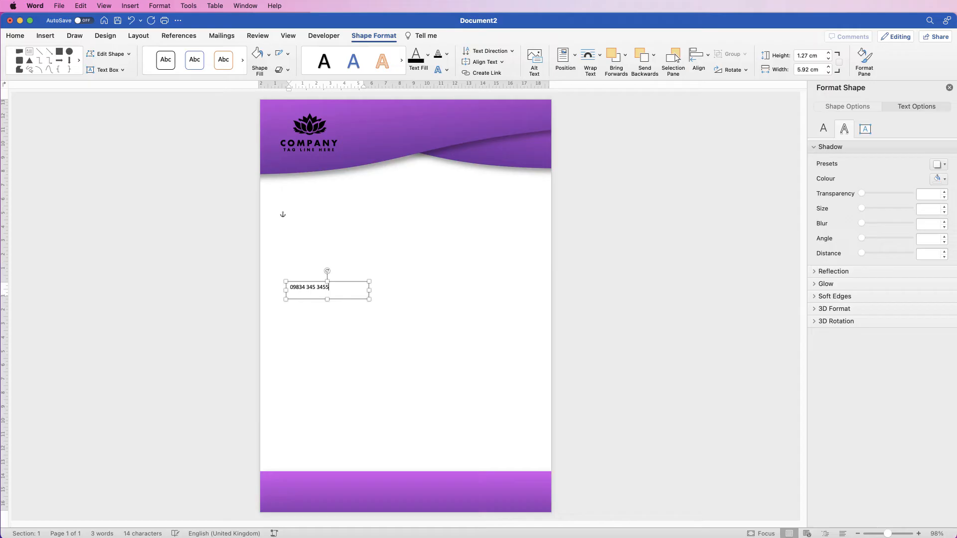
Shrink the phone number box to fit and place it just above the footer band
{"action": "left_click_drag", "start_coordinate": [369, 300], "coordinate": [329, 295]}
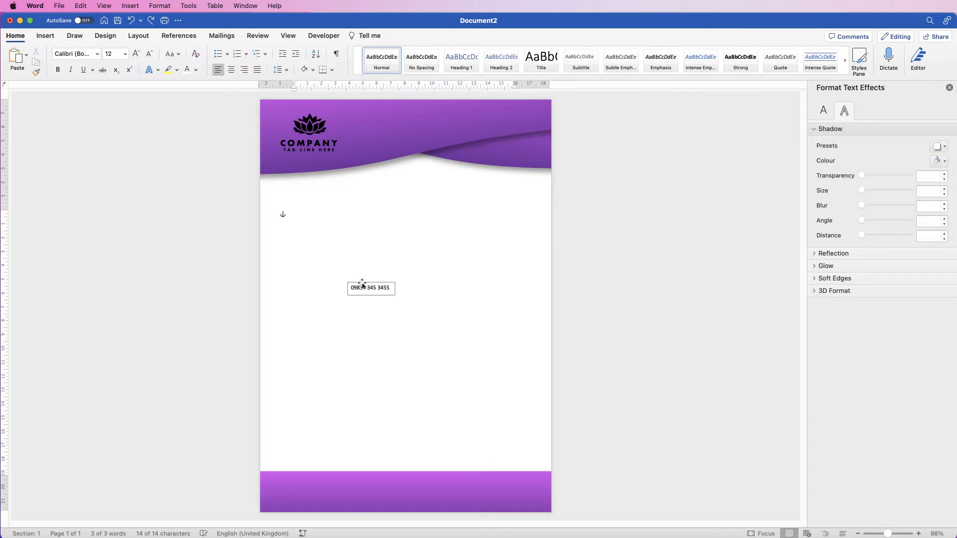
{"action": "left_click_drag", "start_coordinate": [370, 288], "coordinate": [348, 490]}
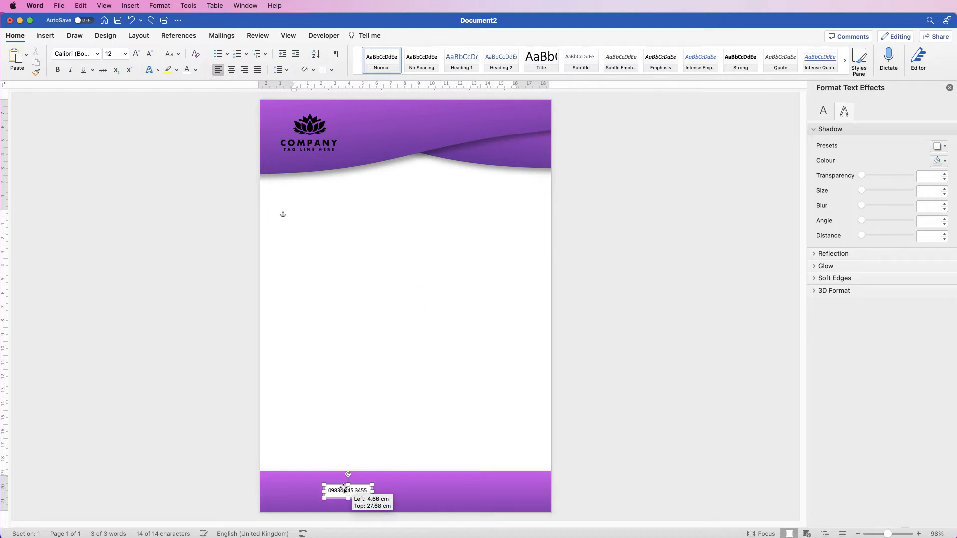
{"action": "left_click_drag", "start_coordinate": [347, 490], "coordinate": [322, 388]}
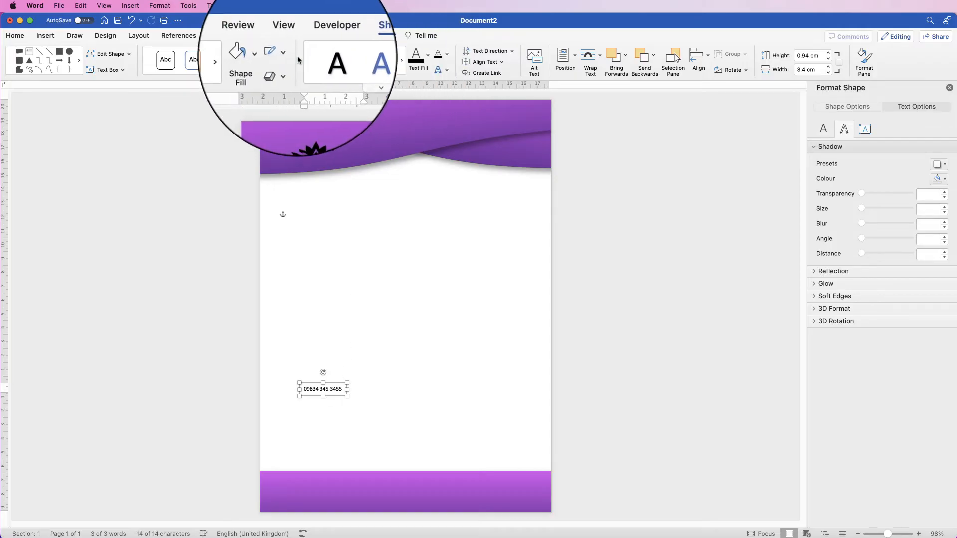
Remove the phone number box's outline and background fill
{"action": "left_click", "coordinate": [287, 51]}
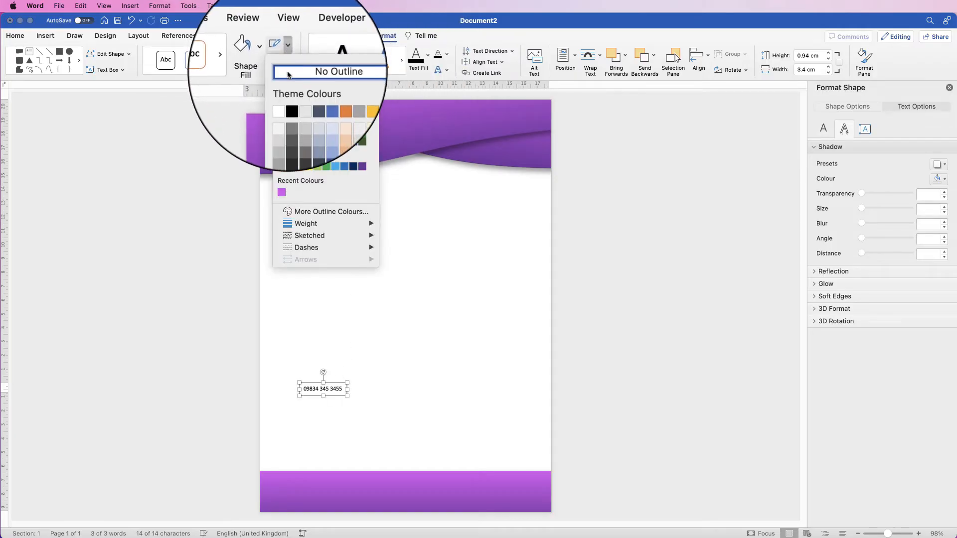
{"action": "left_click", "coordinate": [244, 43]}
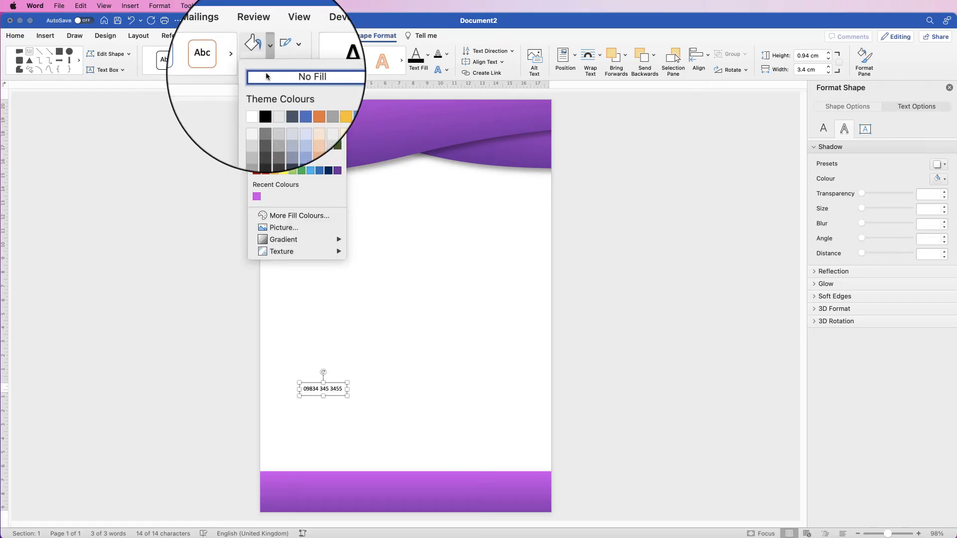
{"action": "left_click", "coordinate": [312, 76]}
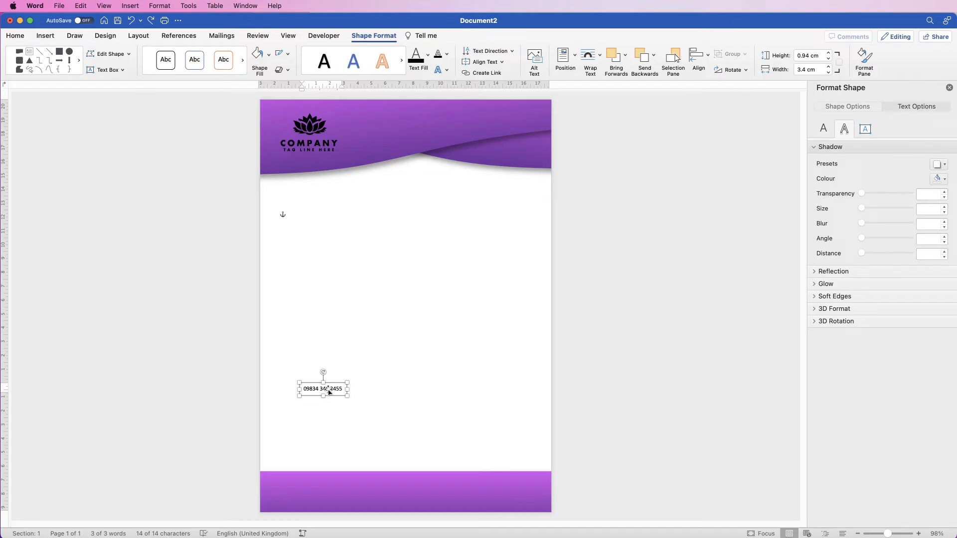
{"action": "left_click_drag", "start_coordinate": [323, 389], "coordinate": [323, 393]}
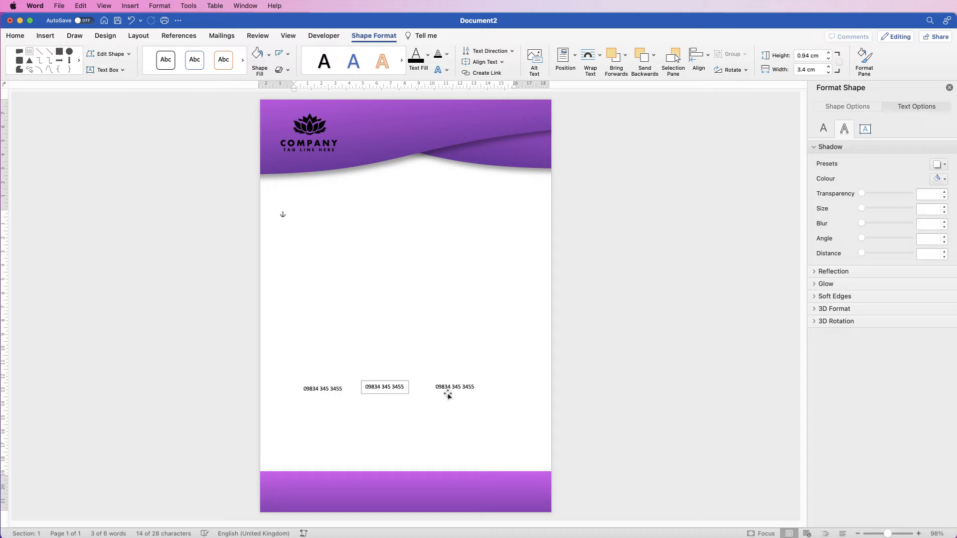
{"action": "left_click", "coordinate": [384, 386]}
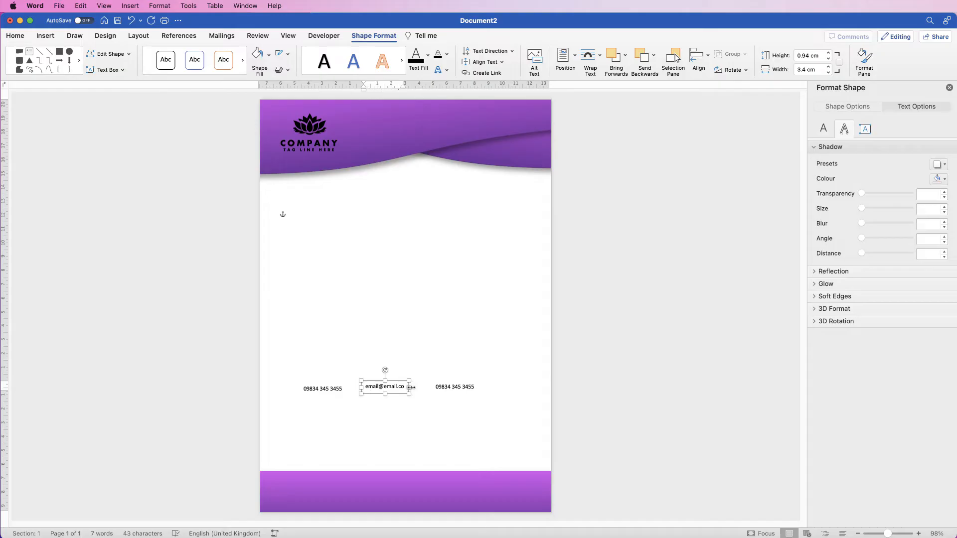
{"action": "left_click_drag", "start_coordinate": [413, 386], "coordinate": [412, 388]}
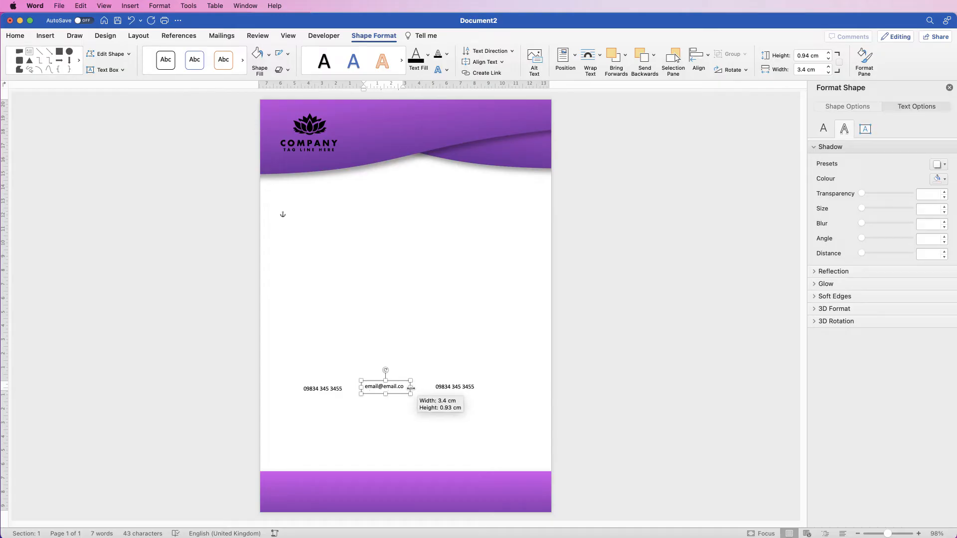
{"action": "left_click_drag", "start_coordinate": [412, 388], "coordinate": [418, 389]}
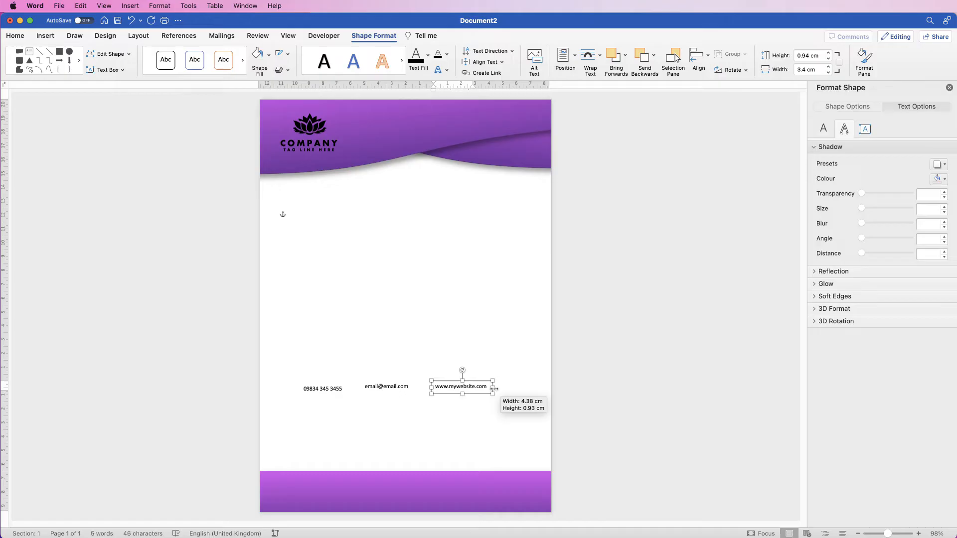
{"action": "left_click_drag", "start_coordinate": [494, 388], "coordinate": [493, 404]}
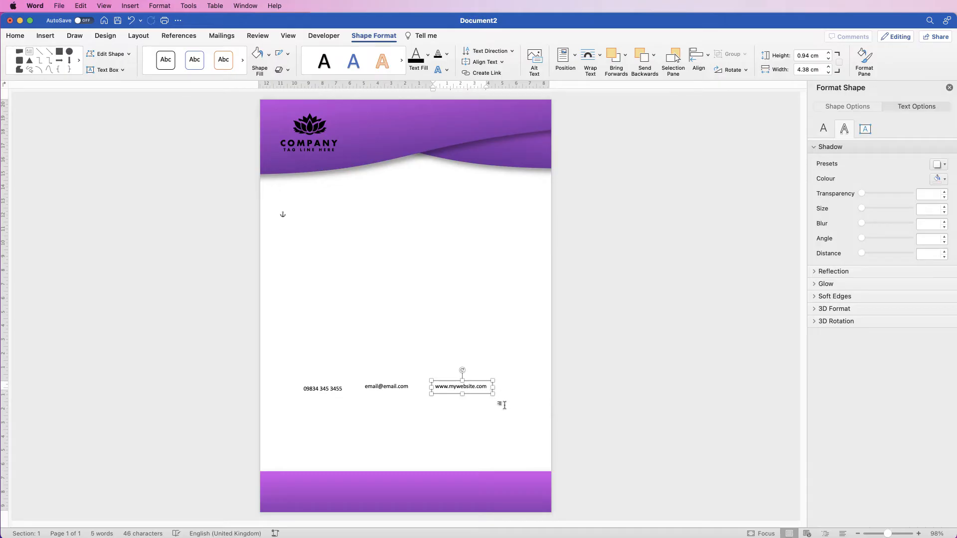
{"action": "left_click", "coordinate": [322, 388]}
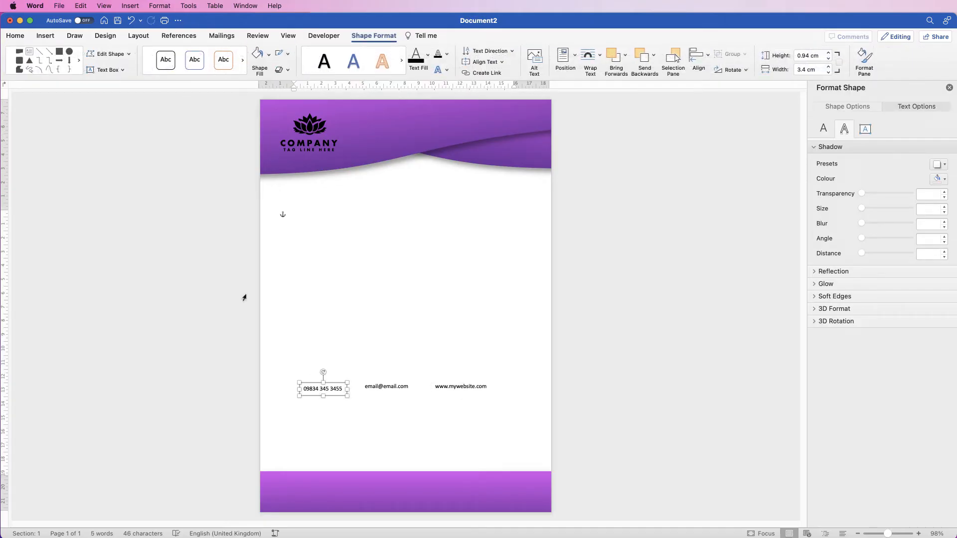
Centre the contact text in its box and reposition a box along the row
{"action": "left_click", "coordinate": [14, 36]}
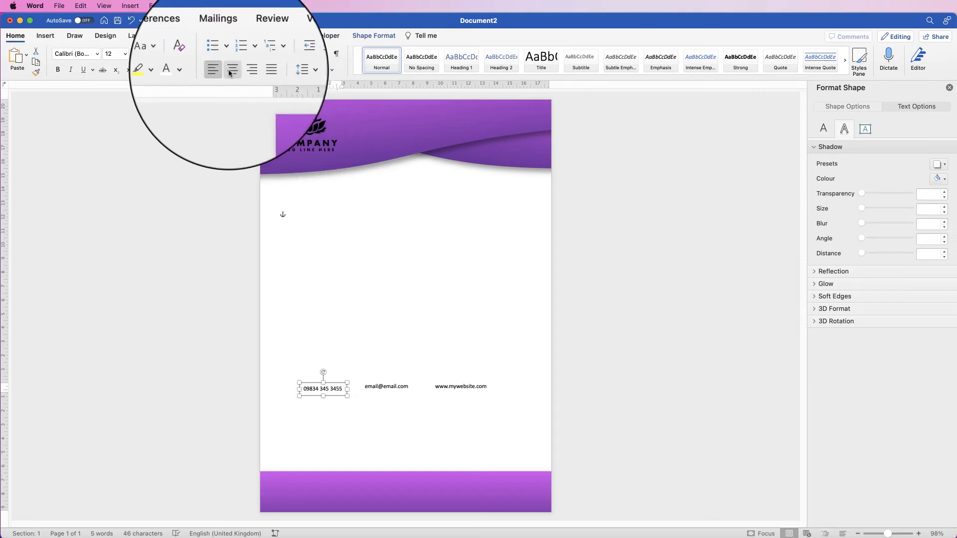
{"action": "left_click", "coordinate": [385, 385]}
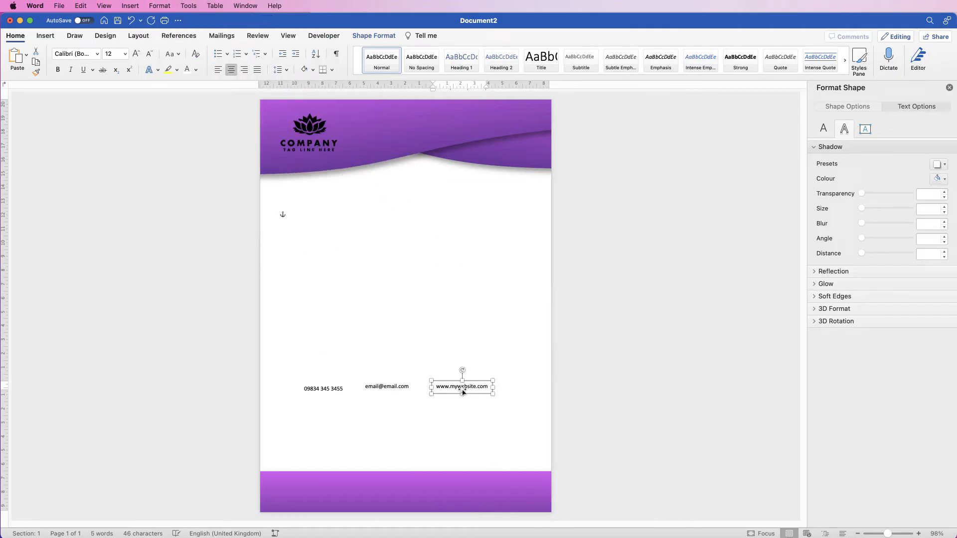
{"action": "left_click_drag", "start_coordinate": [461, 386], "coordinate": [473, 397]}
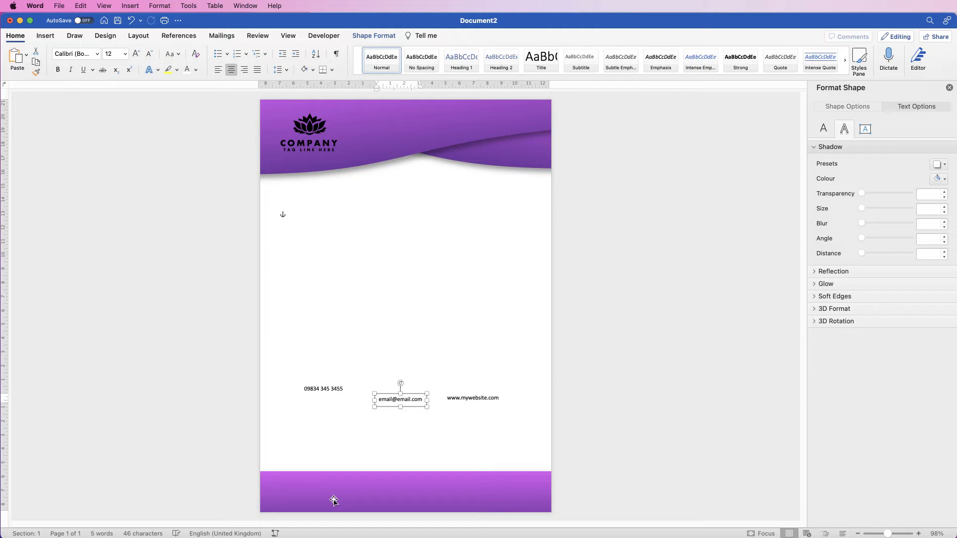
Nudge the website box level with the other contact boxes
{"action": "left_click", "coordinate": [472, 397]}
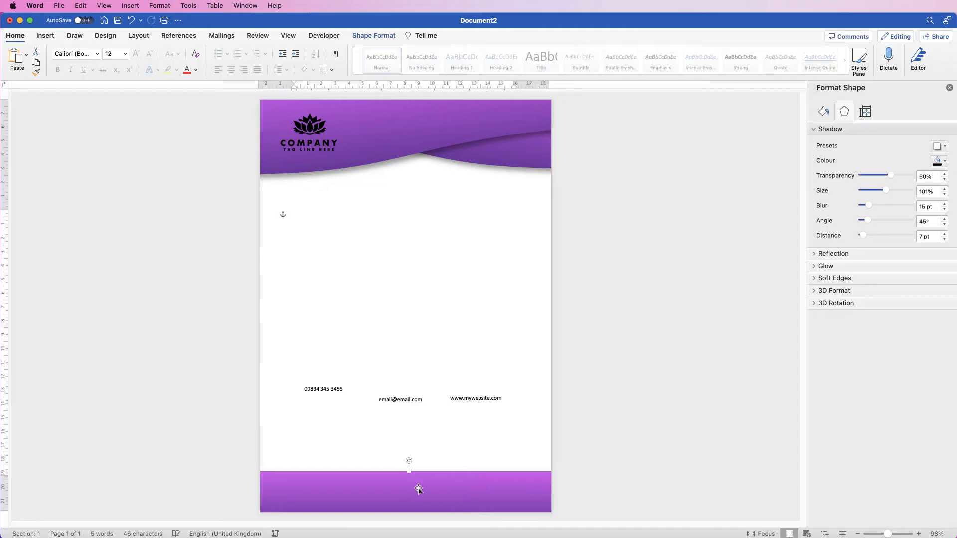
{"action": "left_click", "coordinate": [475, 397]}
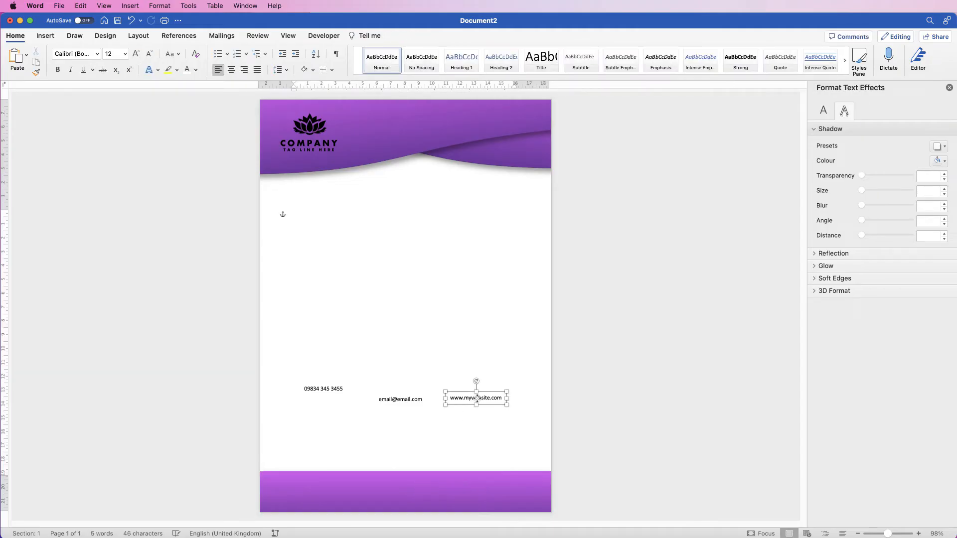
{"action": "left_click_drag", "start_coordinate": [476, 394], "coordinate": [402, 399]}
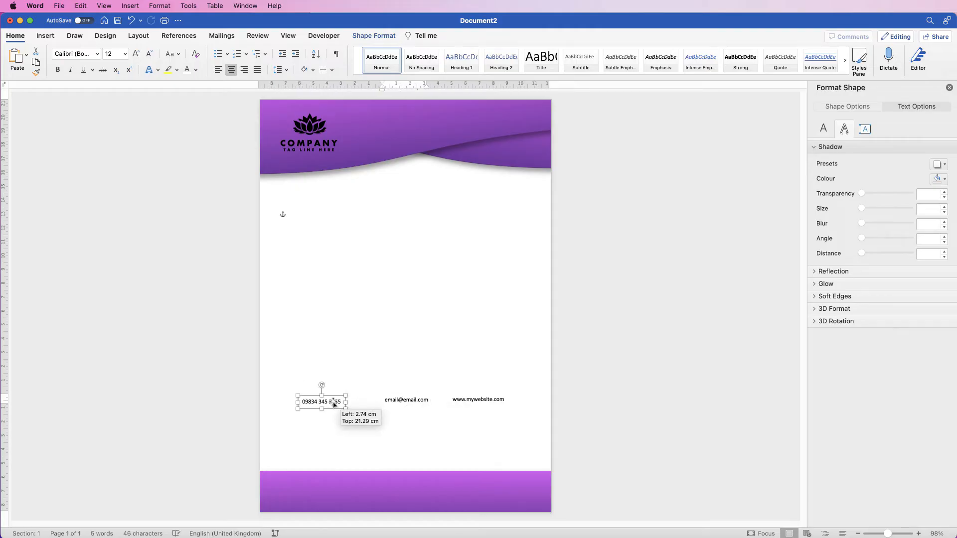
{"action": "left_click", "coordinate": [405, 399]}
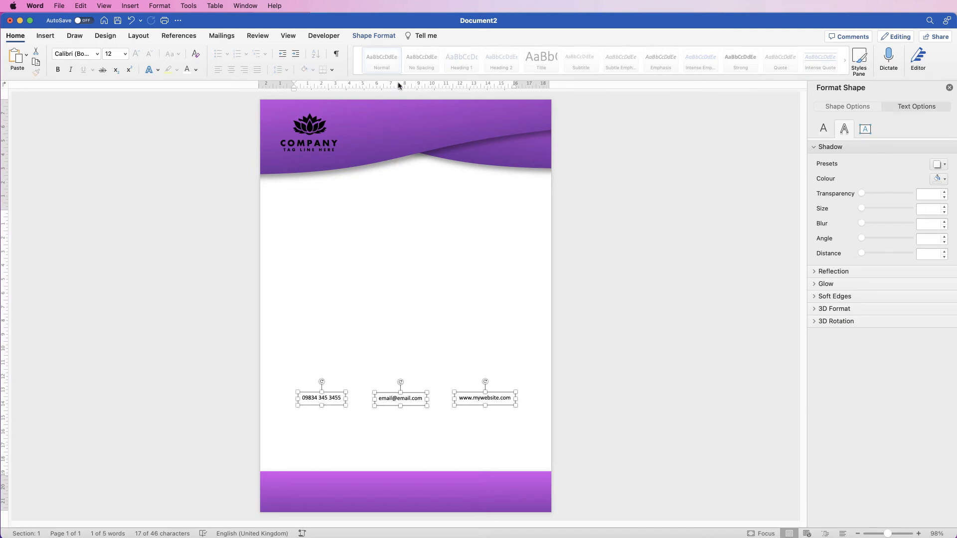
Distribute the three contact boxes evenly across with equal gaps
{"action": "left_click", "coordinate": [373, 35]}
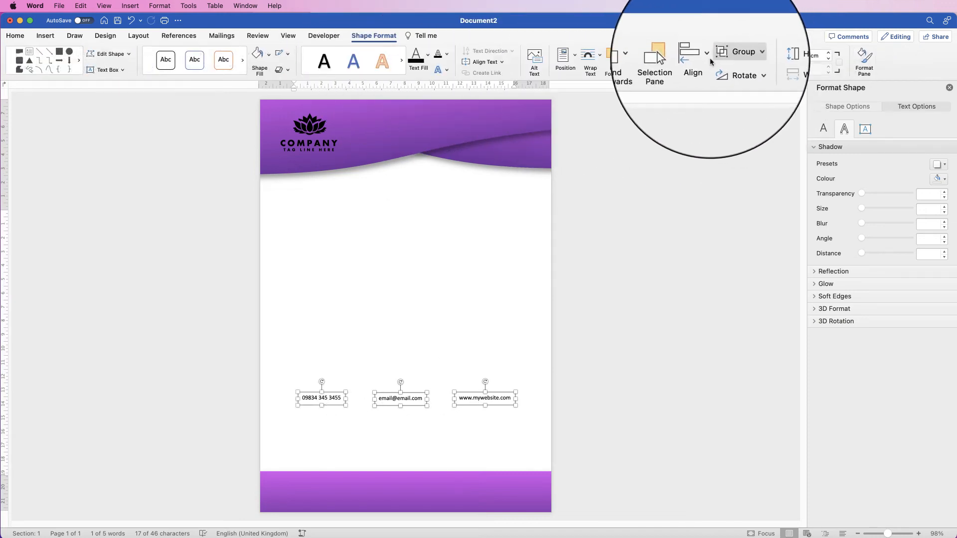
{"action": "left_click", "coordinate": [692, 61]}
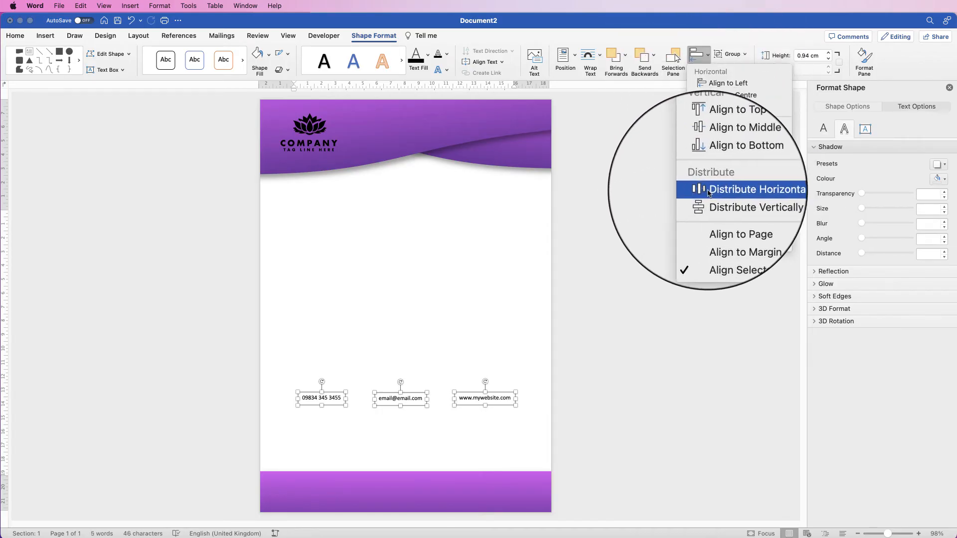
{"action": "left_click", "coordinate": [757, 189]}
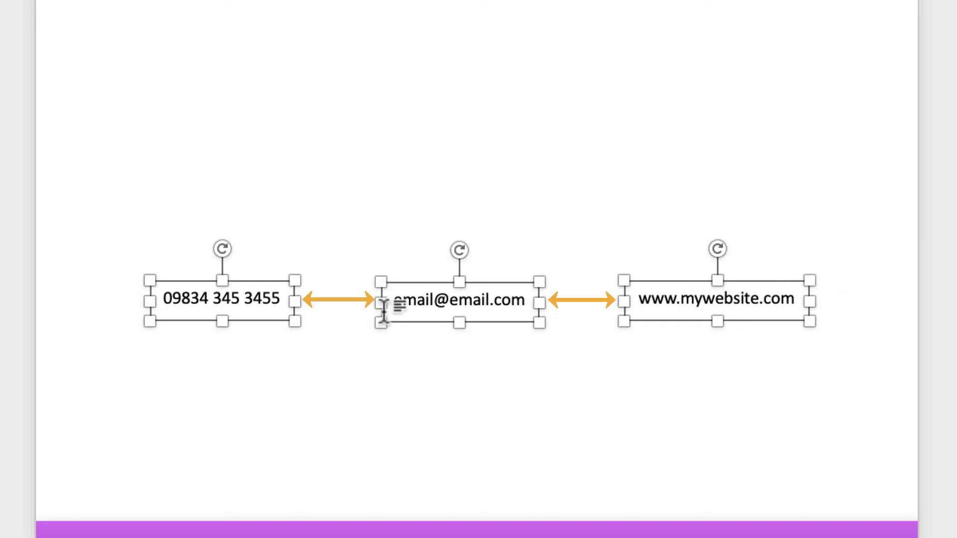
{"action": "mouse_move", "coordinate": [339, 275]}
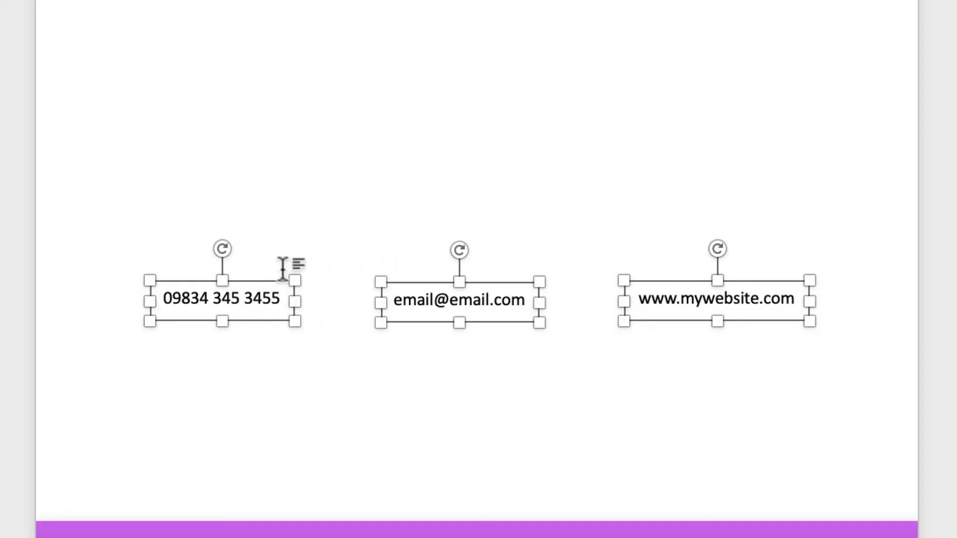
{"action": "mouse_move", "coordinate": [342, 299]}
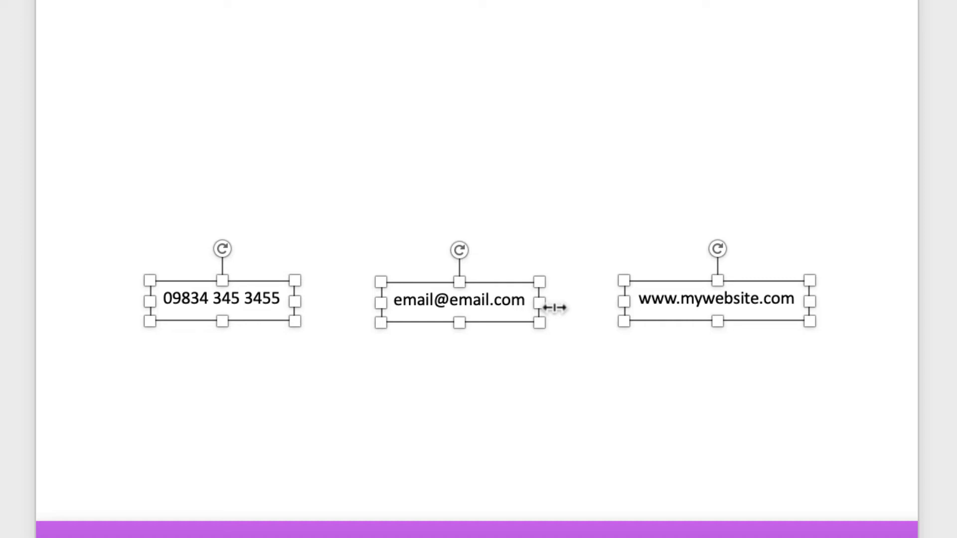
{"action": "mouse_move", "coordinate": [598, 306]}
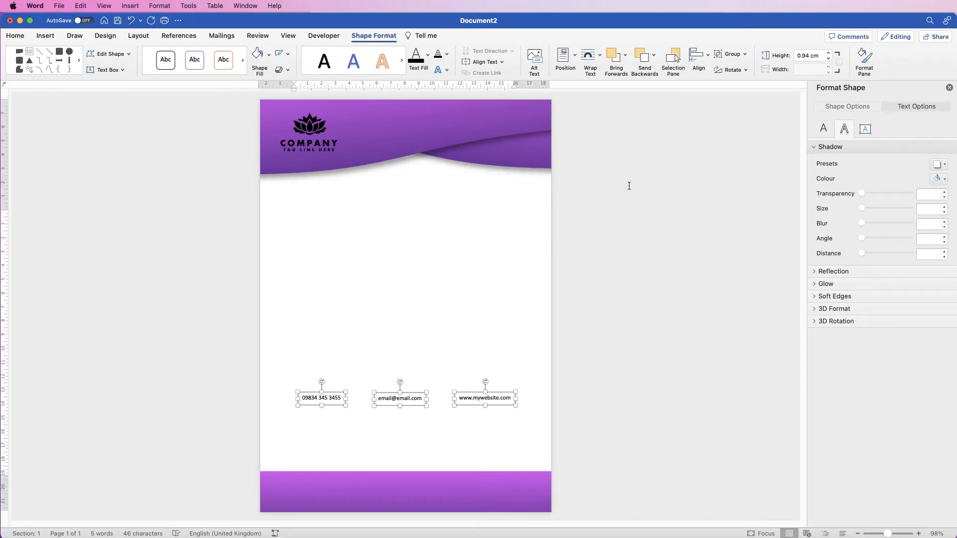
{"action": "left_click", "coordinate": [698, 62]}
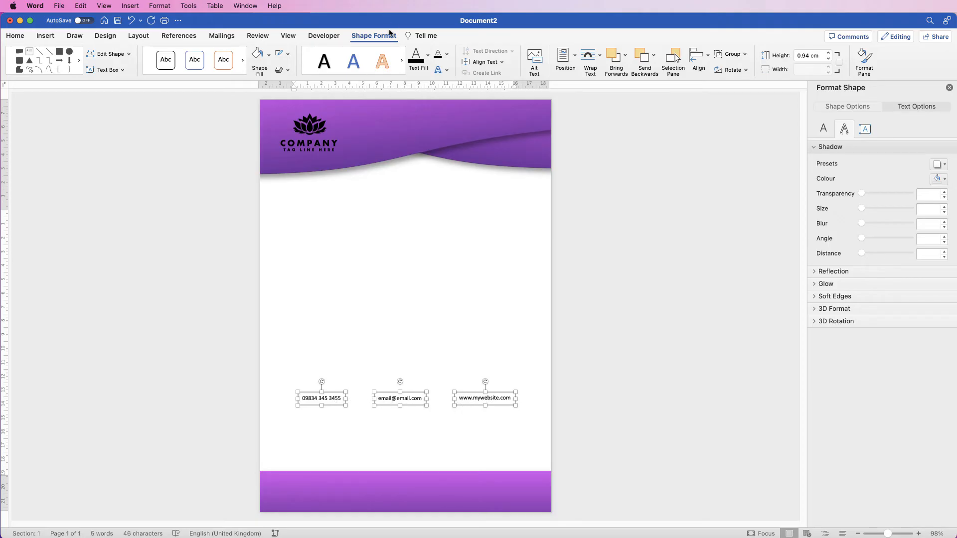
Group the three contact boxes and move the group onto the purple bottom band
{"action": "left_click", "coordinate": [731, 54]}
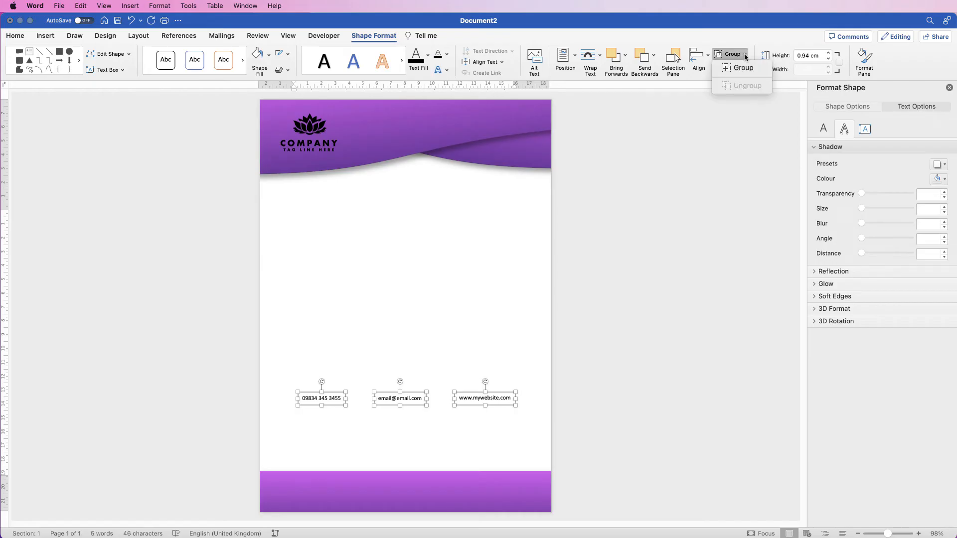
{"action": "left_click", "coordinate": [742, 67]}
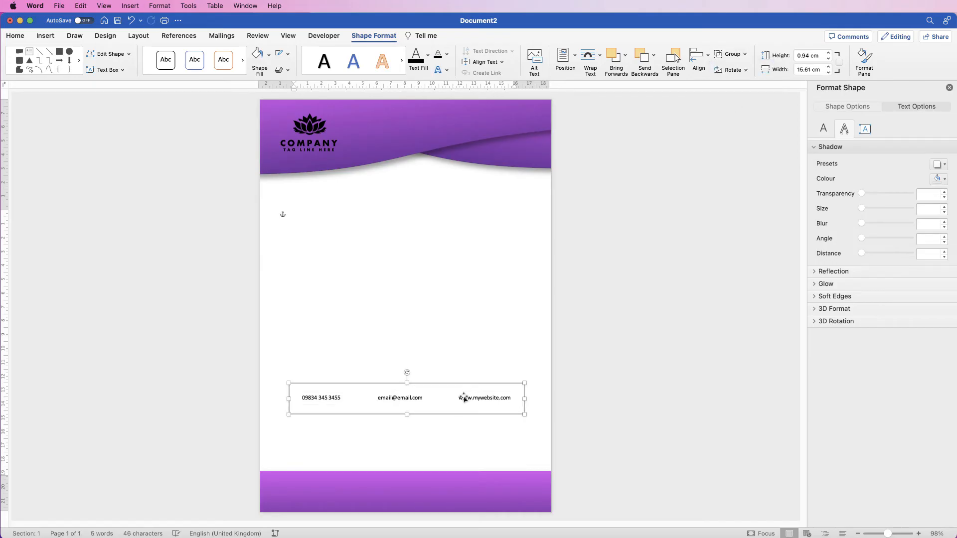
{"action": "left_click_drag", "start_coordinate": [407, 397], "coordinate": [409, 481]}
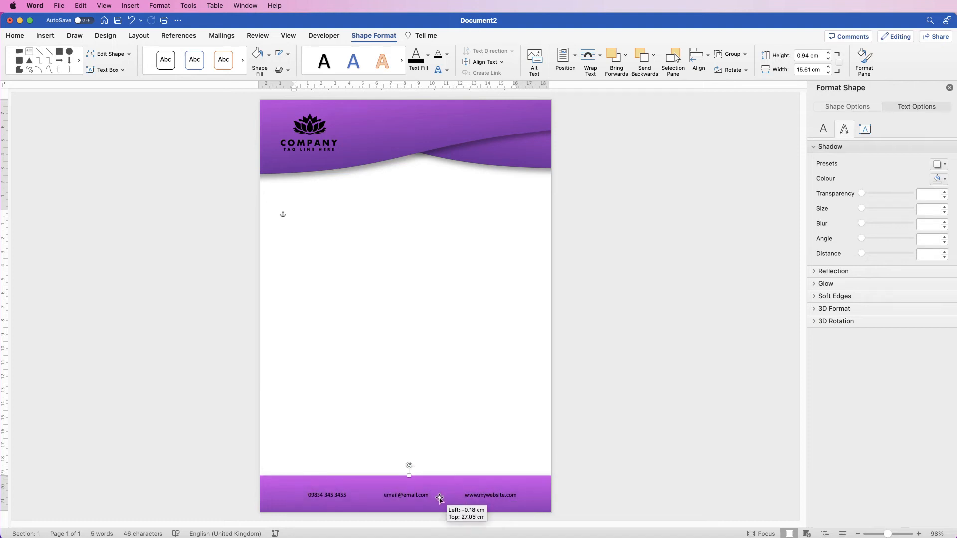
Make the contact text white and centre the group across the page
{"action": "left_click", "coordinate": [439, 497]}
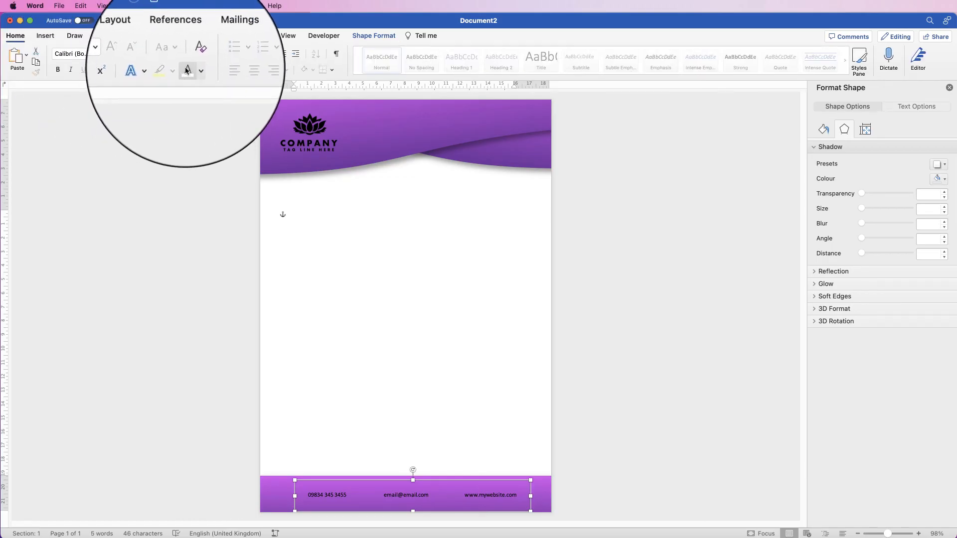
{"action": "left_click", "coordinate": [198, 70]}
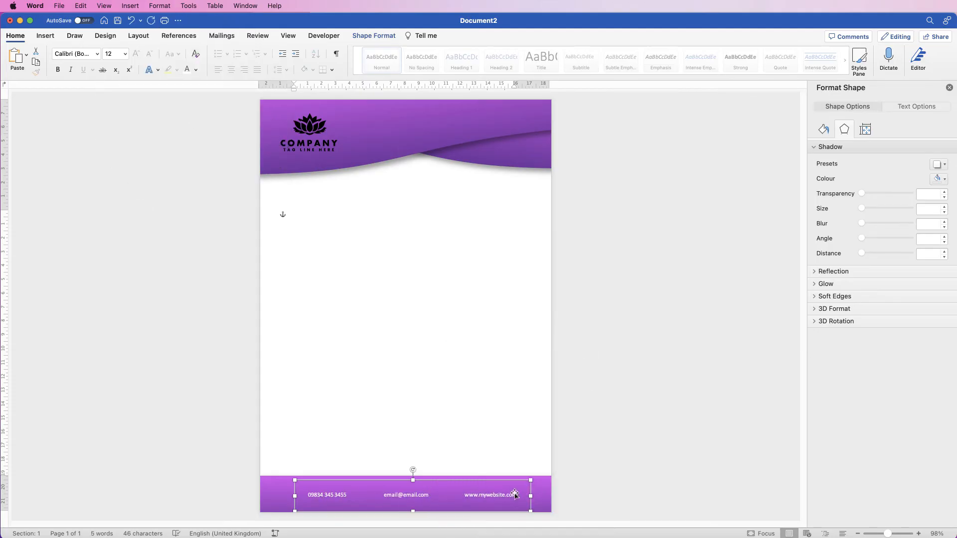
{"action": "left_click_drag", "start_coordinate": [311, 250], "coordinate": [512, 450]}
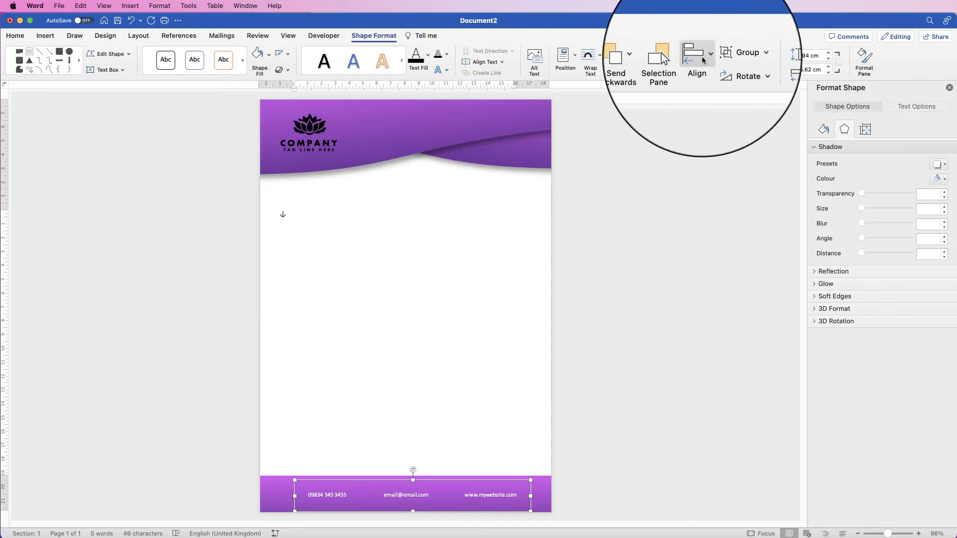
{"action": "left_click_drag", "start_coordinate": [364, 269], "coordinate": [552, 464]}
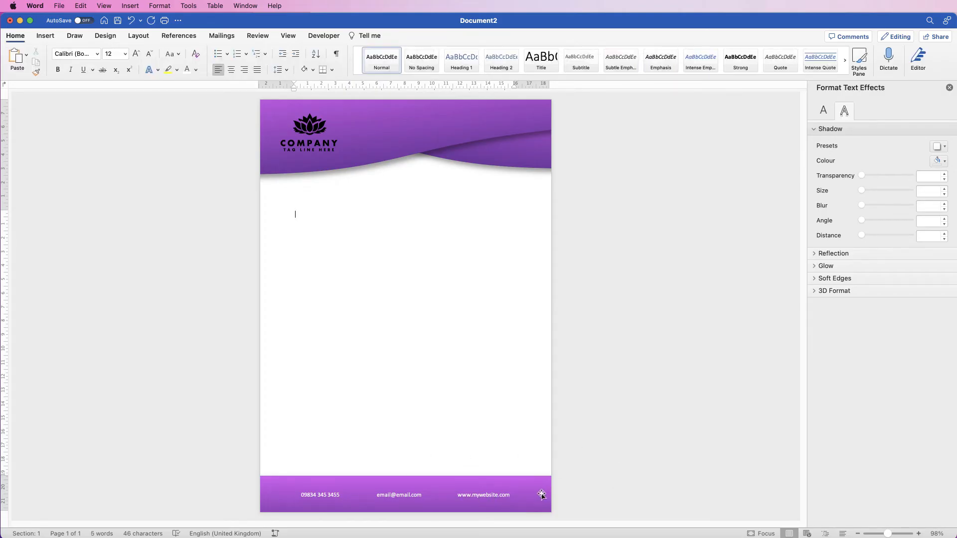
{"action": "left_click", "coordinate": [540, 495]}
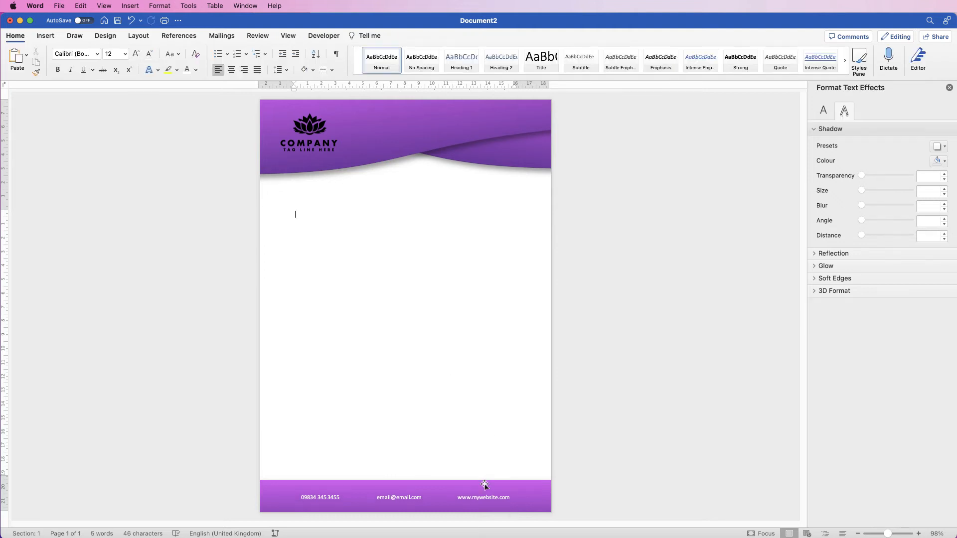
{"action": "left_click", "coordinate": [484, 495]}
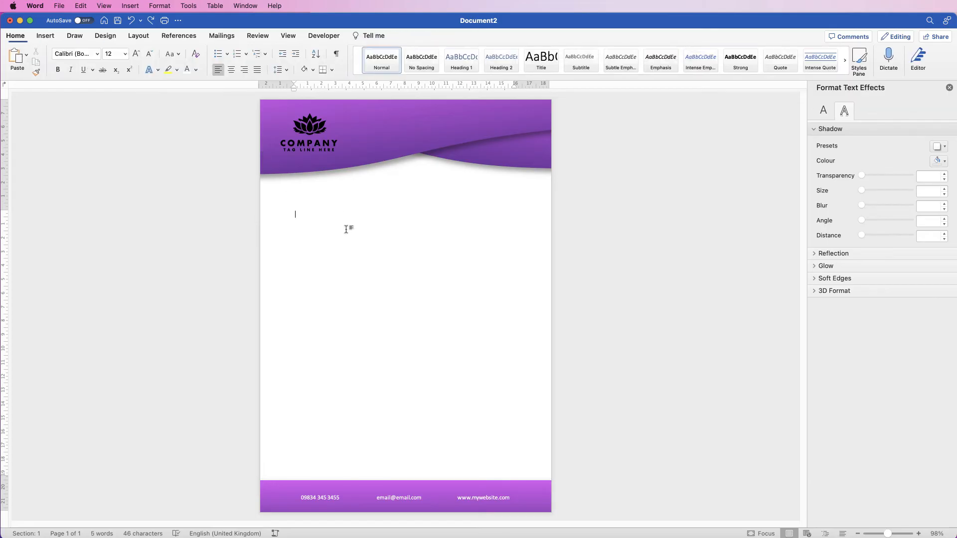
{"action": "type", "text": "sdkjfhskj"}
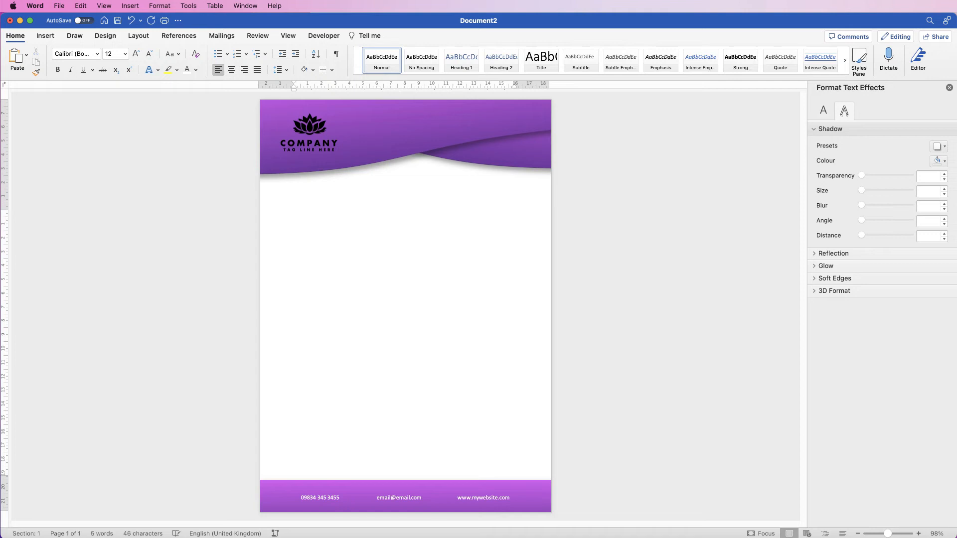
{"action": "left_click", "coordinate": [295, 214]}
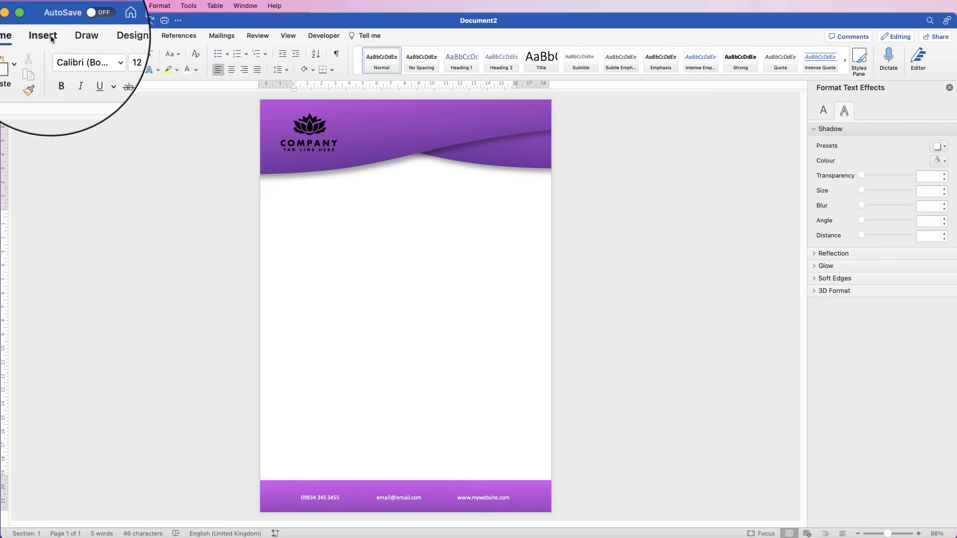
Draw a large body text box holding 'Dear Client' and =rand() sample paragraphs
{"action": "left_click", "coordinate": [43, 35]}
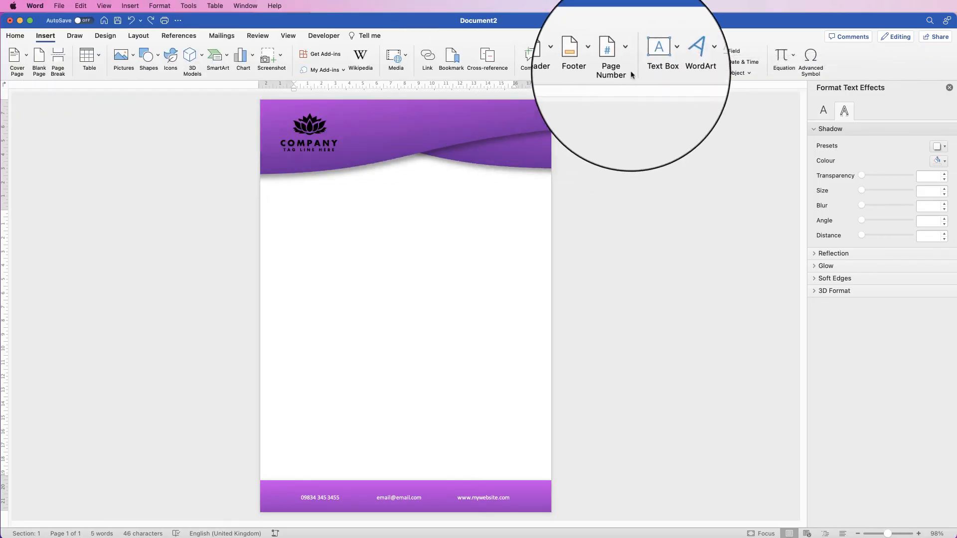
{"action": "left_click", "coordinate": [661, 55]}
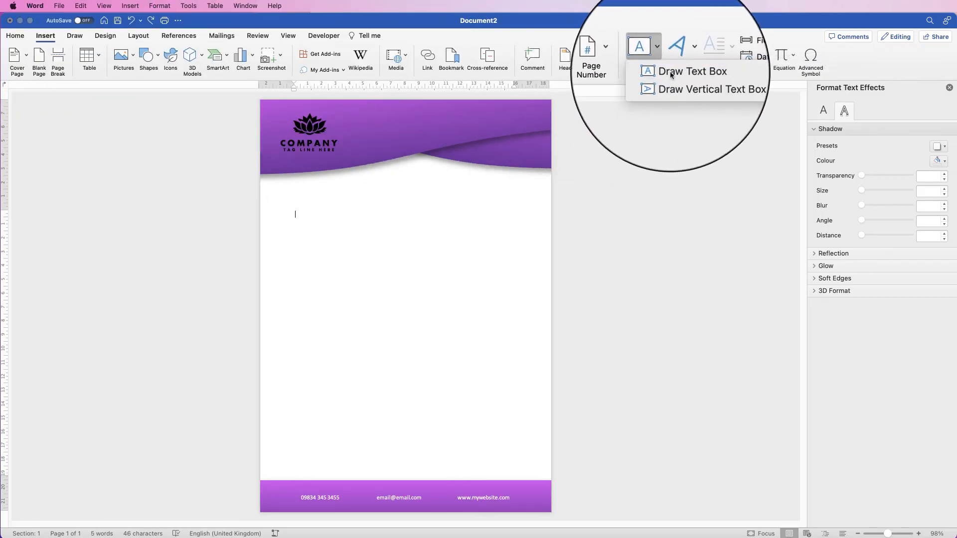
{"action": "left_click_drag", "start_coordinate": [289, 198], "coordinate": [515, 446]}
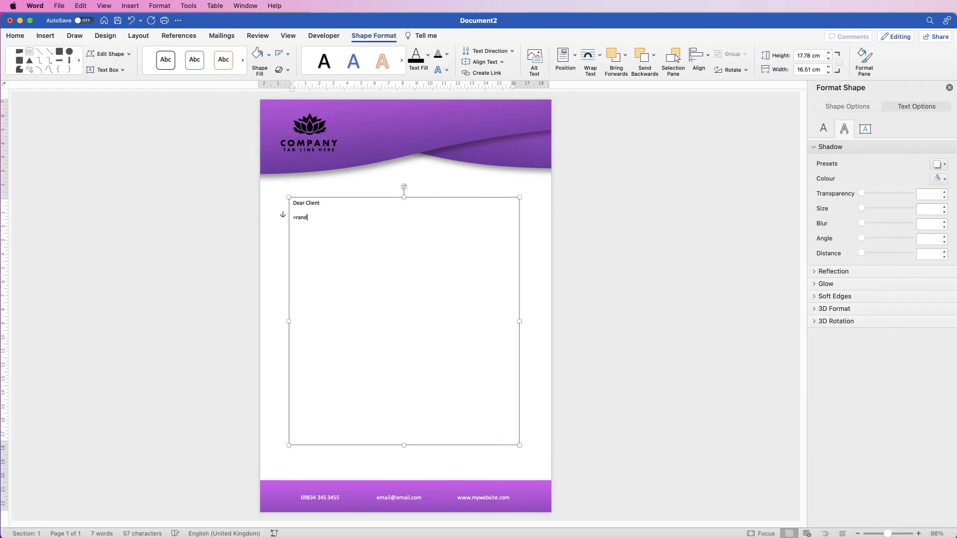
{"action": "key", "text": "enter"}
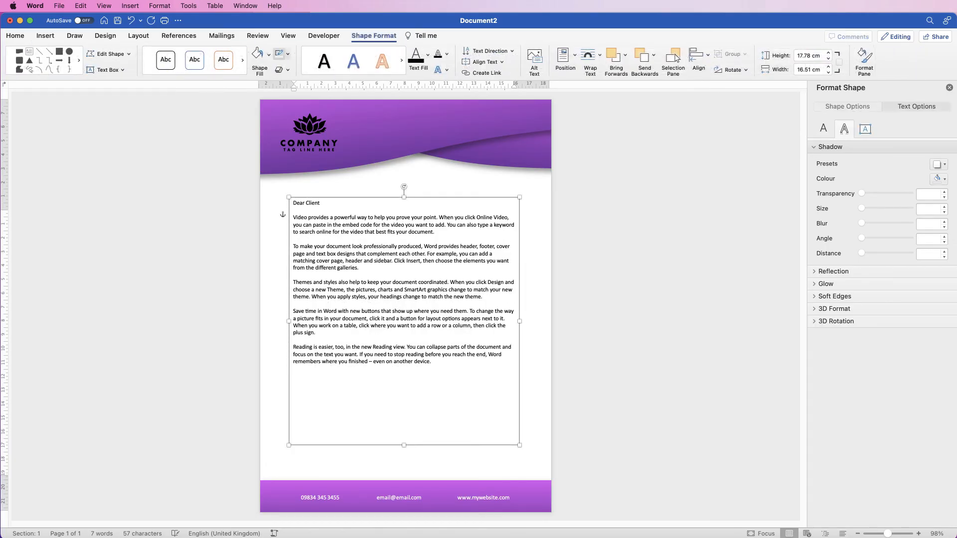
{"action": "left_click", "coordinate": [258, 53]}
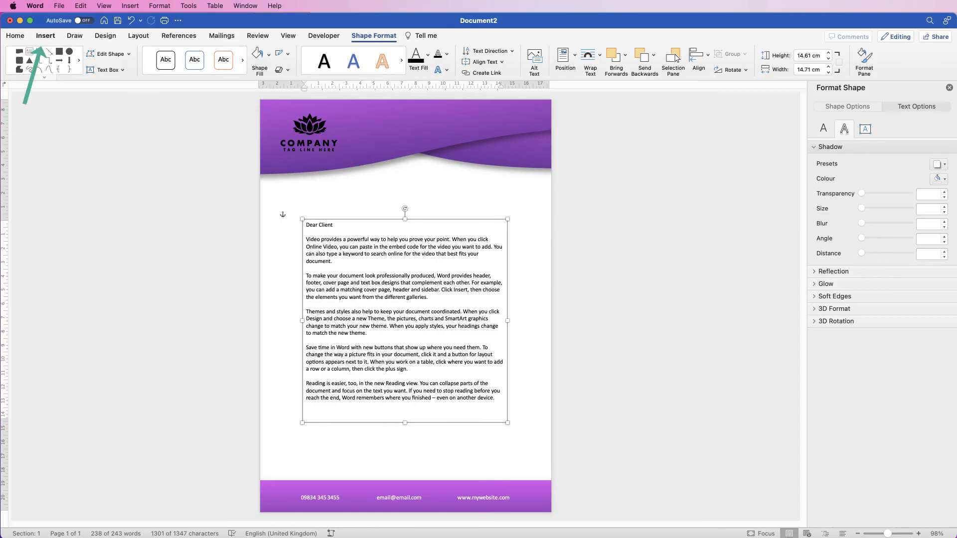
Insert a page break before the letter and nudge the header image, then undo back to a blank page
{"action": "left_click", "coordinate": [45, 35]}
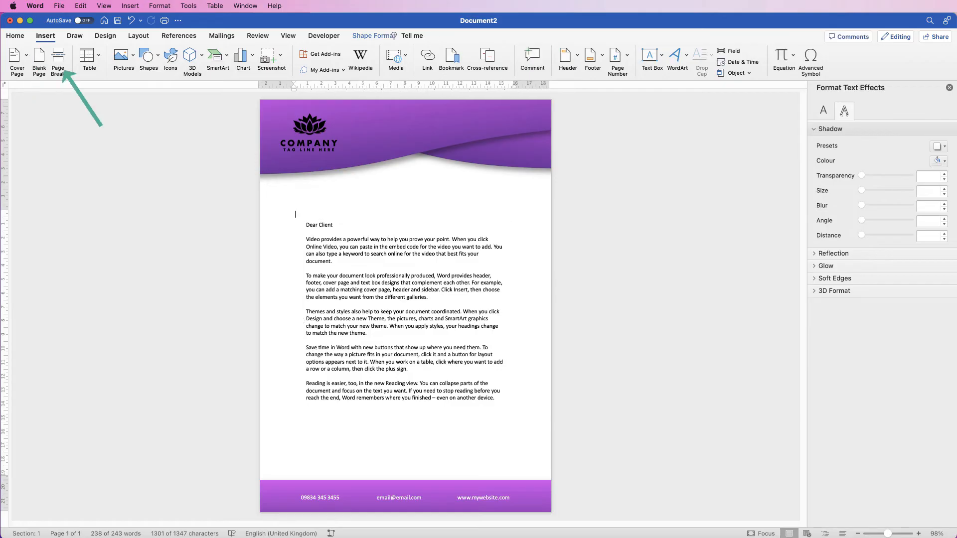
{"action": "left_click", "coordinate": [57, 59]}
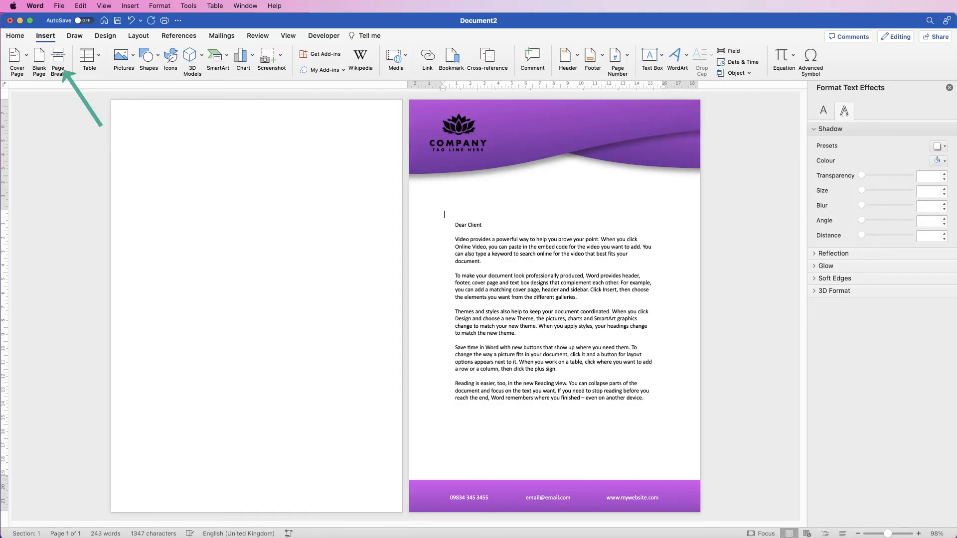
{"action": "left_click", "coordinate": [57, 60]}
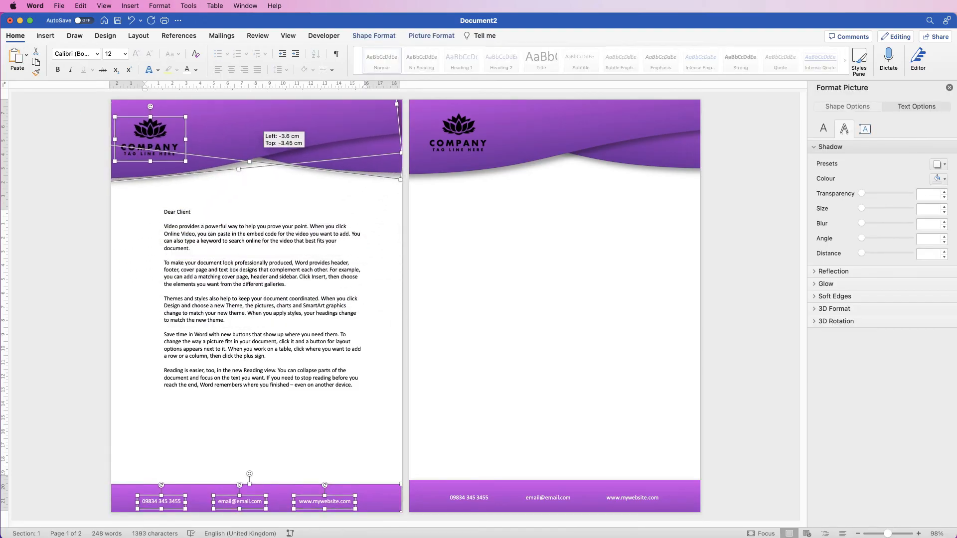
{"action": "left_click_drag", "start_coordinate": [150, 139], "coordinate": [168, 133]}
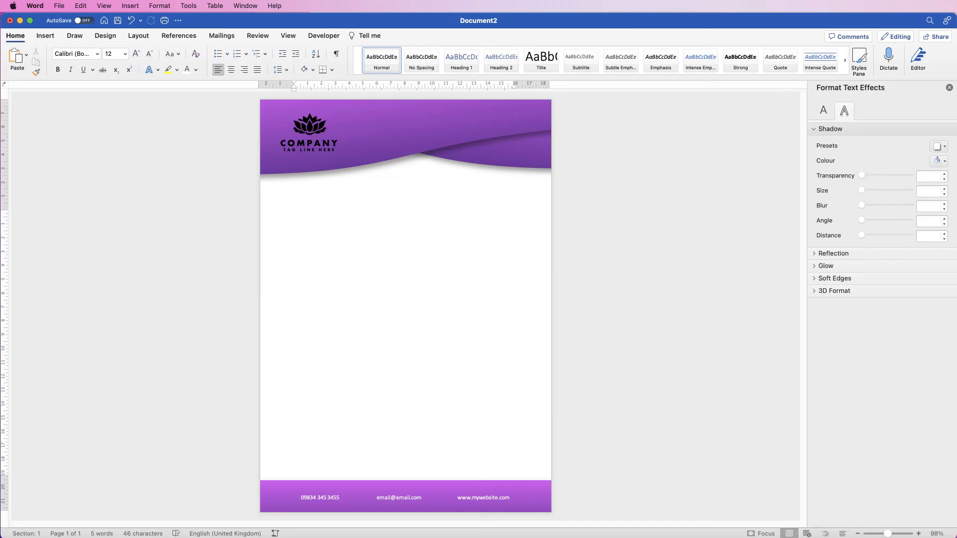
Select the purple header image plus footer contact boxes and ungroup them into separate pieces
{"action": "left_click", "coordinate": [310, 133]}
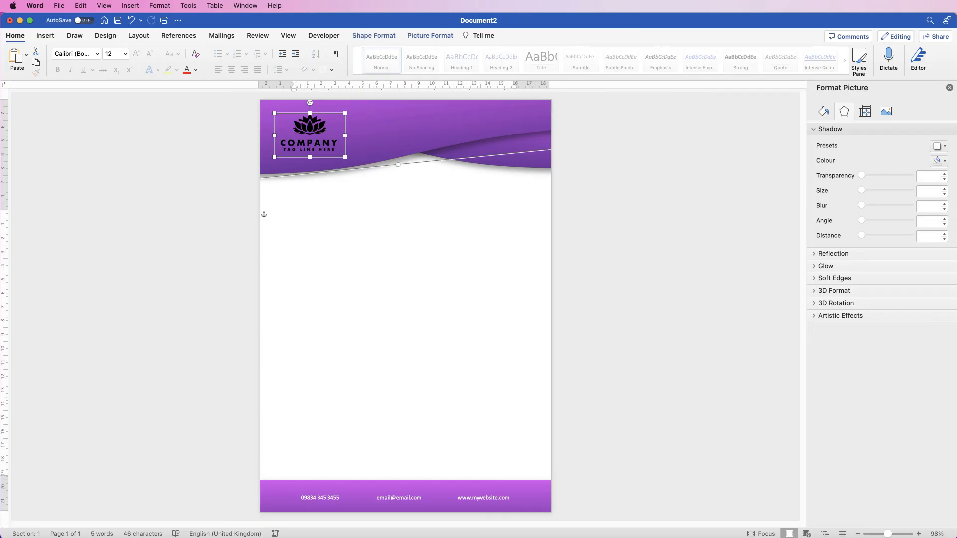
{"action": "left_click", "coordinate": [320, 497]}
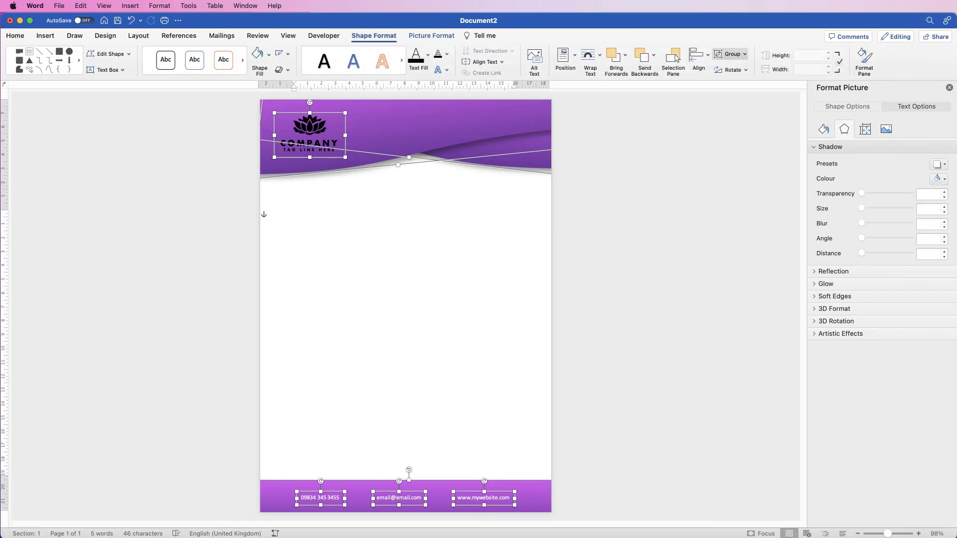
{"action": "left_click", "coordinate": [733, 55]}
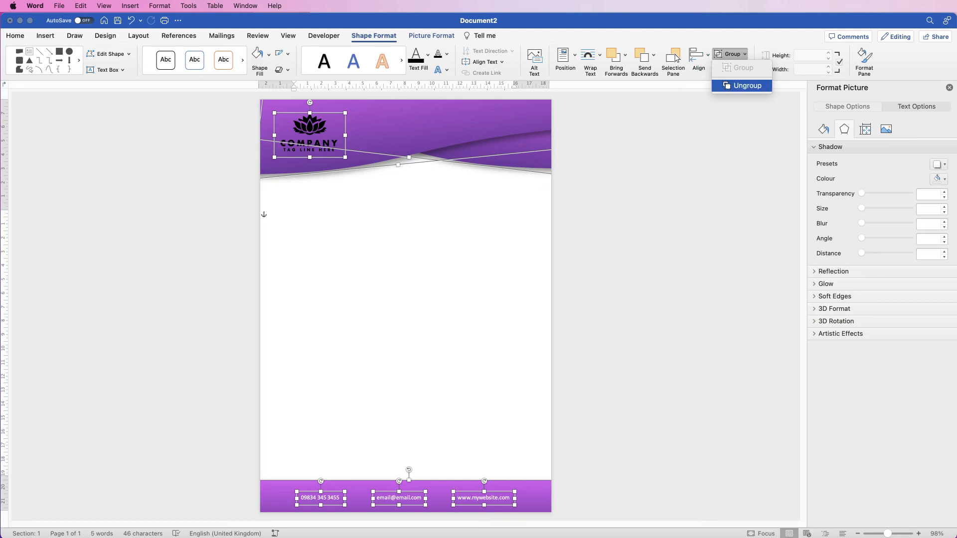
{"action": "left_click", "coordinate": [746, 85]}
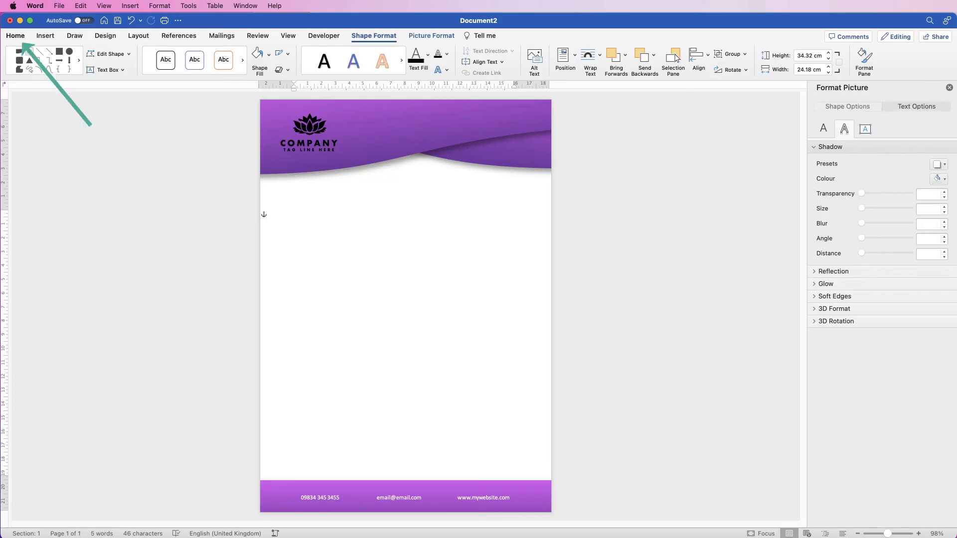
Move the letterhead graphics into the header and align the image with the page top edge
{"action": "left_click", "coordinate": [15, 35]}
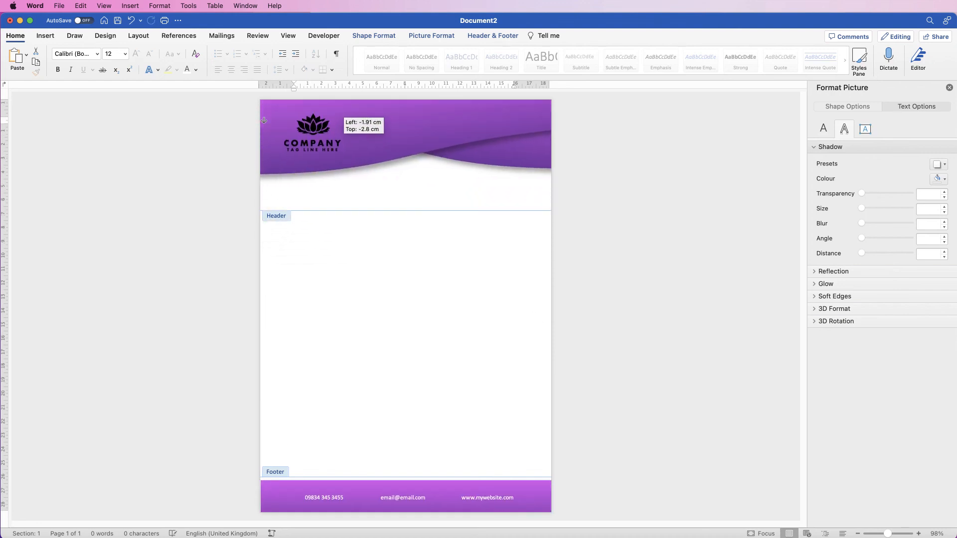
{"action": "left_click_drag", "start_coordinate": [311, 131], "coordinate": [305, 133]}
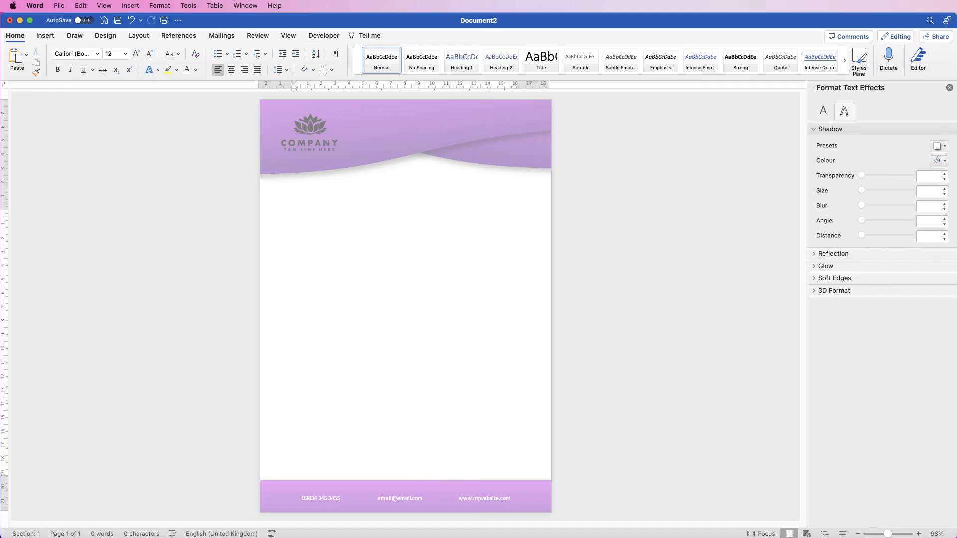
Insert a blank second page to confirm the letterhead repeats, then remove it again
{"action": "left_click", "coordinate": [295, 214]}
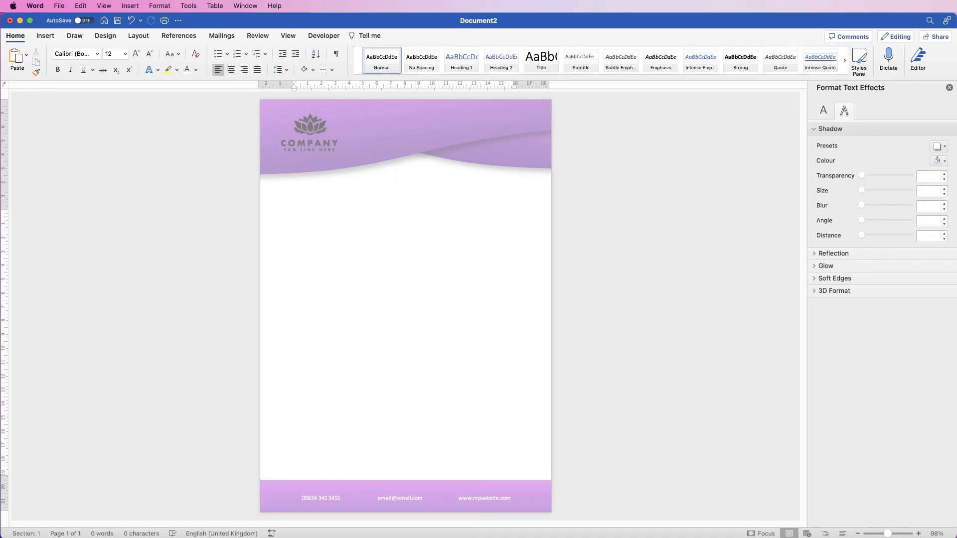
{"action": "left_click", "coordinate": [294, 214]}
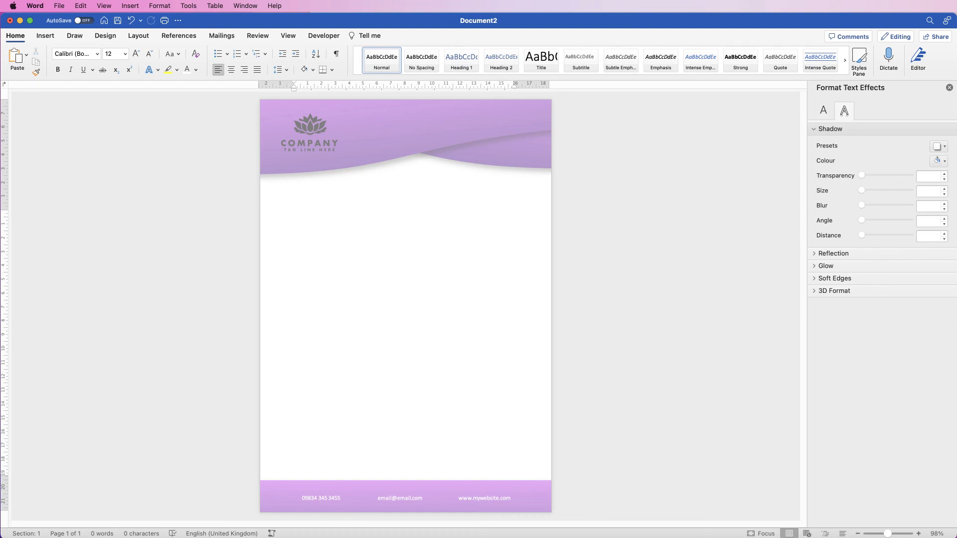
{"action": "left_click", "coordinate": [44, 36]}
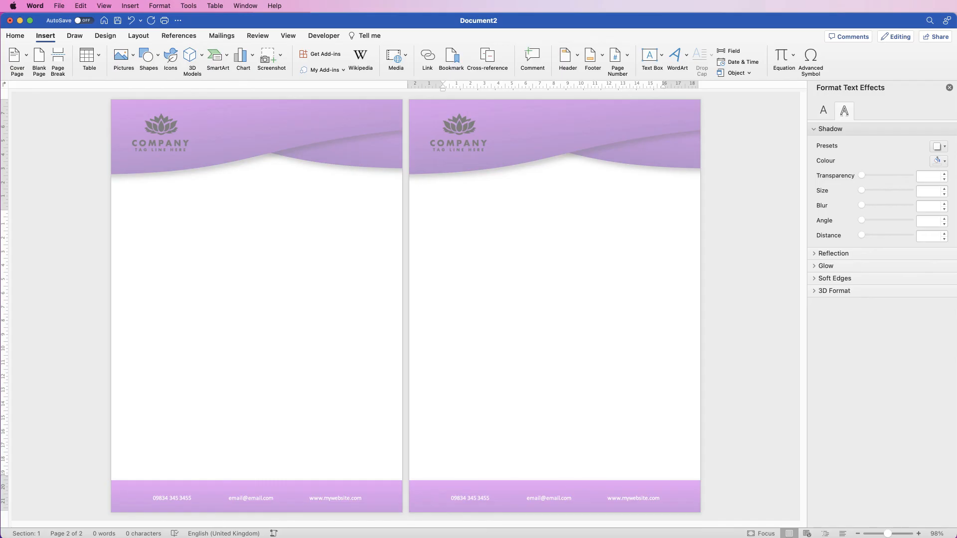
{"action": "left_click", "coordinate": [444, 214]}
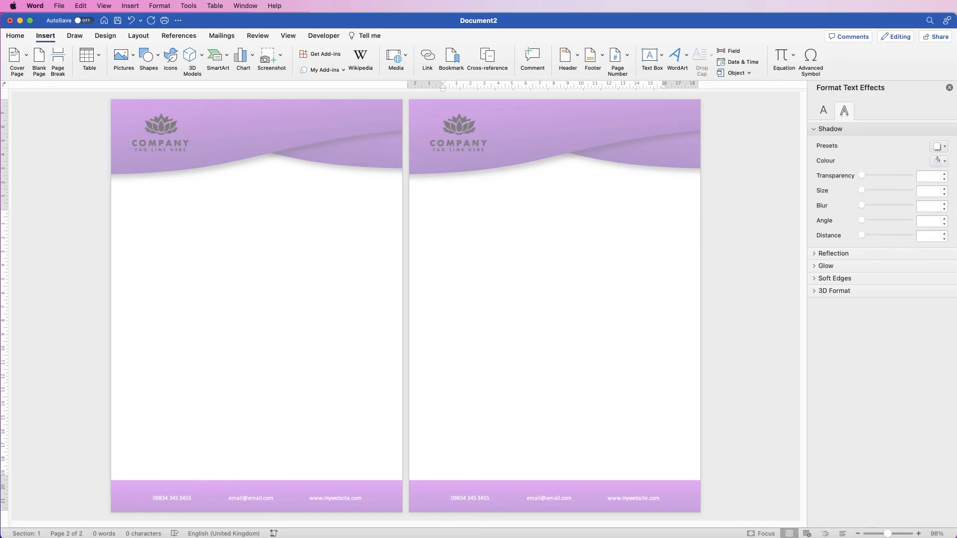
{"action": "left_click", "coordinate": [444, 215]}
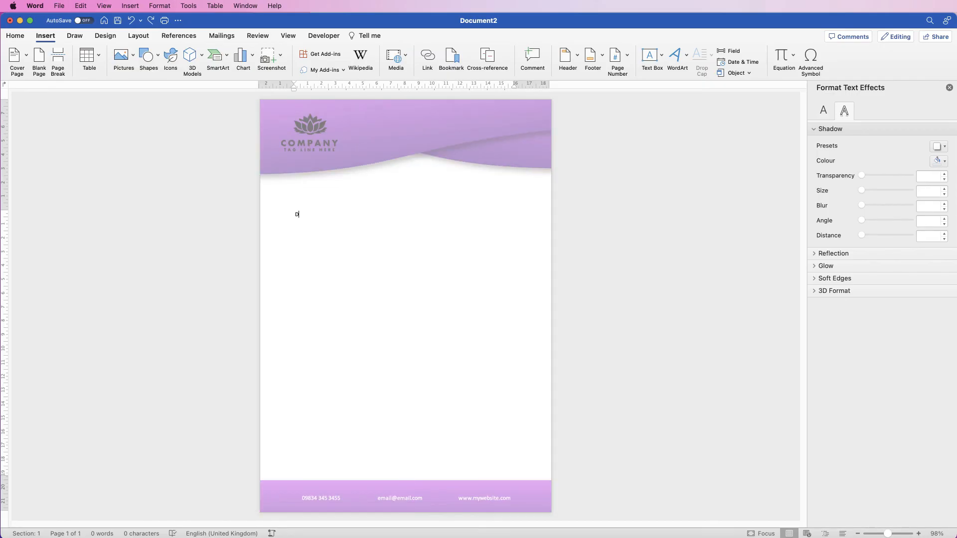
Type the letter body starting 'Dear Client' and ending 'Yours Sincerely, Lisa Doe'
{"action": "type", "text": "Dear Client"}
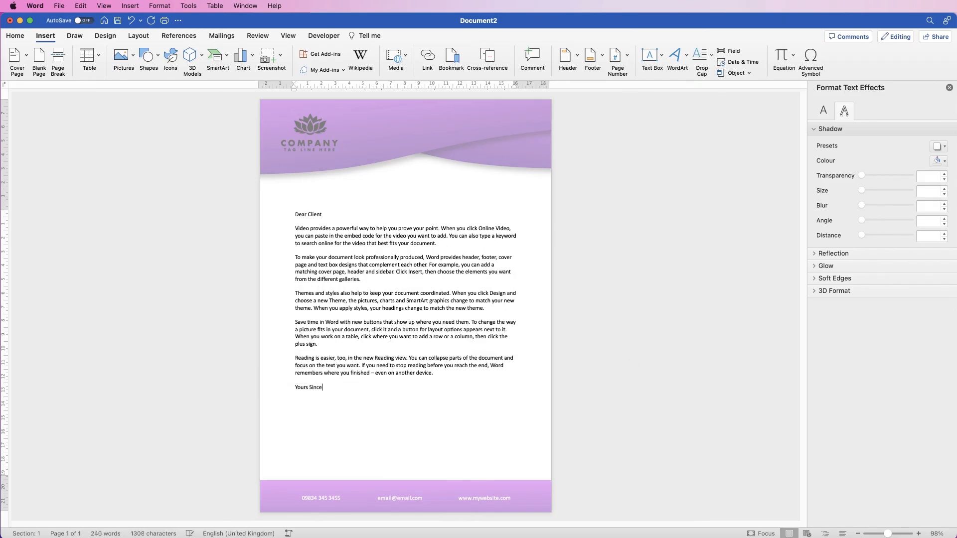
{"action": "type", "text": "rely"}
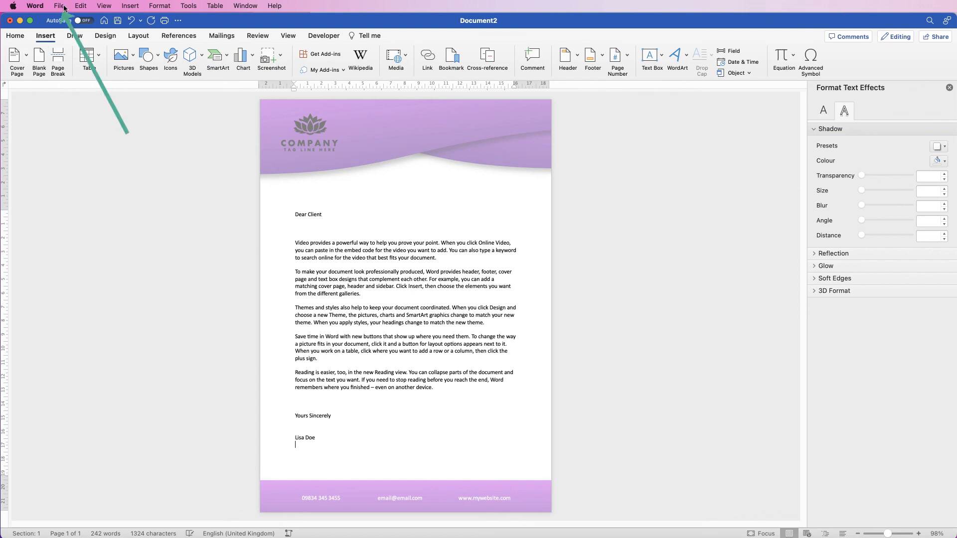
Export the letter to the Desktop as Dear Client.pdf and close the Acrobat preview
{"action": "left_click", "coordinate": [59, 6]}
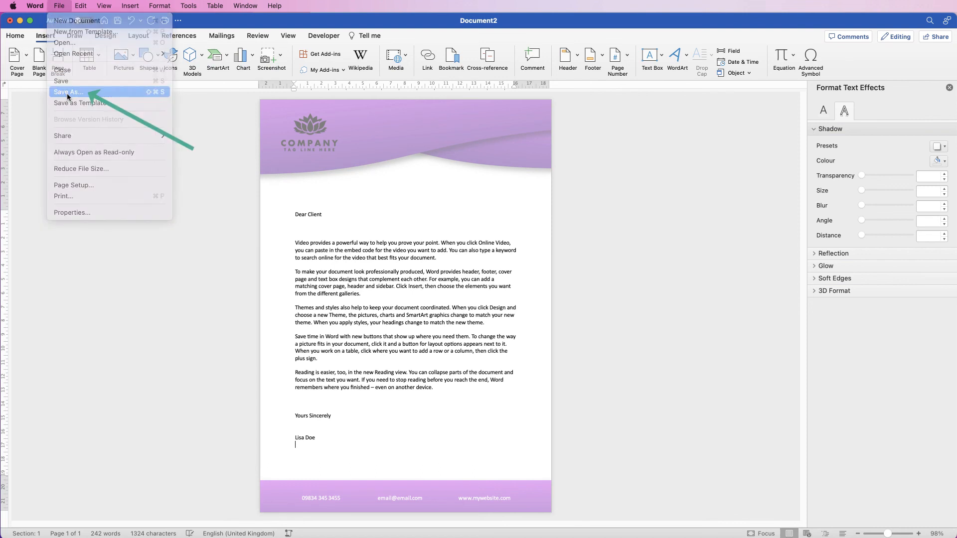
{"action": "left_click", "coordinate": [67, 92]}
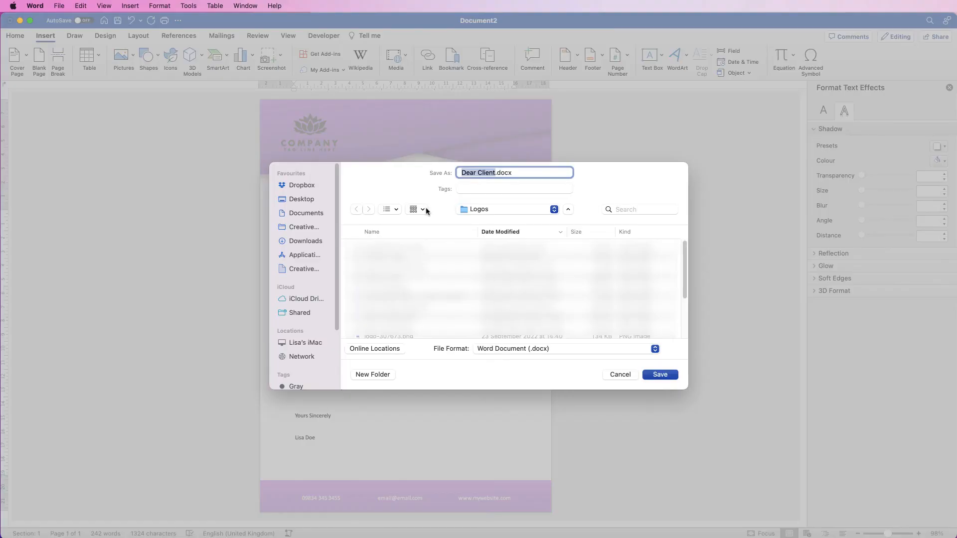
{"action": "left_click", "coordinate": [301, 199]}
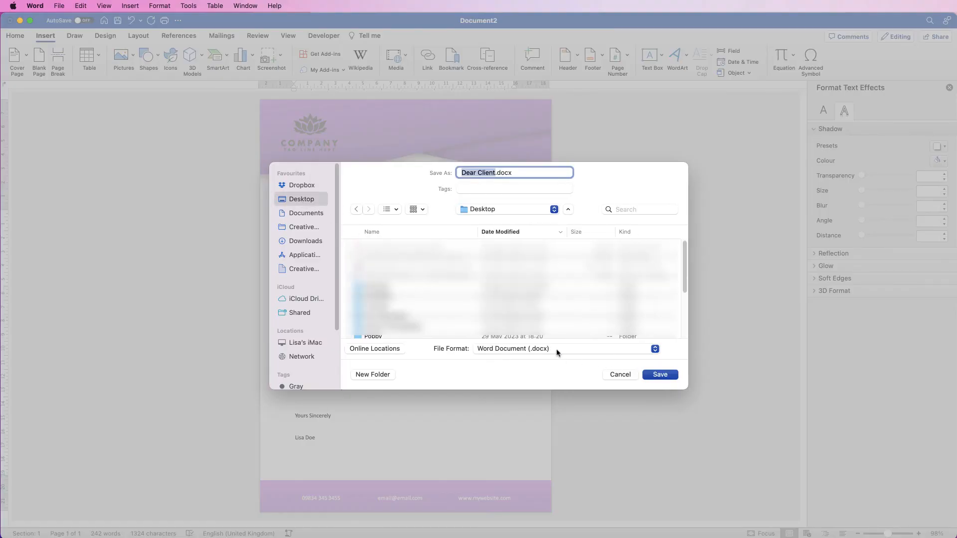
{"action": "left_click", "coordinate": [565, 348]}
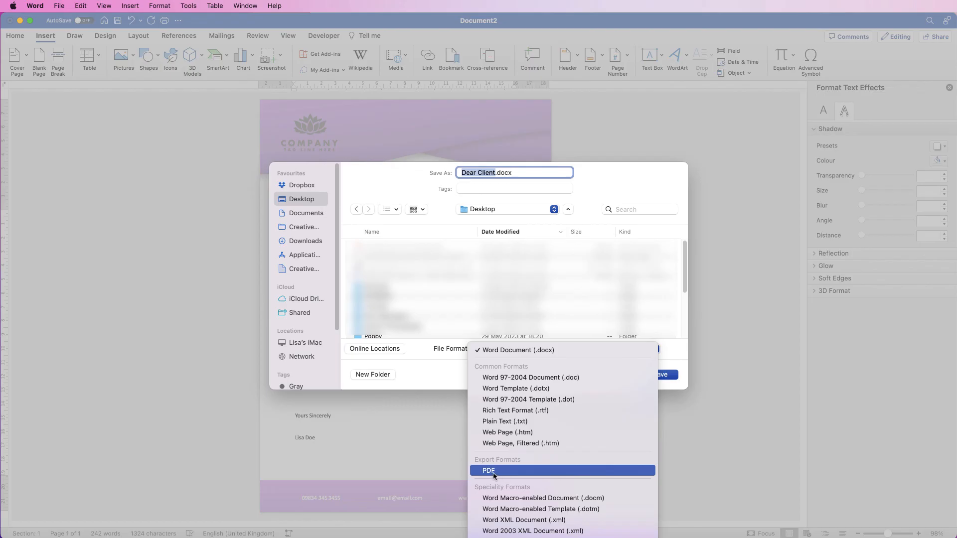
{"action": "left_click", "coordinate": [488, 471]}
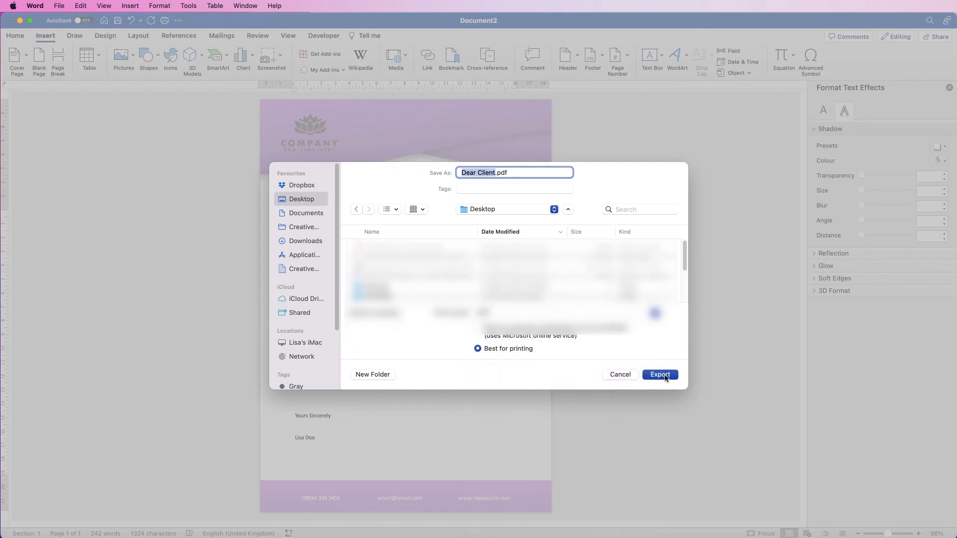
{"action": "left_click", "coordinate": [660, 374]}
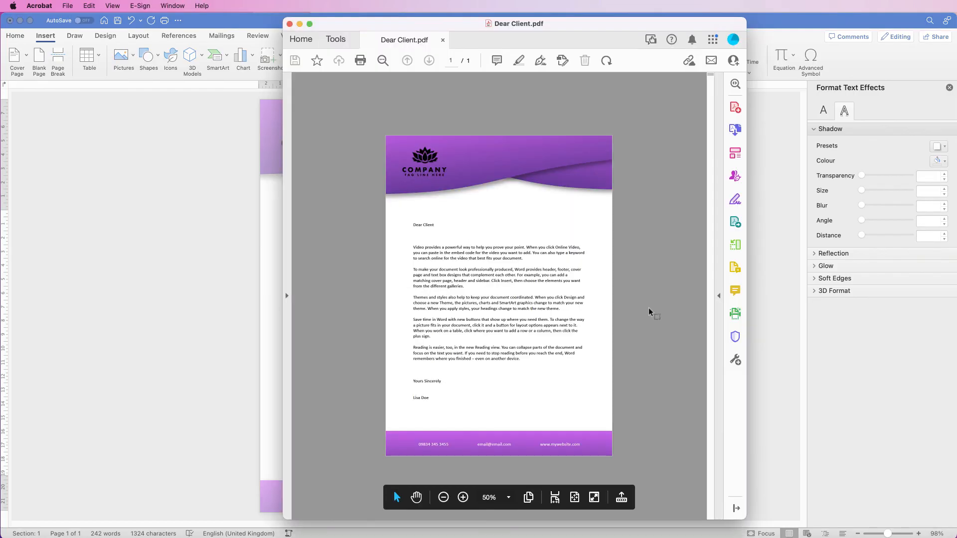
{"action": "left_click", "coordinate": [289, 23]}
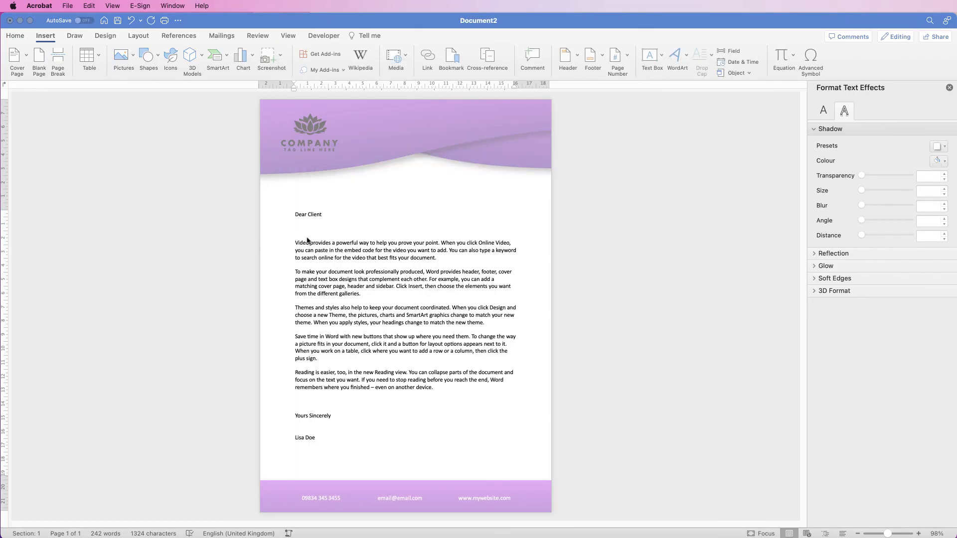
Save the letter as the template Dear Client.dotx in the Templates folder
{"action": "left_click", "coordinate": [59, 6]}
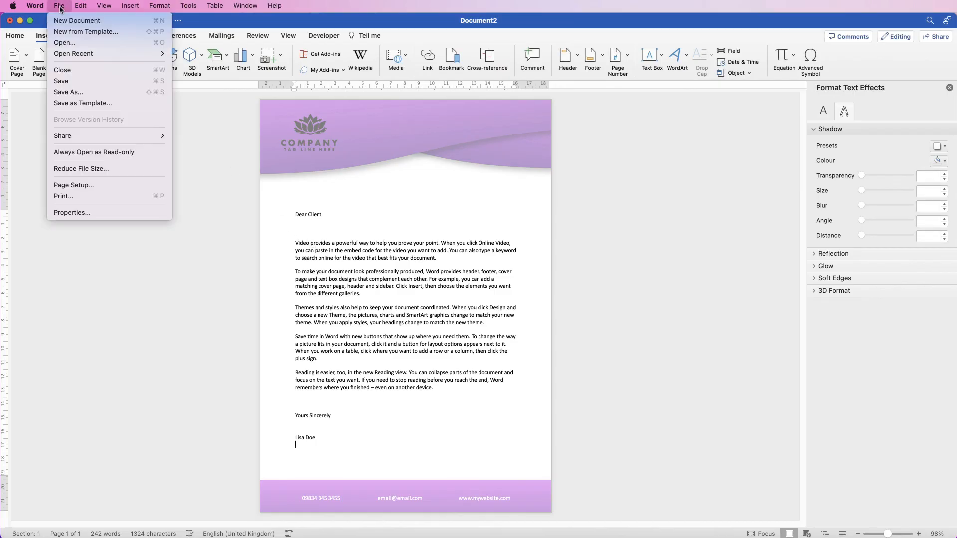
{"action": "left_click", "coordinate": [45, 35]}
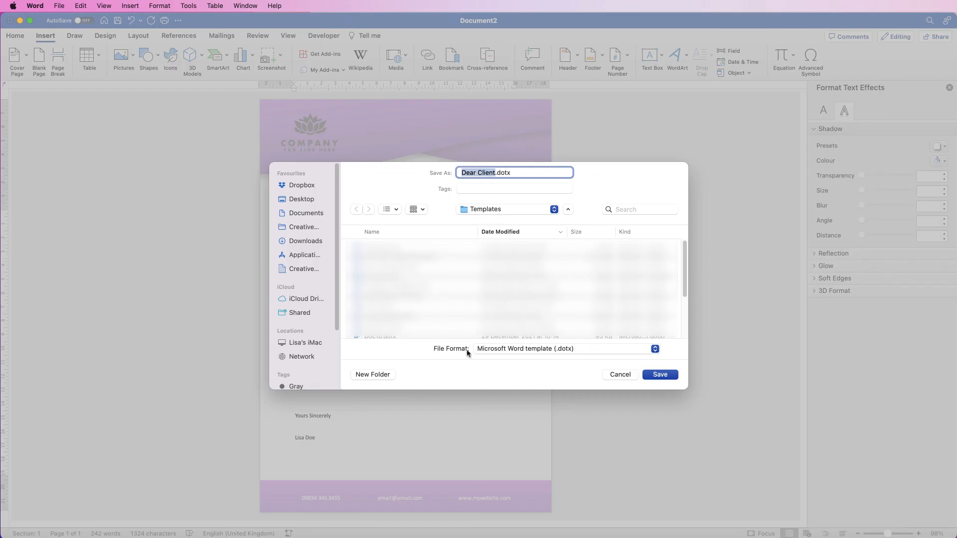
{"action": "mouse_move", "coordinate": [606, 367]}
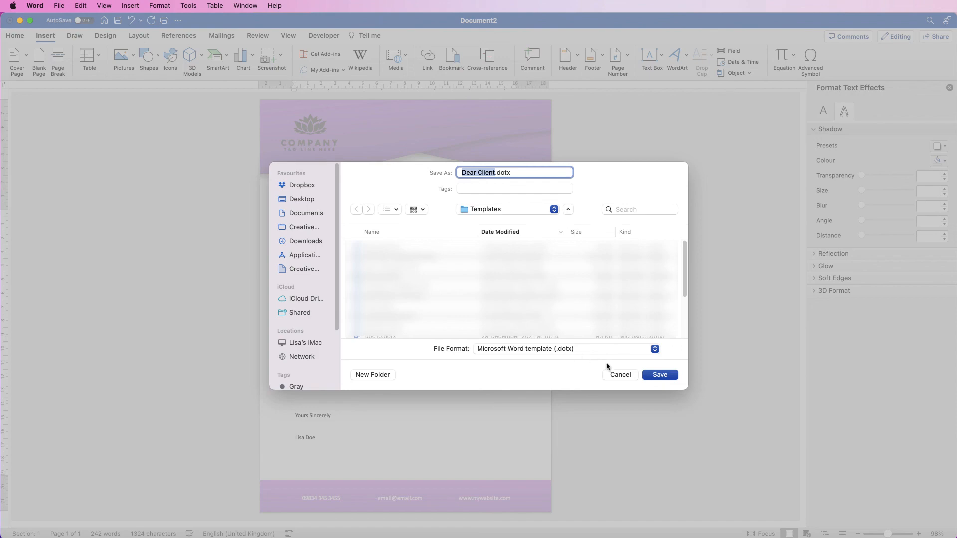
{"action": "left_click", "coordinate": [658, 374]}
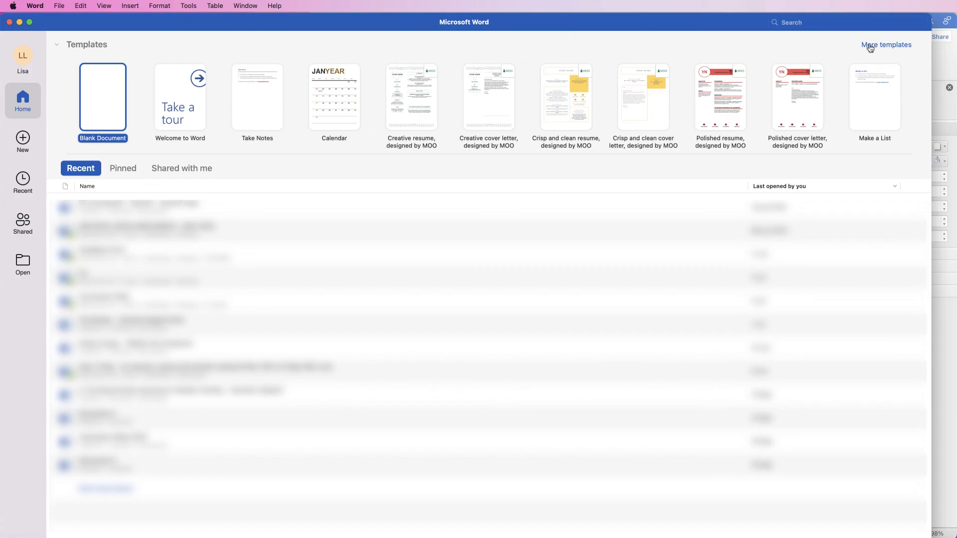
Show the full Personal templates list containing the new Dear Client template
{"action": "left_click", "coordinate": [886, 44]}
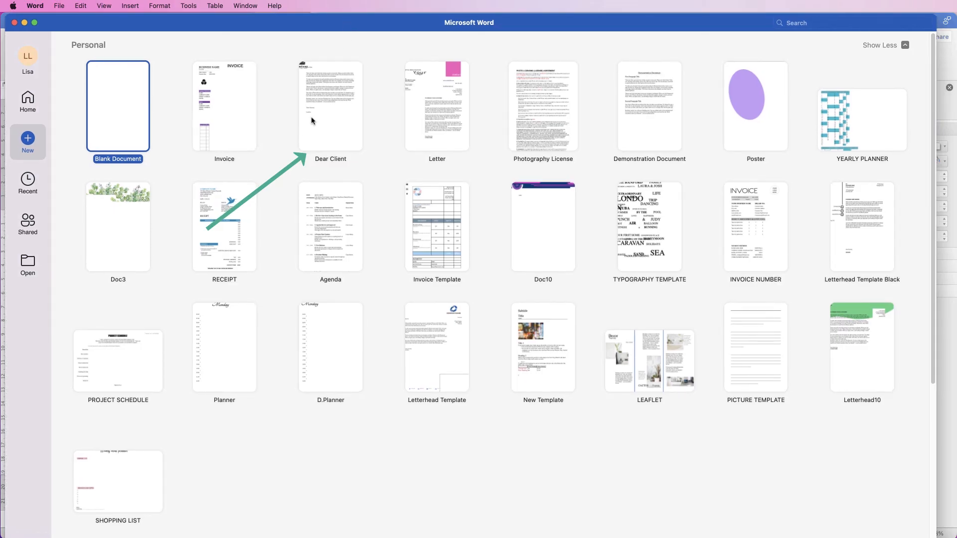
{"action": "mouse_move", "coordinate": [338, 180]}
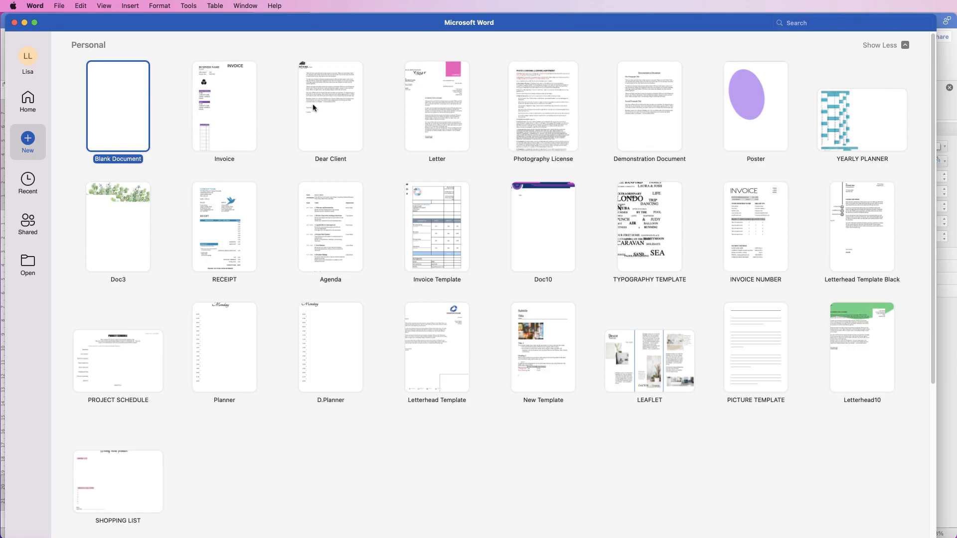
{"action": "mouse_move", "coordinate": [340, 103]}
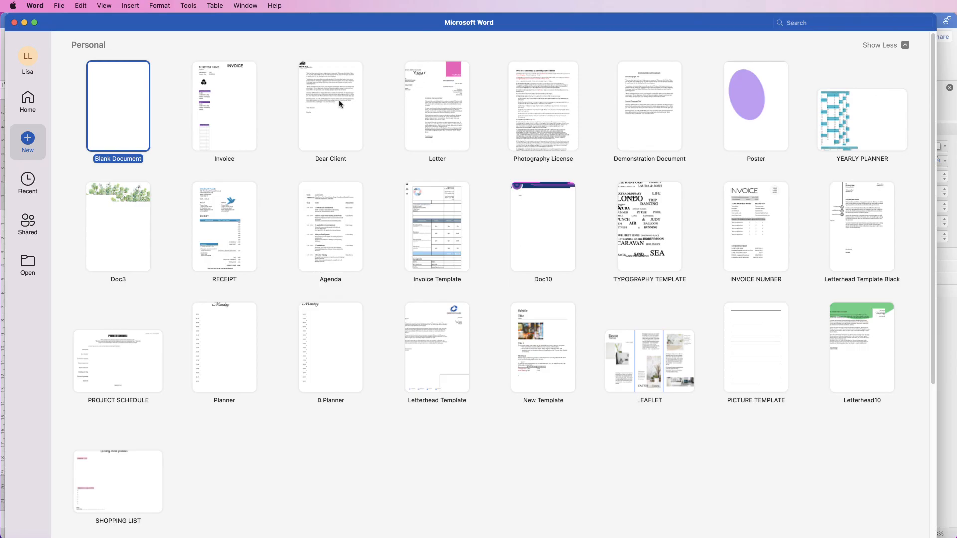
{"action": "mouse_move", "coordinate": [339, 134]}
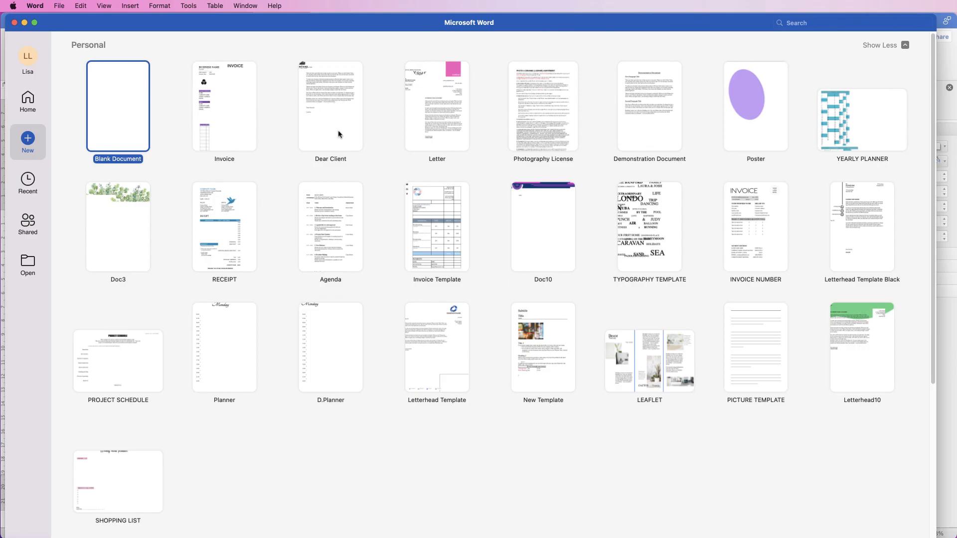
{"action": "mouse_move", "coordinate": [330, 111]}
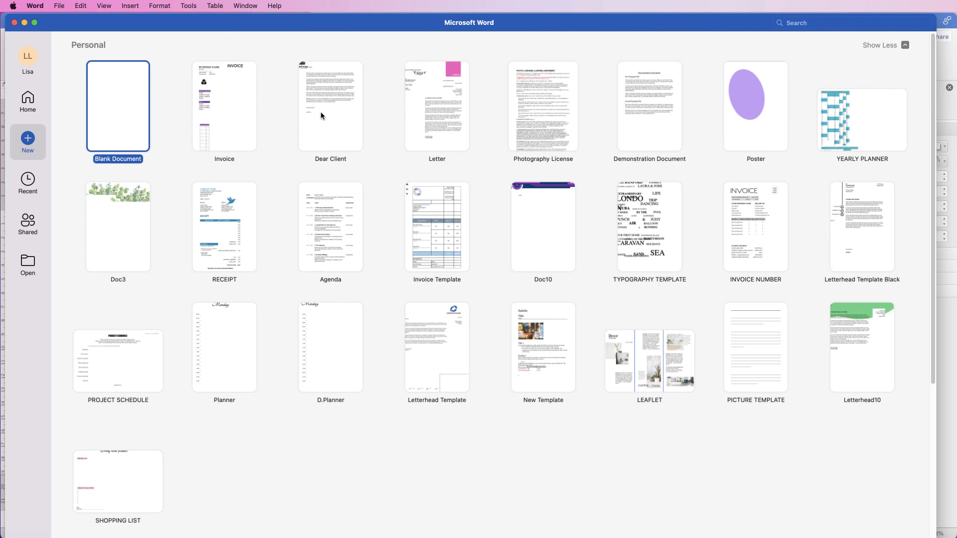
{"action": "mouse_move", "coordinate": [318, 131]}
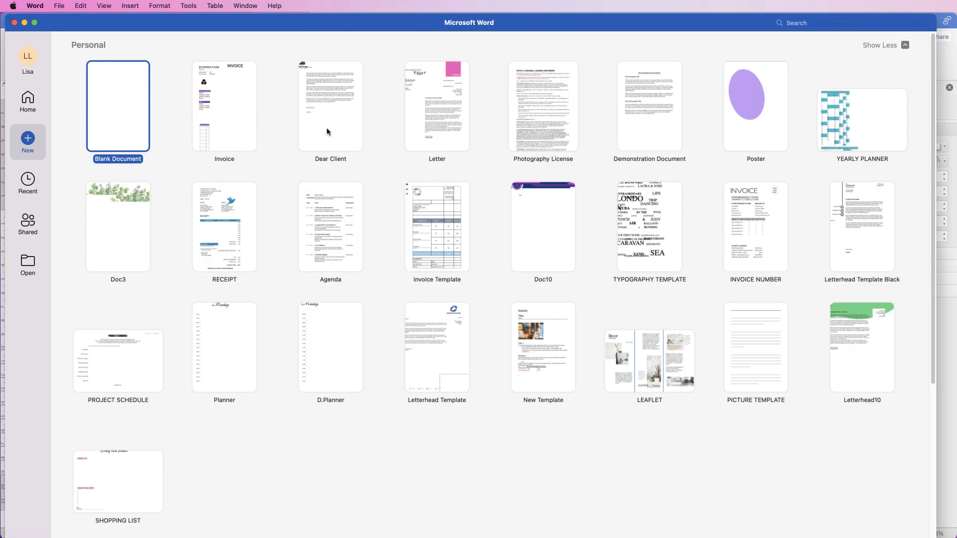
Start a new document from the Dear Client template showing the purple letterhead and letter
{"action": "double_click", "coordinate": [330, 107]}
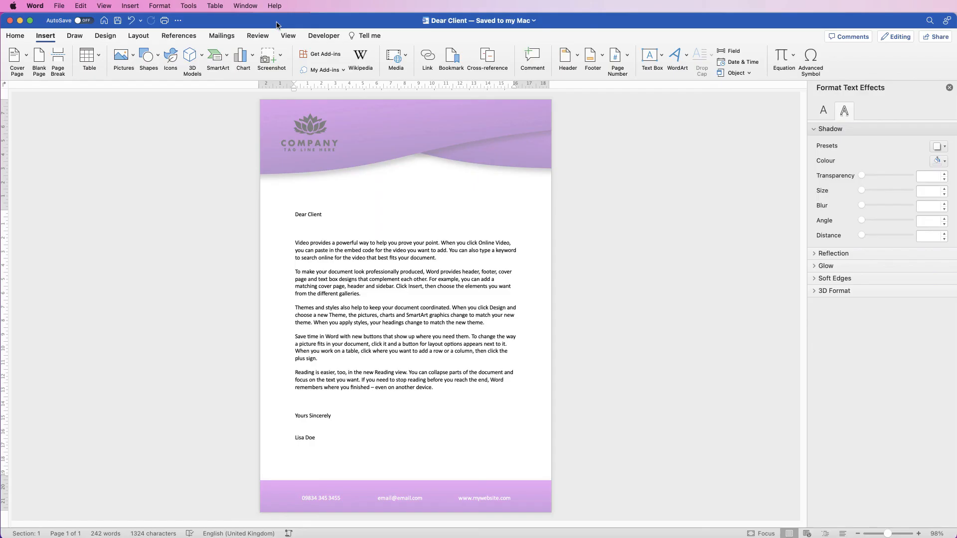
{"action": "left_click", "coordinate": [296, 444]}
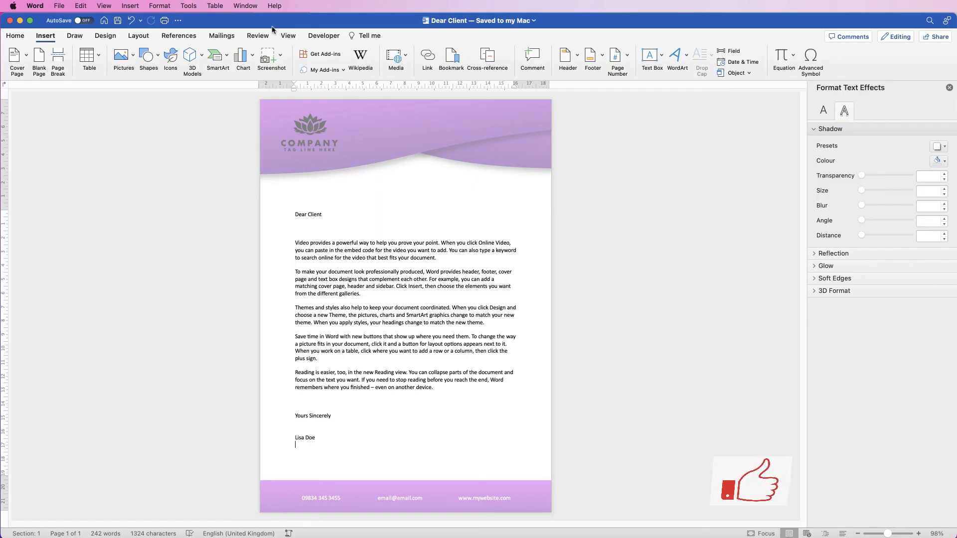
{"action": "left_click_drag", "start_coordinate": [751, 480], "coordinate": [746, 475]}
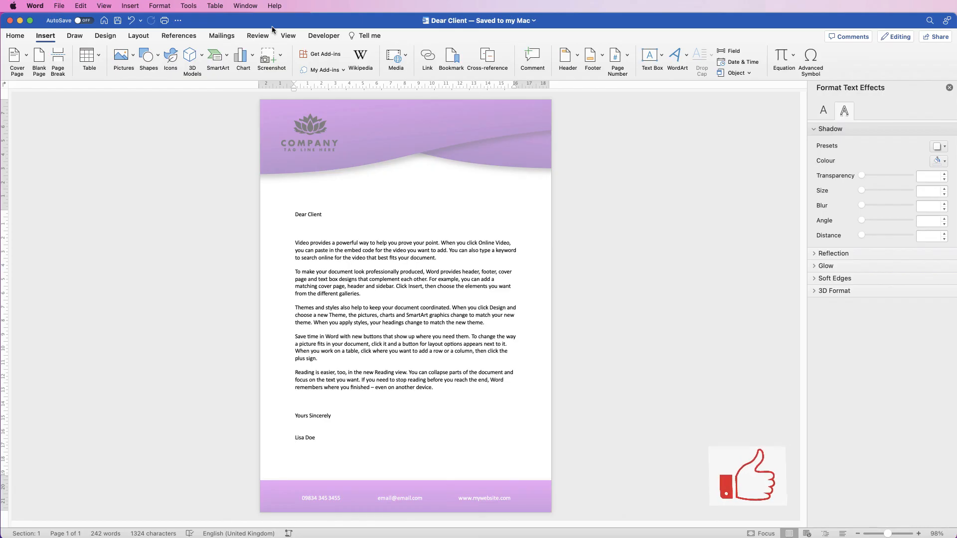